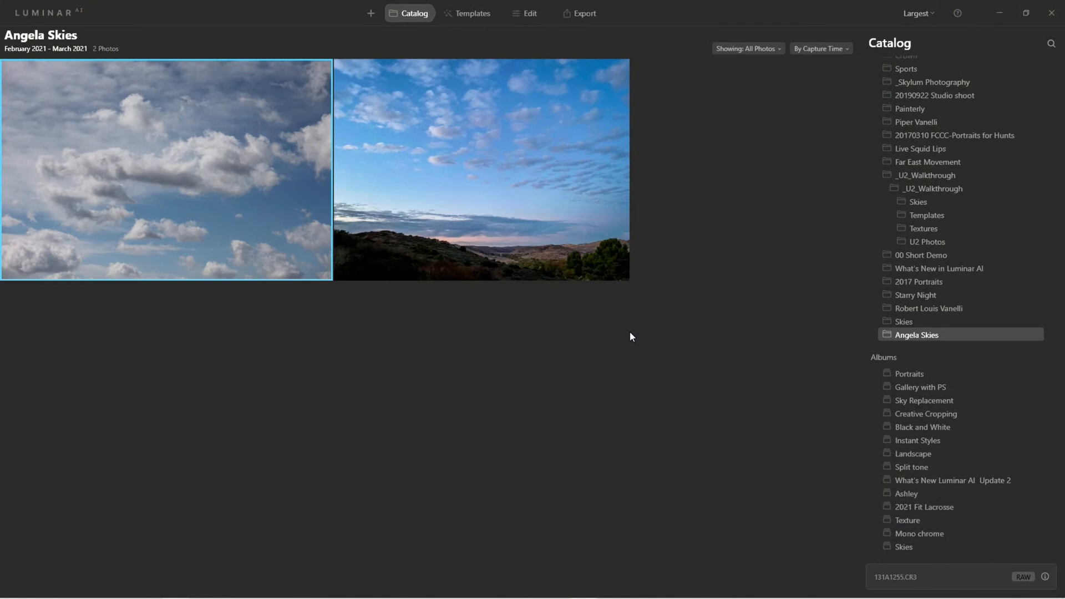
- View the IMG_0514.JPG landscape sky photo at full size in the Angela Skies folder
click(480, 169)
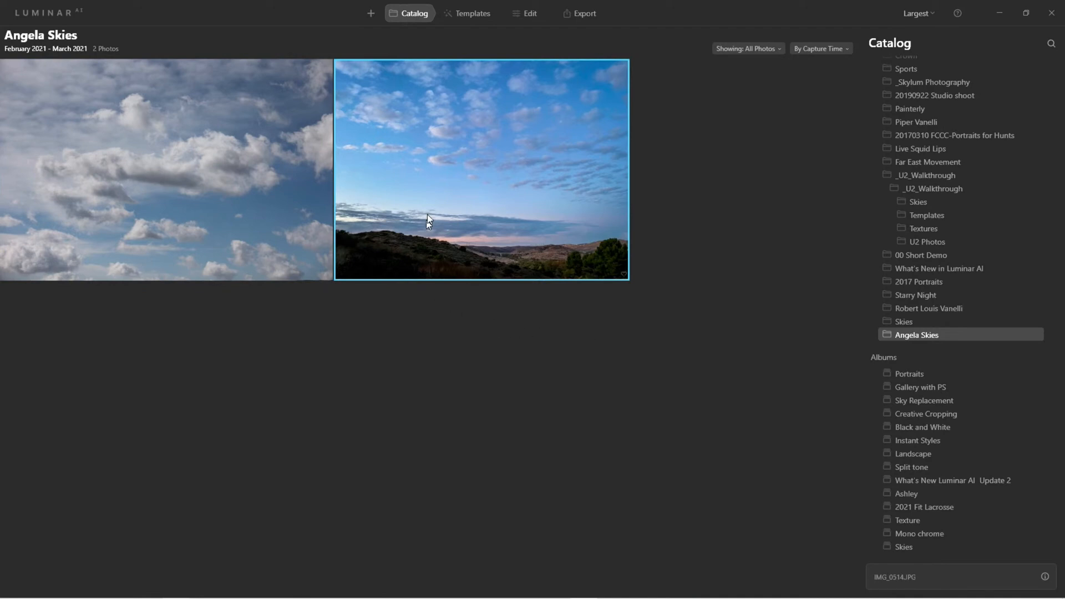
mouse_move(418, 180)
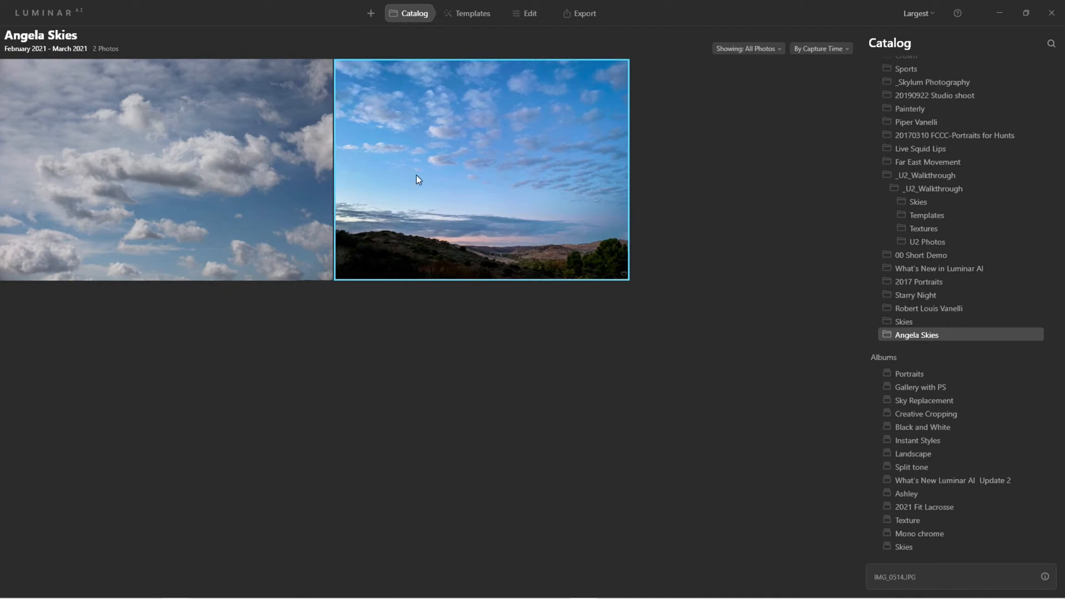
double_click(480, 169)
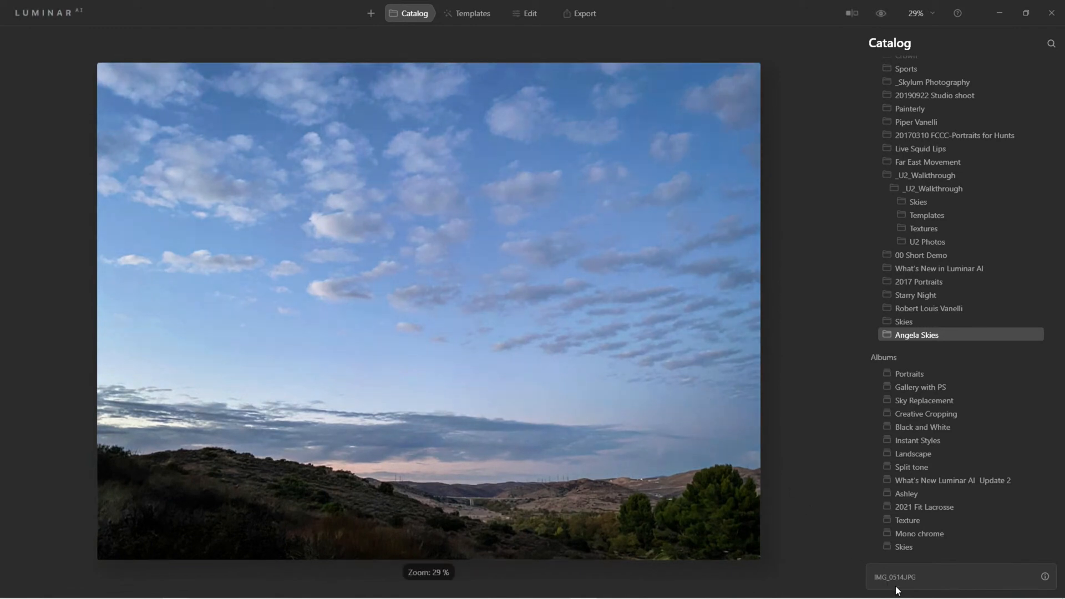
mouse_move(452, 342)
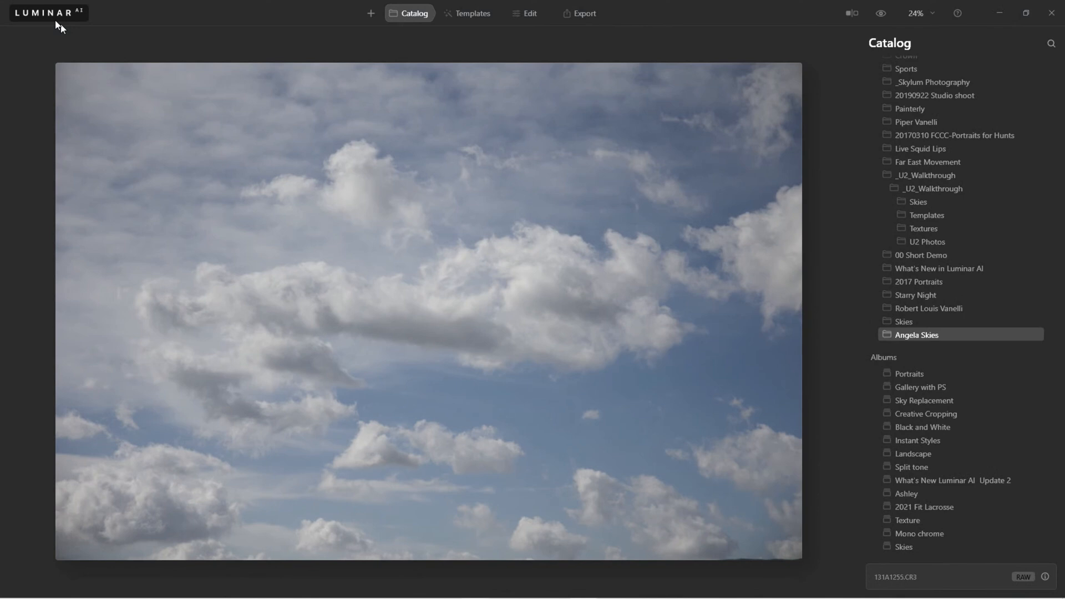
- Reach the online User Guide from the logo menu's Help options
click(48, 12)
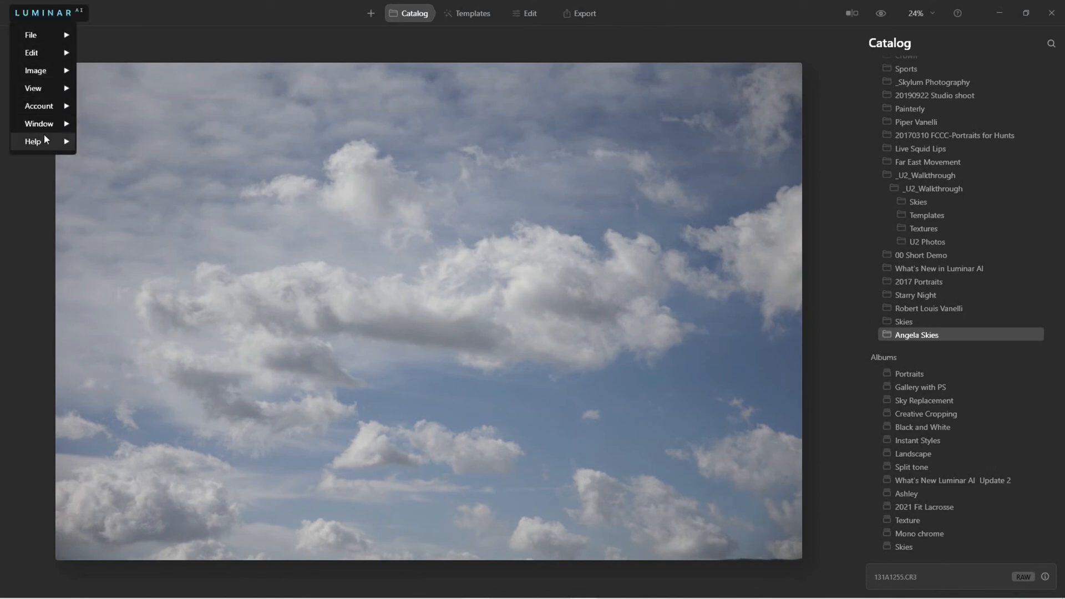
click(32, 141)
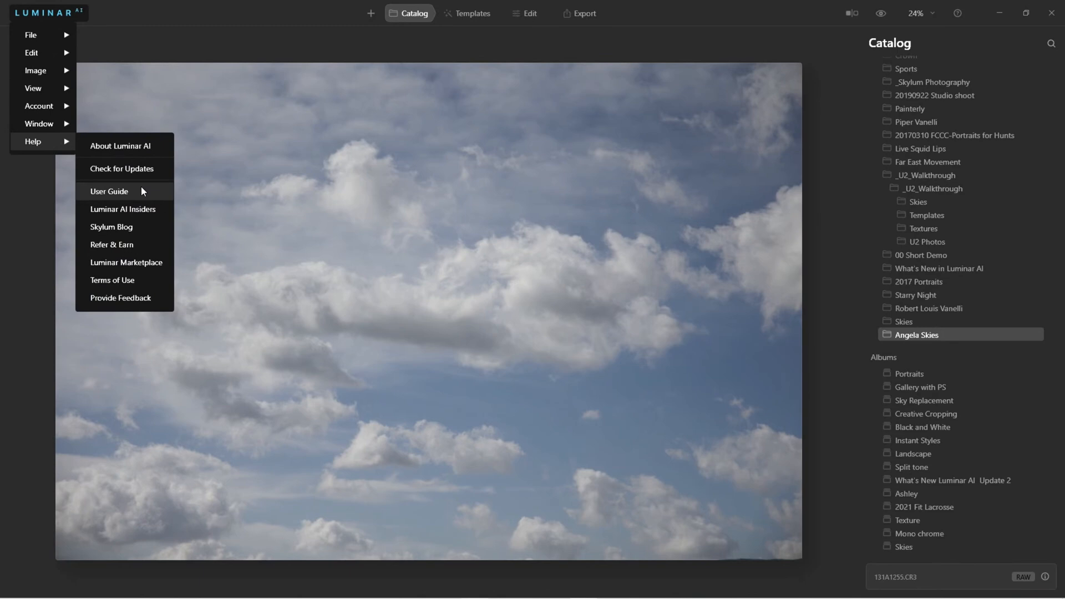
click(110, 191)
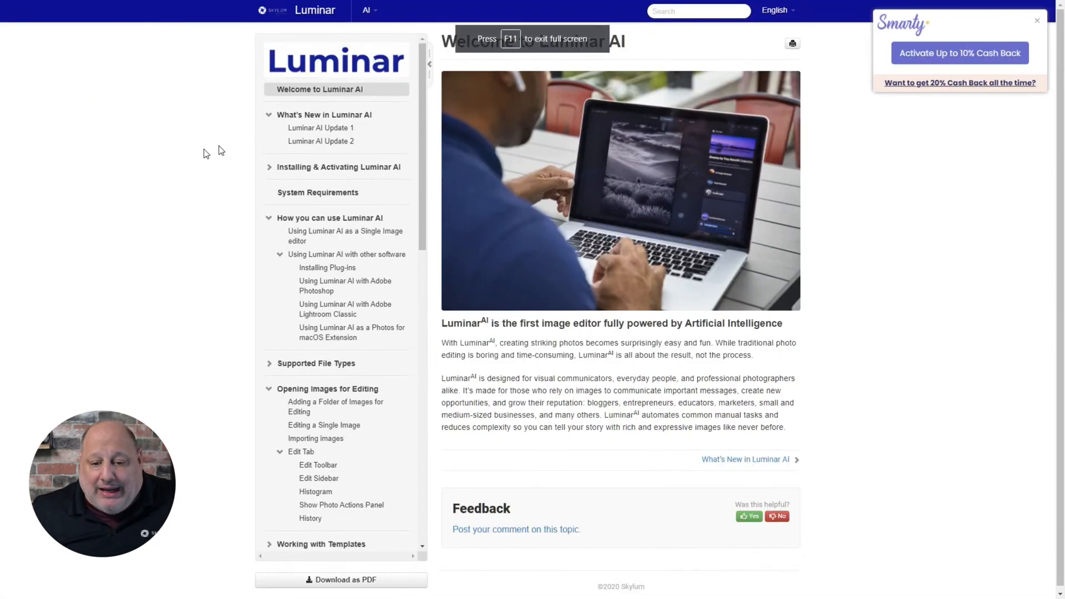
- Search the guide for 'sky replacement' and review the Sky Replacement Guidelines page
click(697, 10)
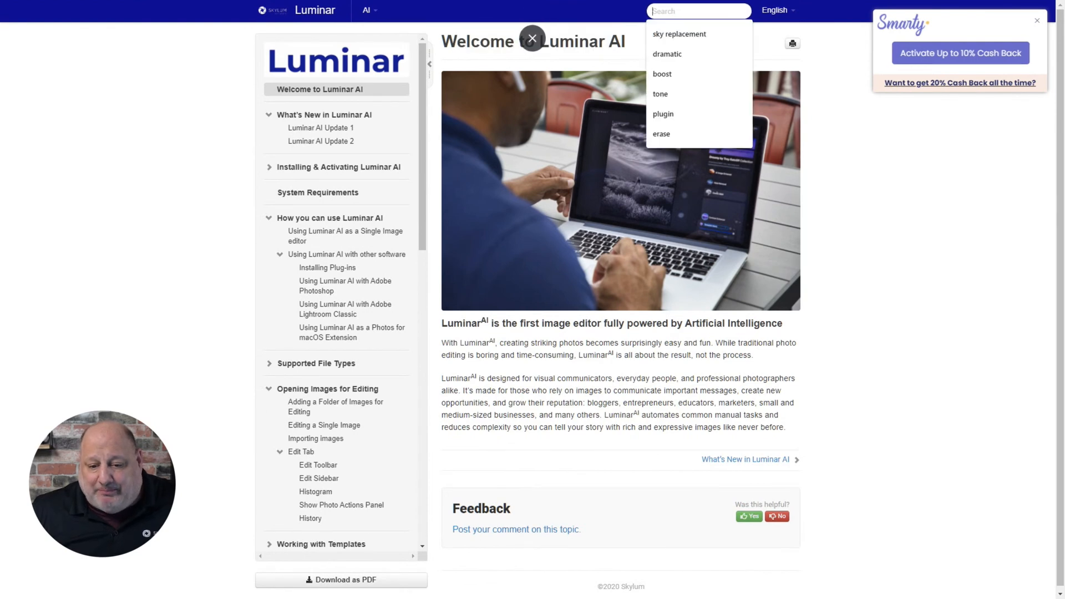
click(679, 35)
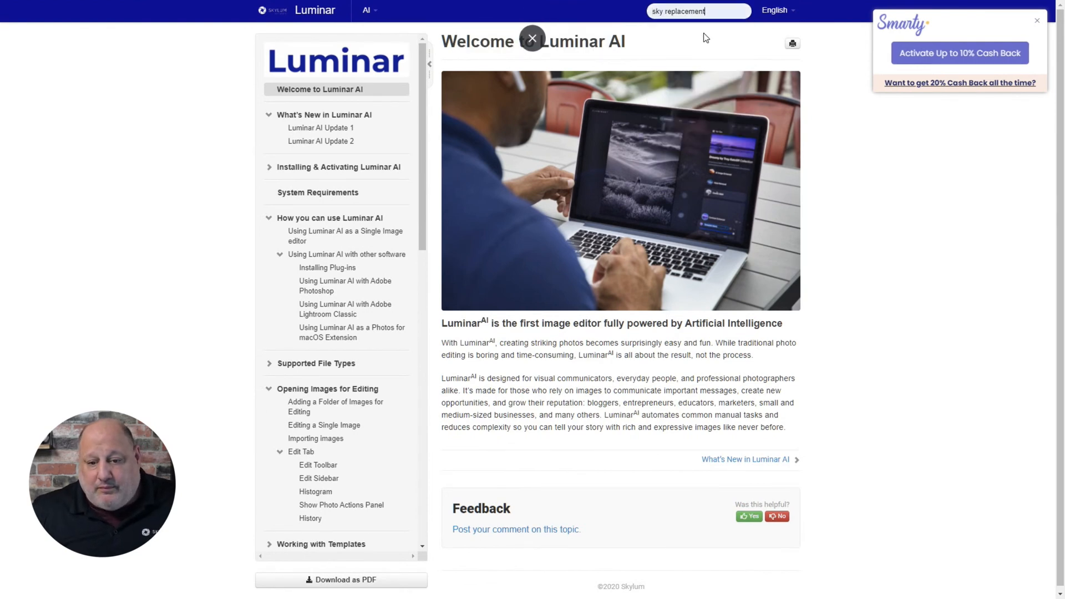
key(enter)
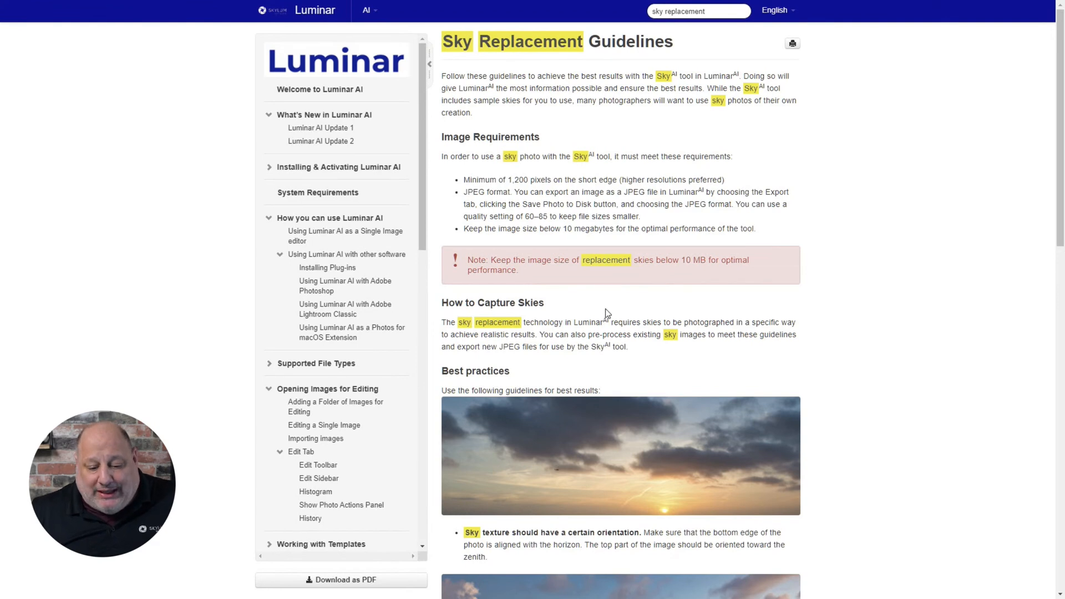
scroll(down, 3)
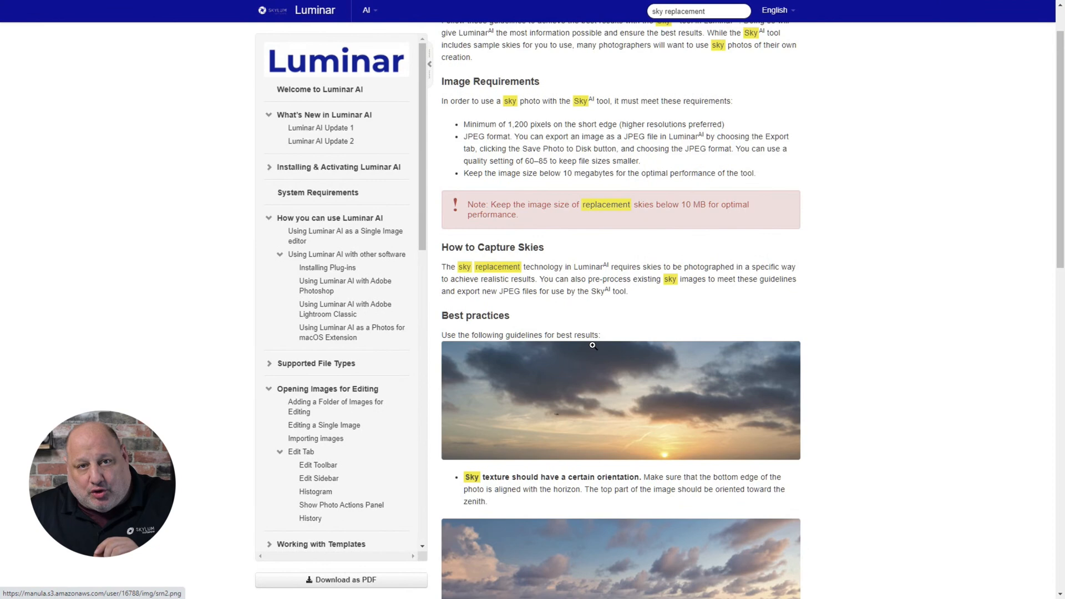
scroll(down, 3)
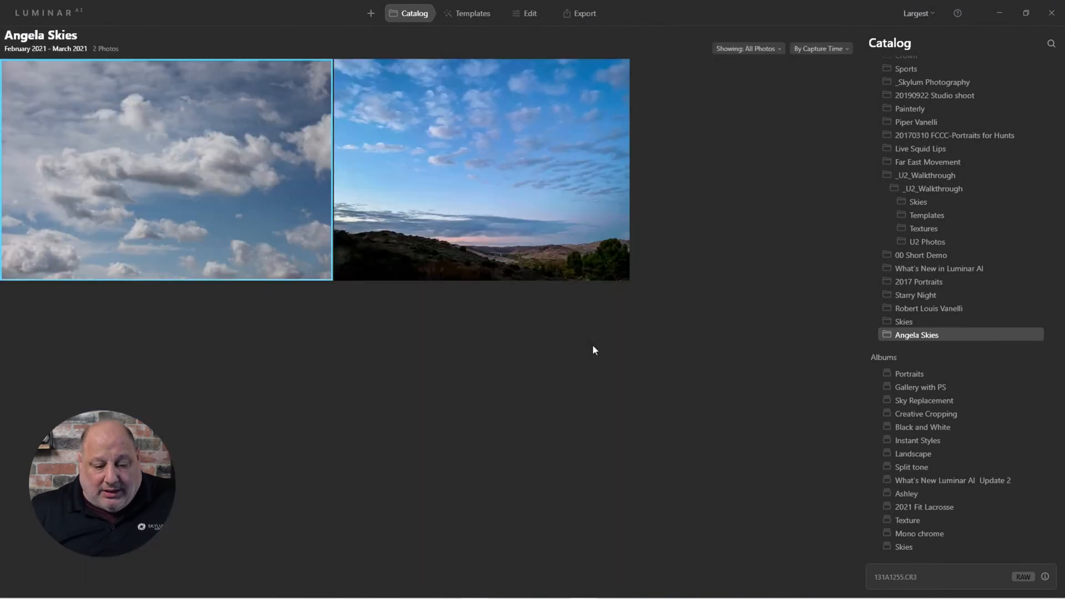
- Highlight the IMG_0514.JPG sky photo, then return to the guidelines in the browser
click(481, 169)
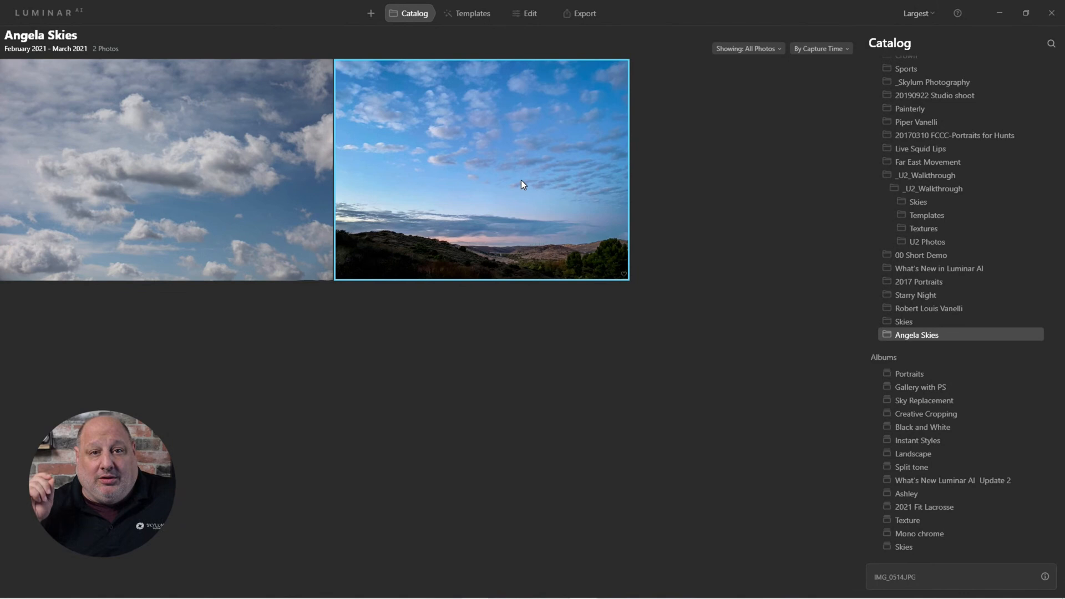
mouse_move(406, 147)
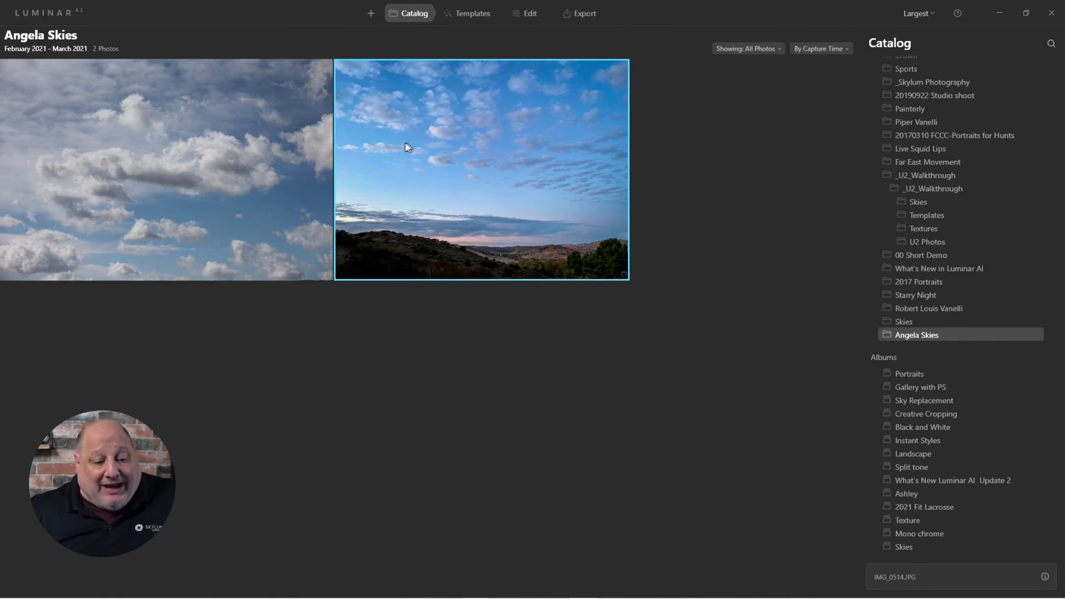
click(166, 169)
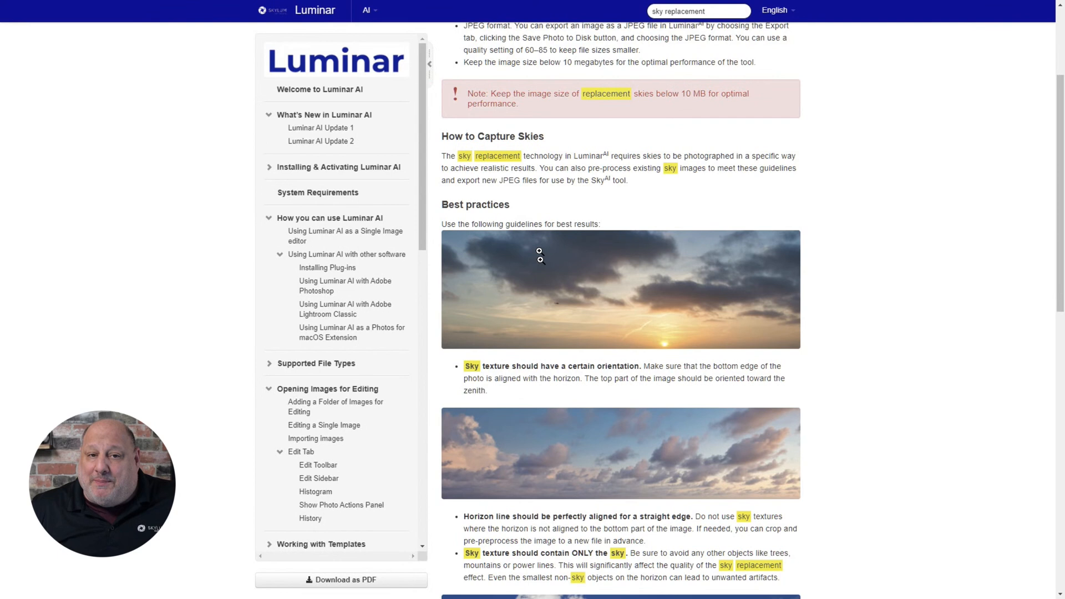
- Scroll to the Best practices rules on sky orientation and horizons
scroll(down, 3)
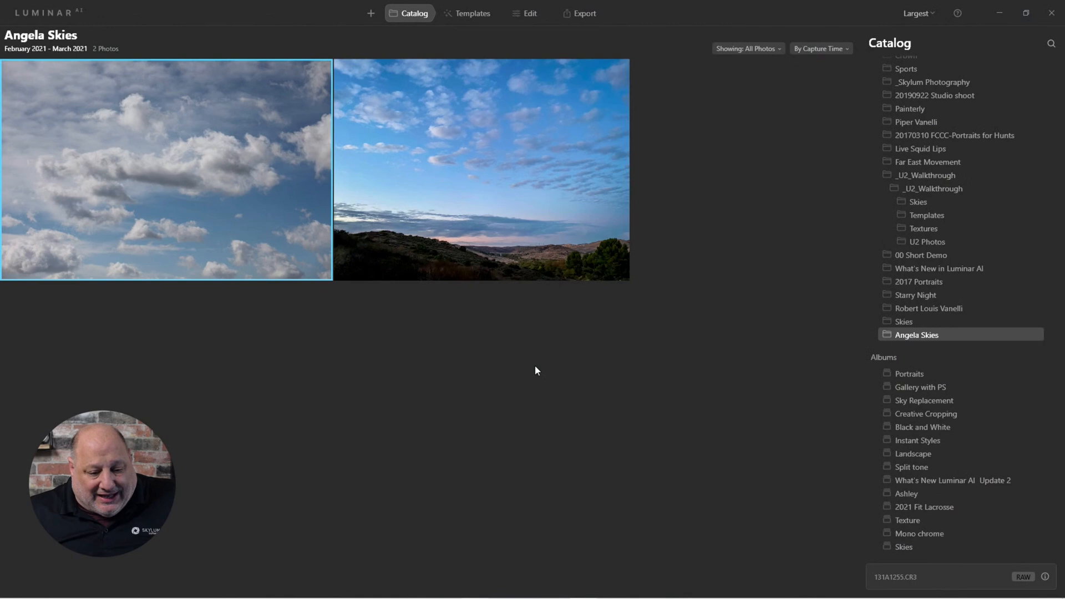
mouse_move(722, 335)
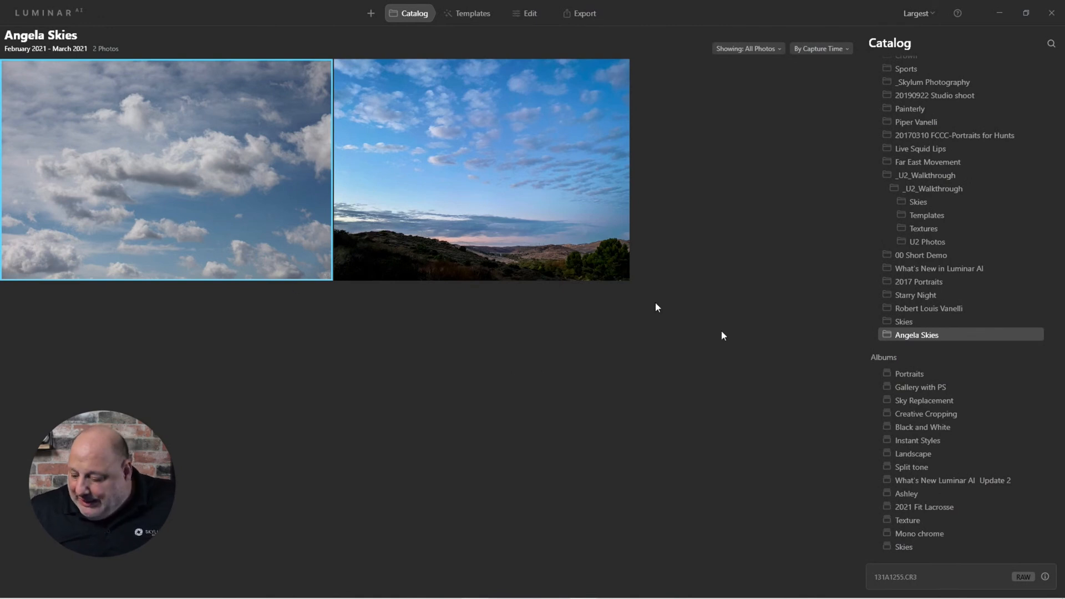
mouse_move(1046, 575)
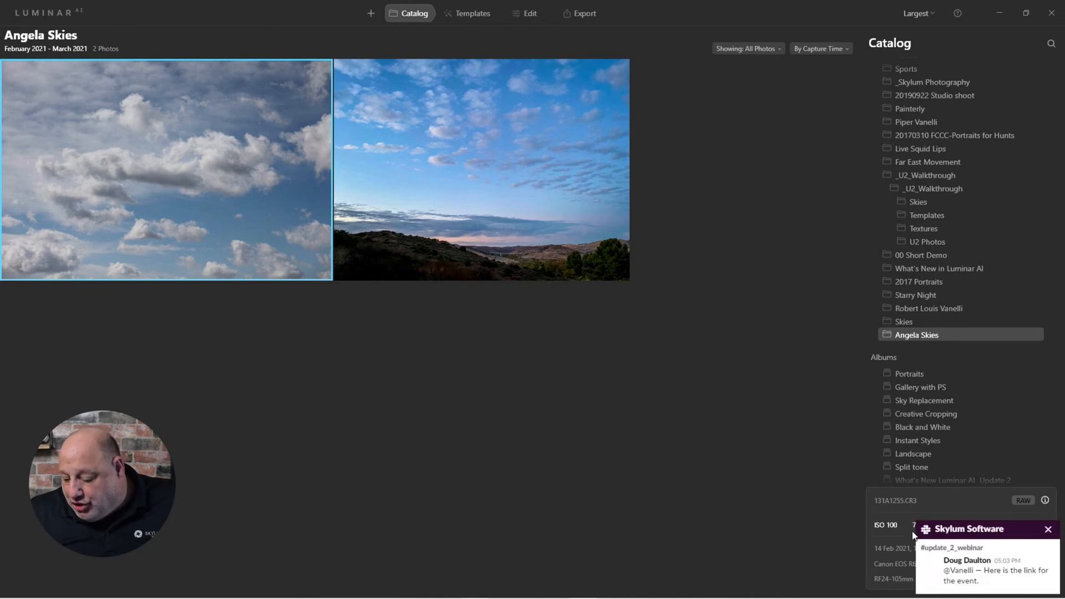
- Show the photo metadata, then bring IMG_0514.JPG into the Edit workspace
click(1048, 529)
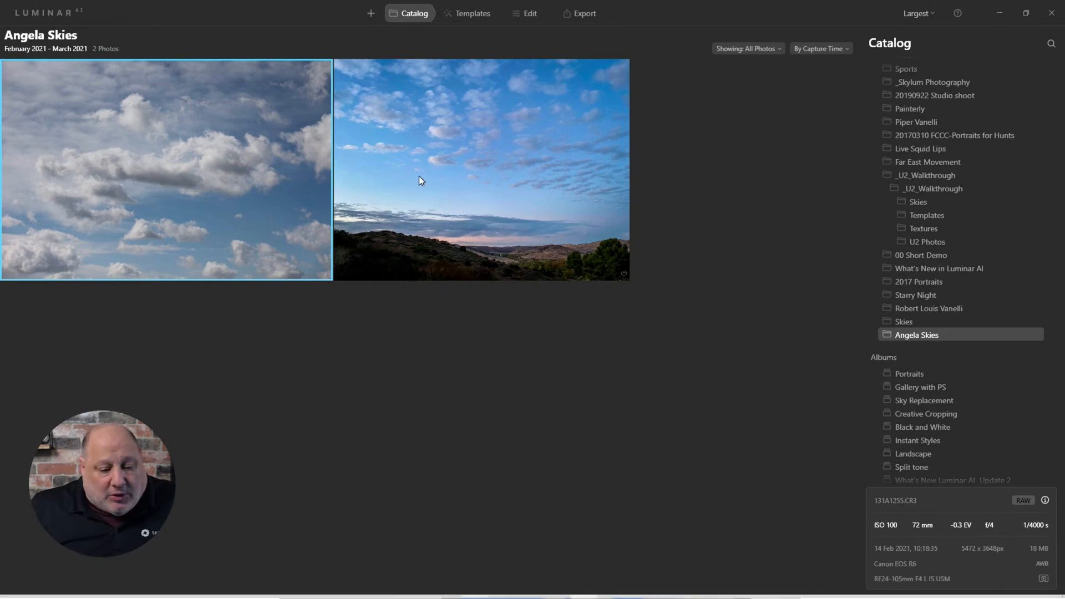
double_click(482, 170)
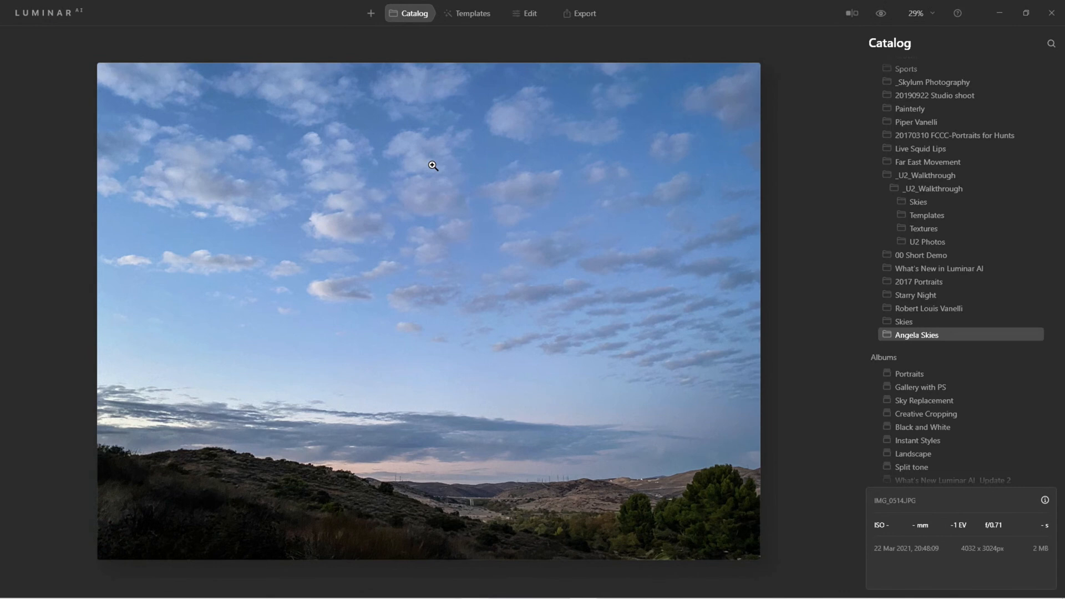
mouse_move(735, 507)
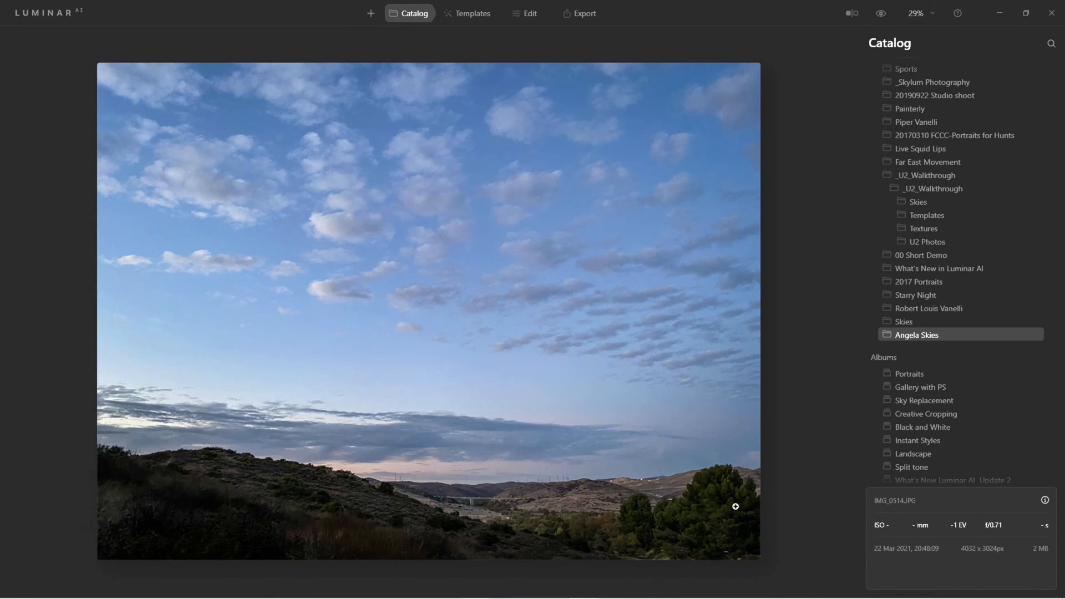
click(528, 14)
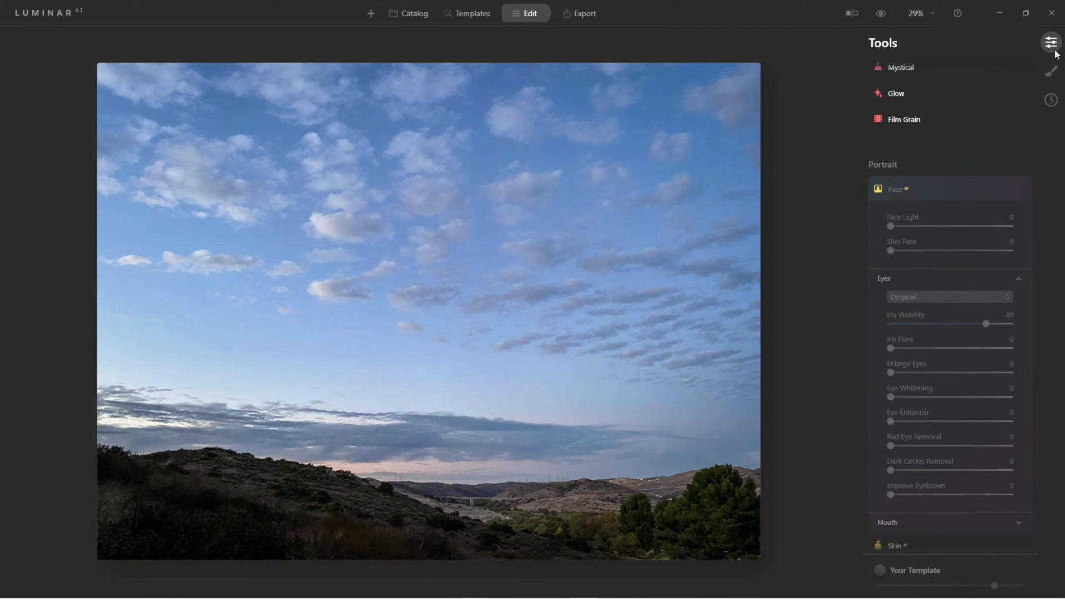
- Crop with Composition AI at Free ratio, raising the bottom edge just above the horizon
click(1051, 42)
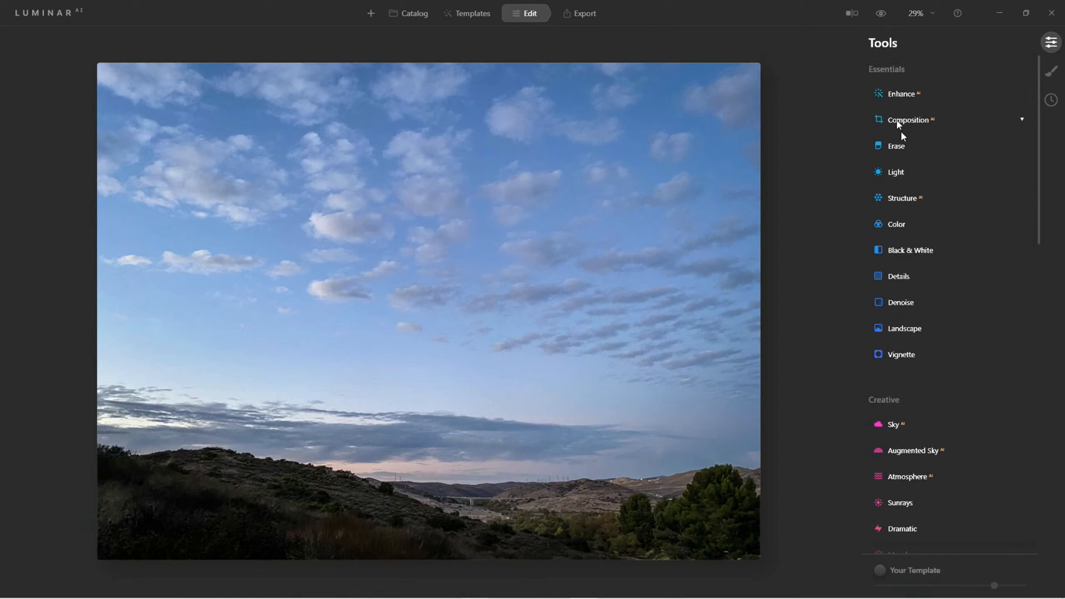
click(908, 120)
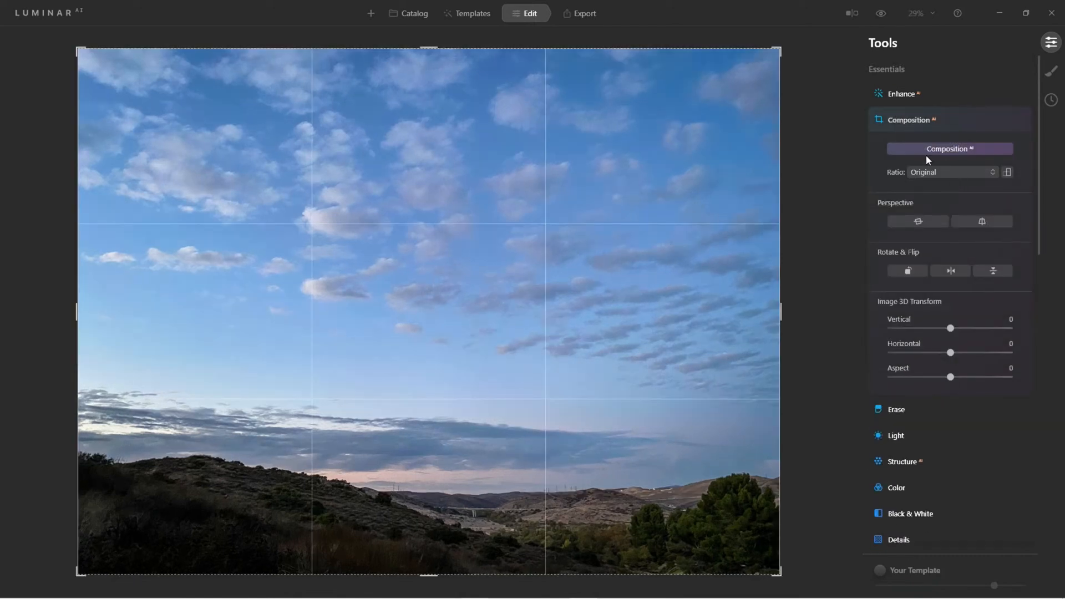
click(951, 171)
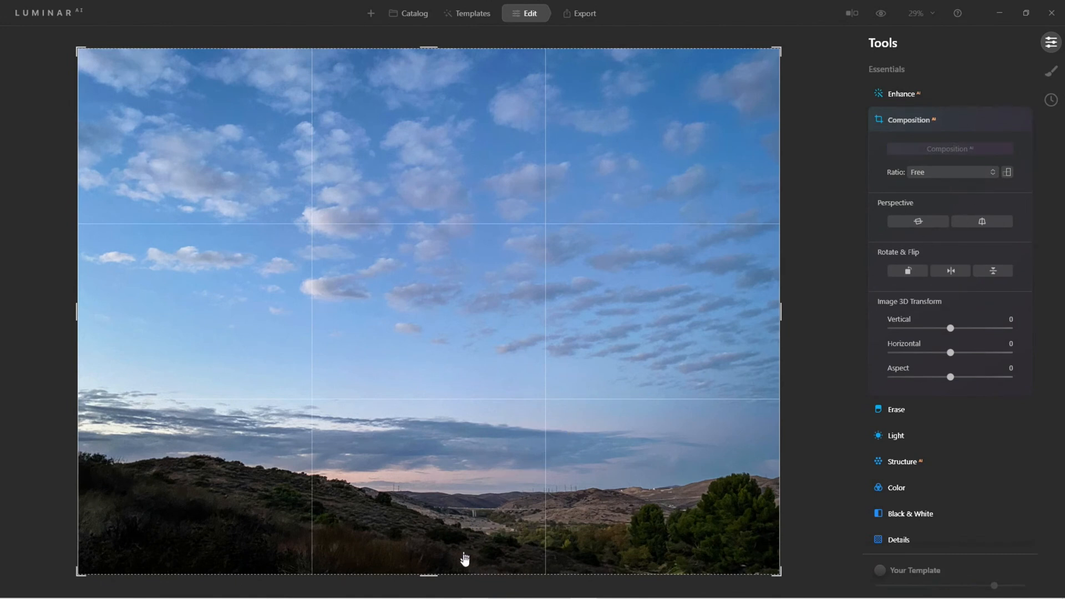
drag(429, 573, 428, 531)
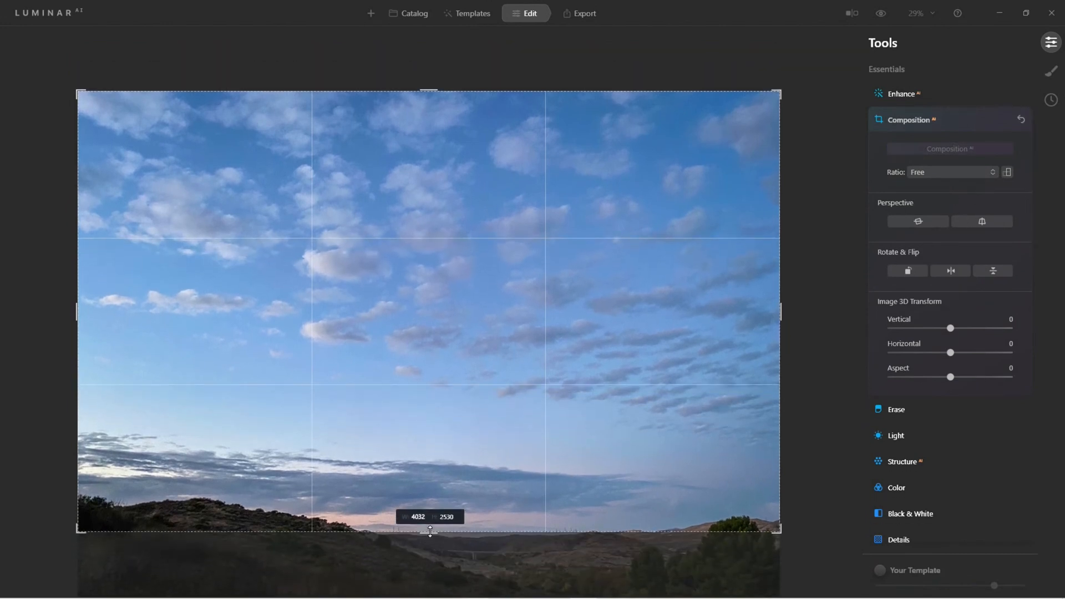
drag(430, 530, 429, 524)
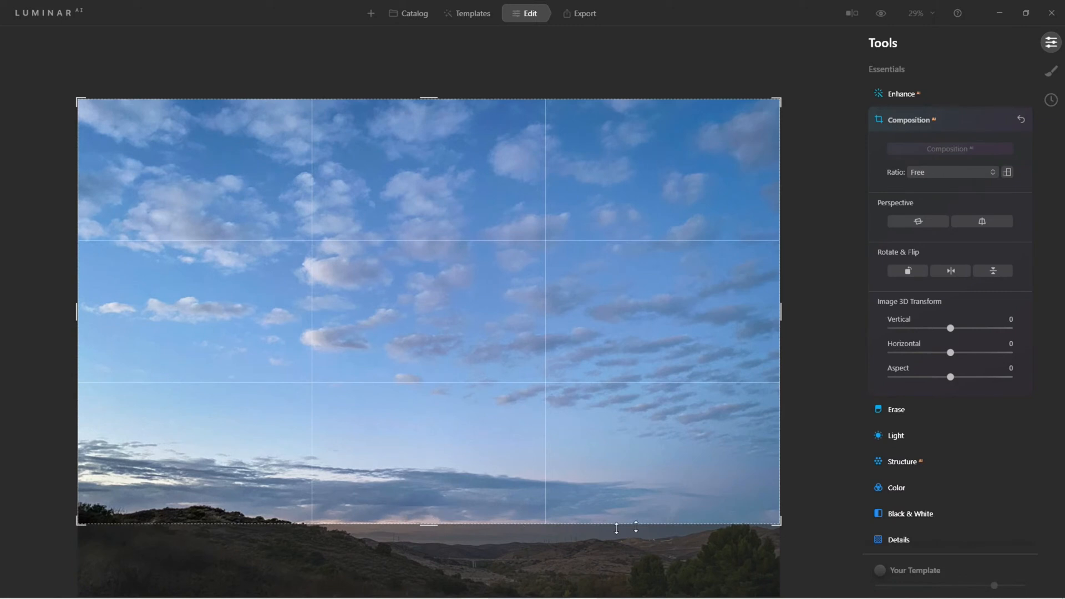
mouse_move(109, 519)
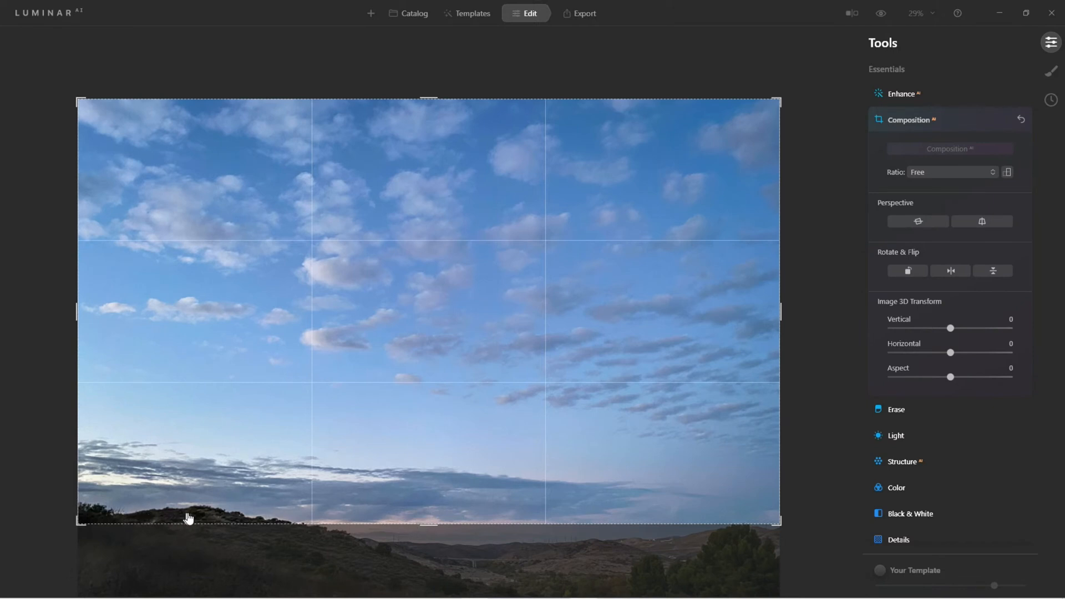
mouse_move(114, 506)
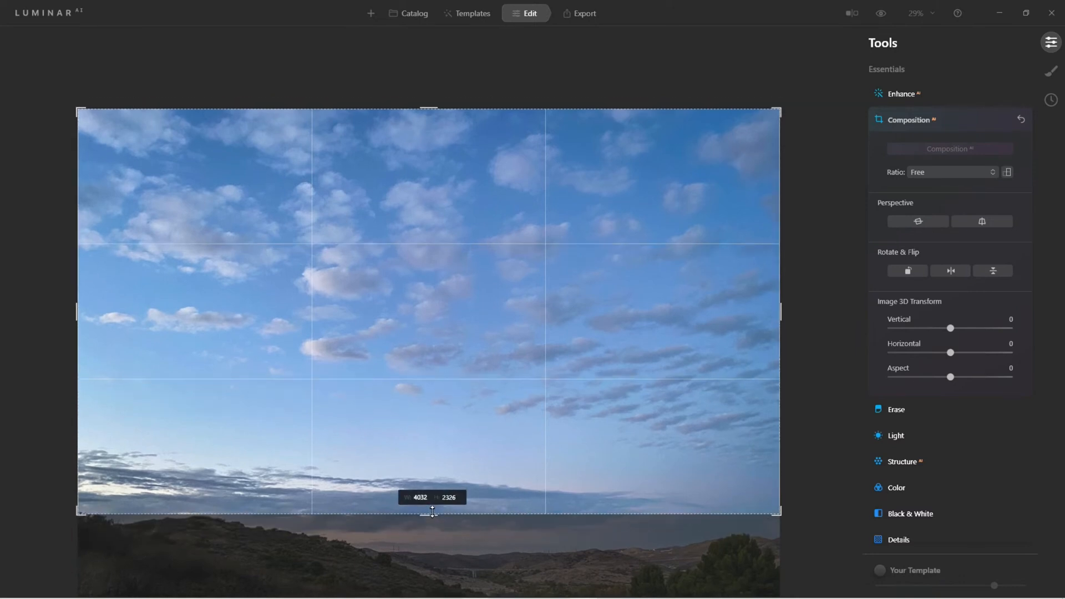
drag(430, 510, 429, 515)
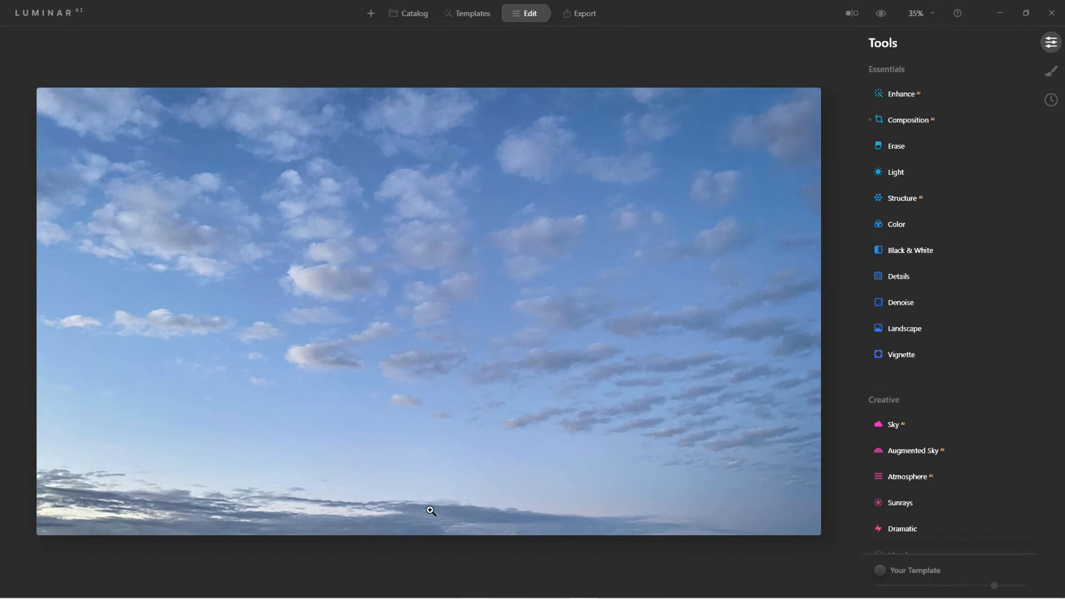
mouse_move(491, 162)
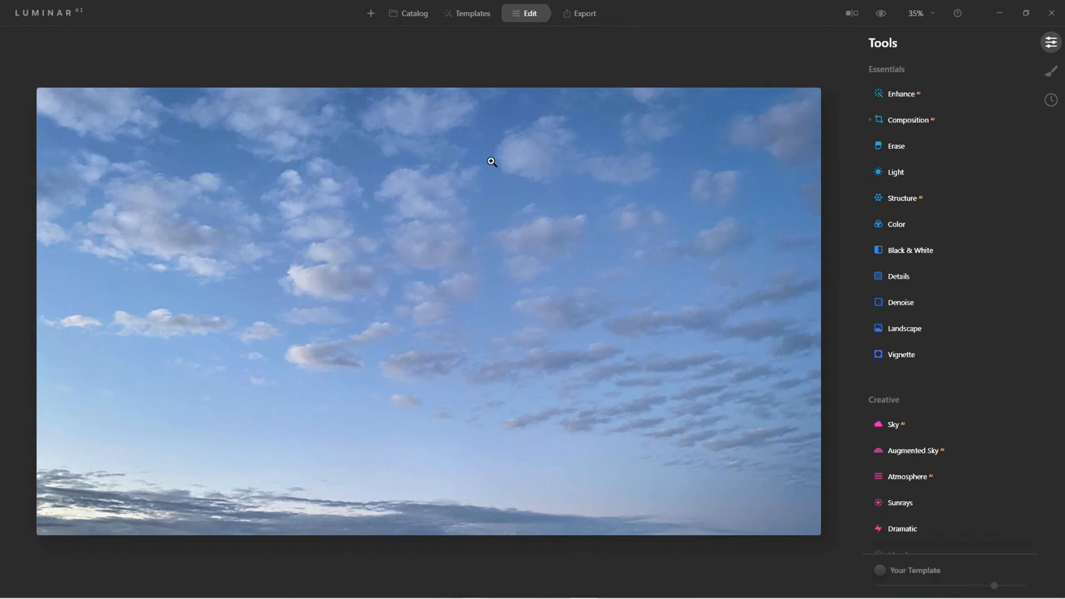
mouse_move(499, 114)
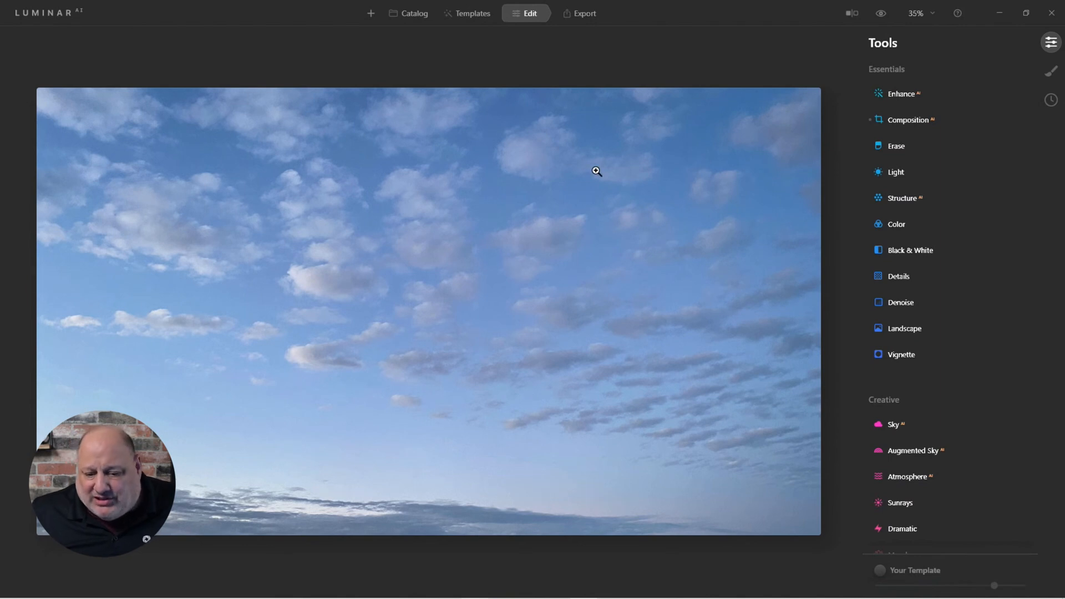
- Zoom in and apply Denoise with Luminosity 72 and Color 23 to clean the sky grain
right_click(597, 171)
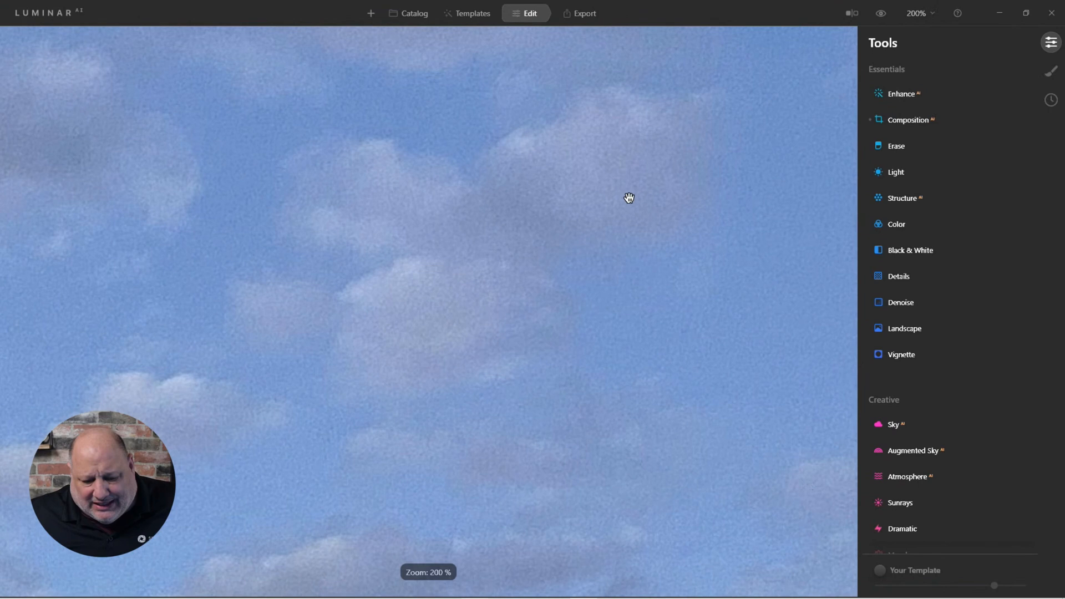
mouse_move(495, 376)
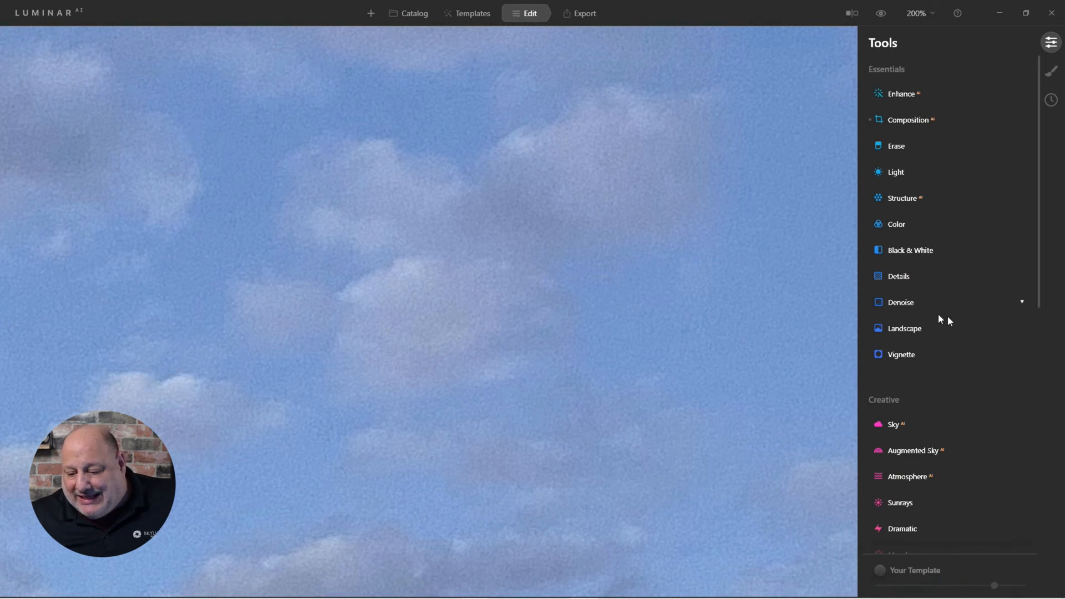
click(900, 302)
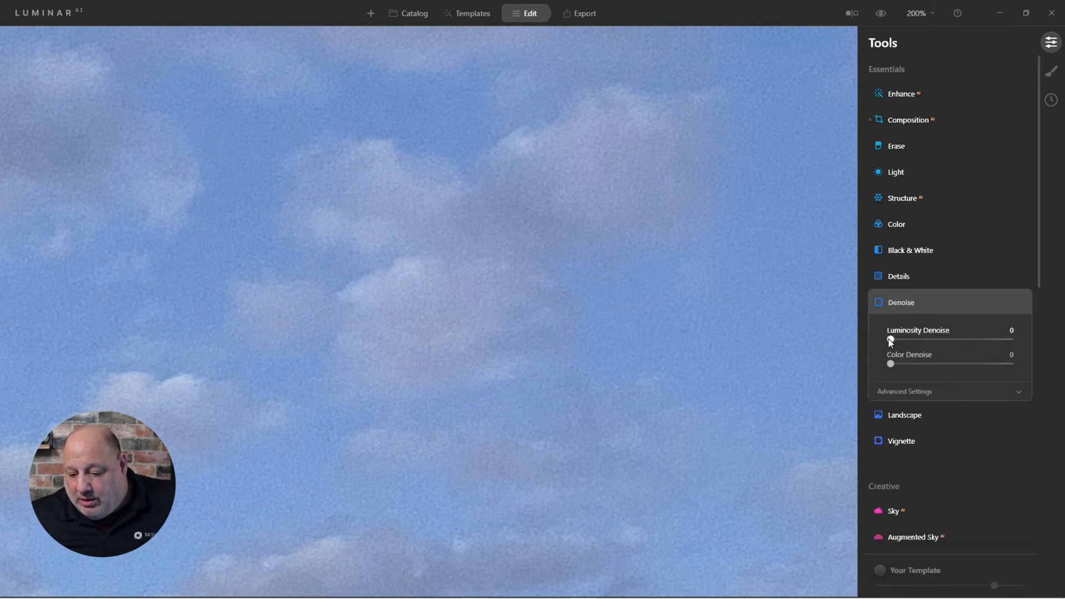
drag(891, 340, 976, 339)
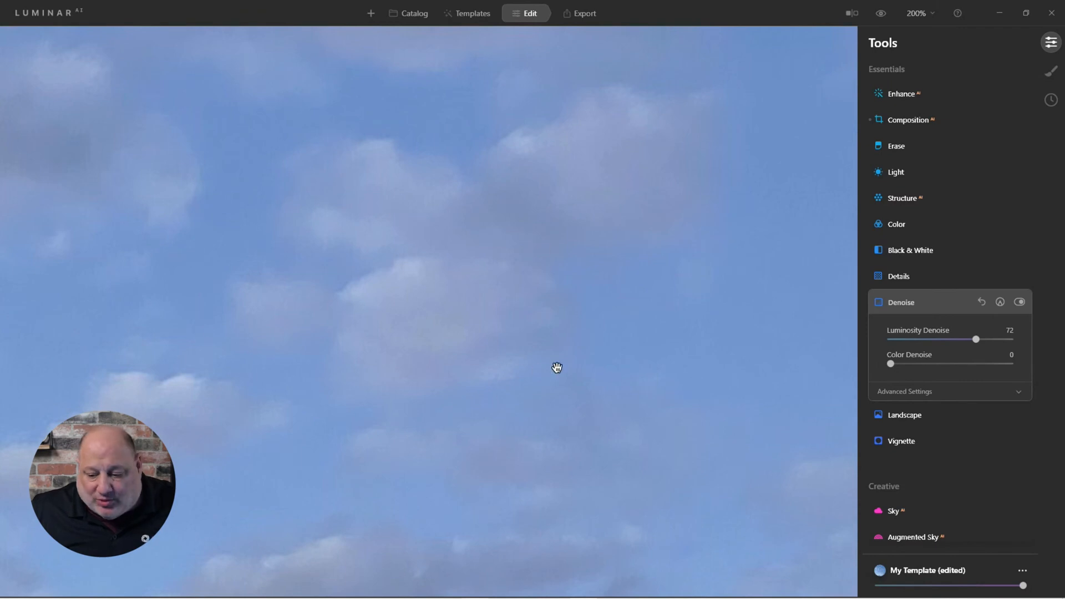
drag(890, 364, 912, 364)
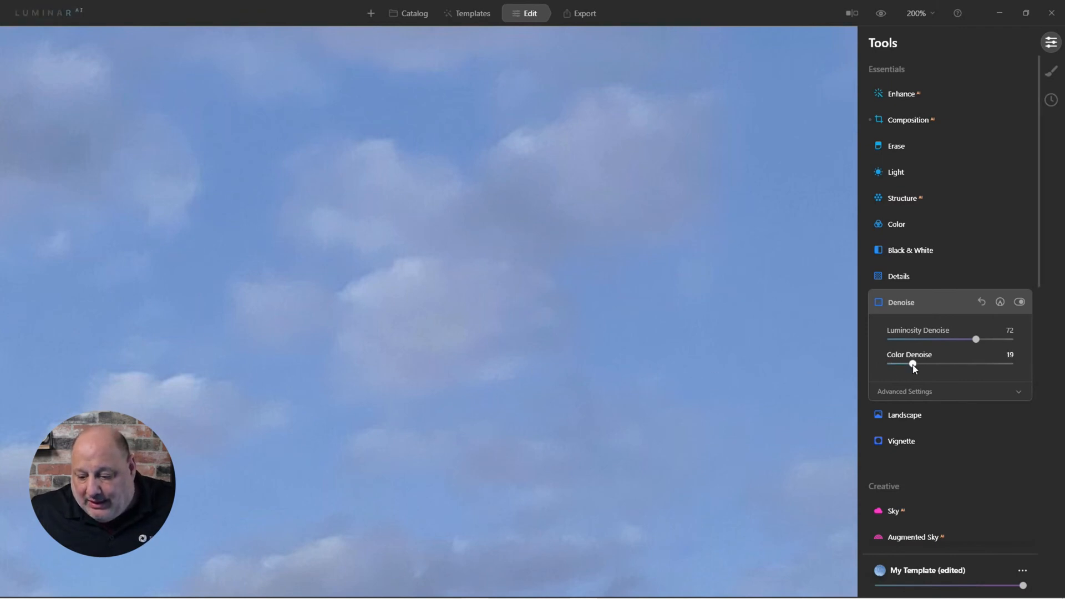
drag(910, 364, 918, 364)
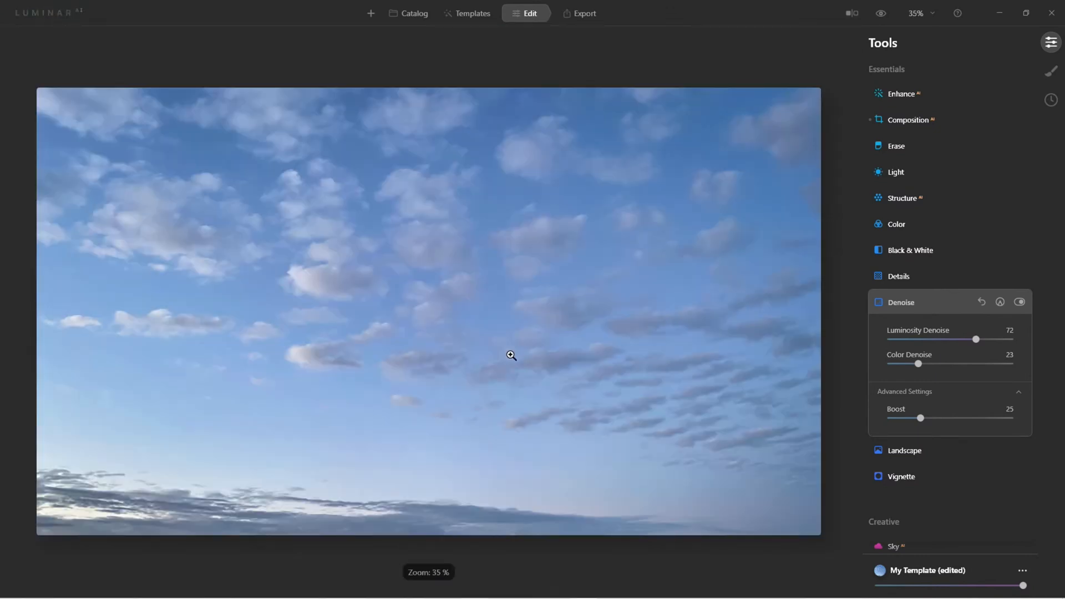
mouse_move(887, 131)
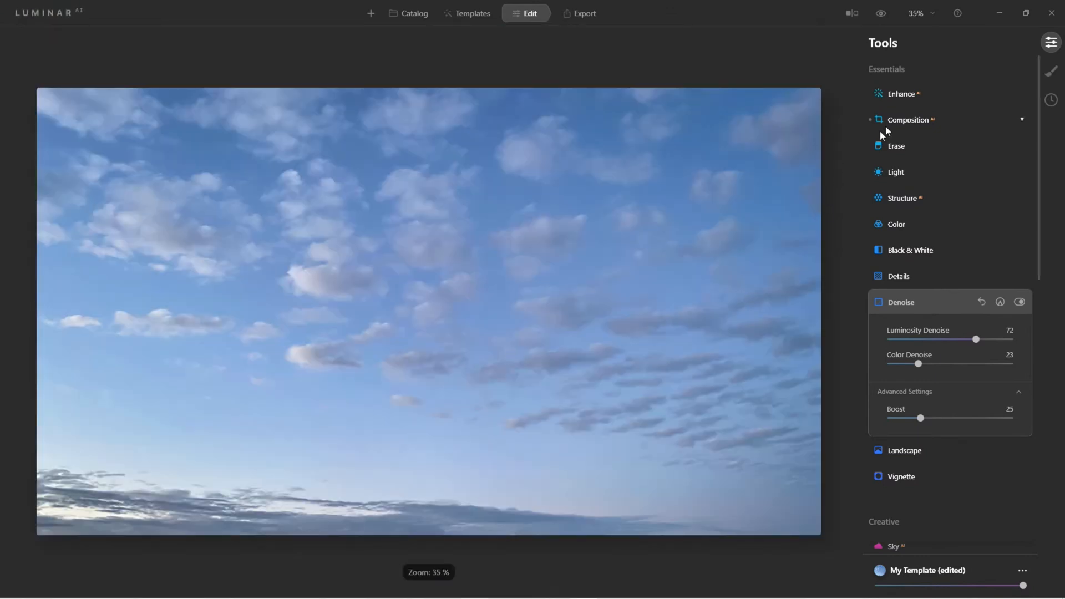
- Apply Enhance AI with Accent 28 and Sky Enhancer 10
click(901, 93)
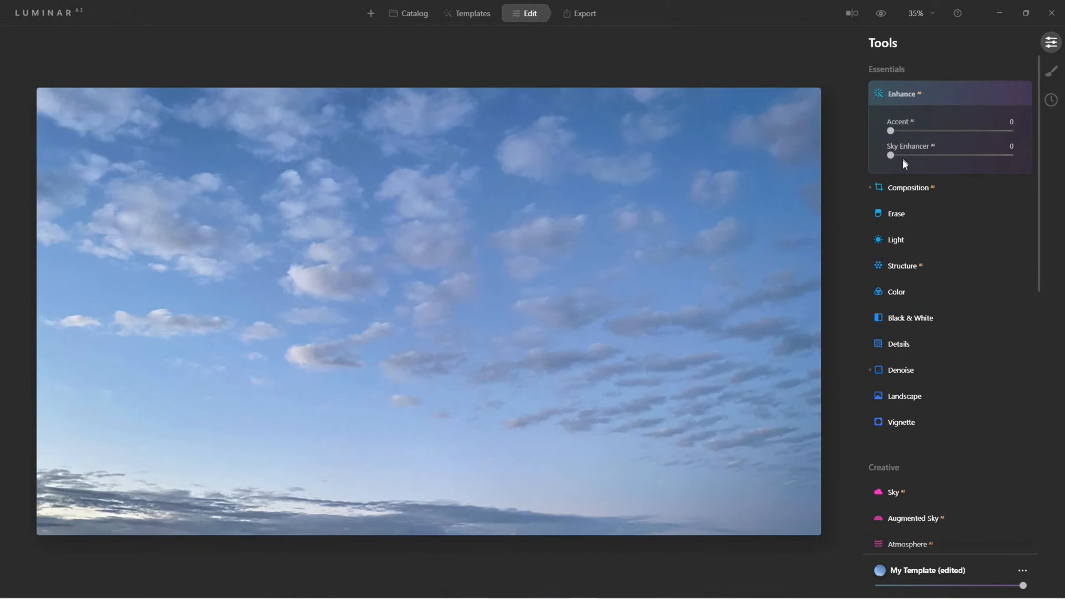
drag(891, 155, 957, 155)
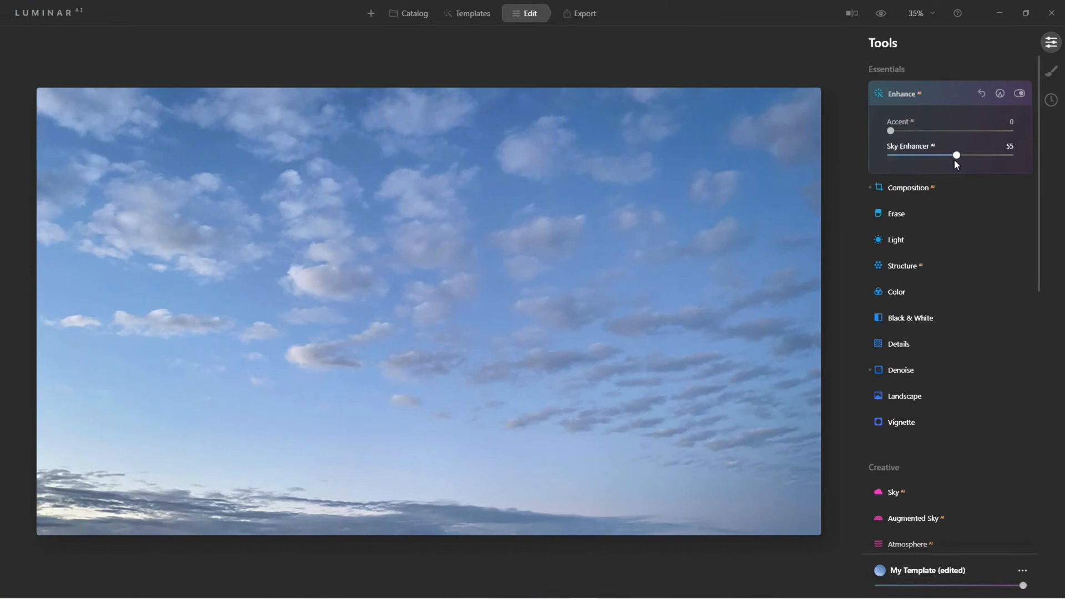
drag(958, 156, 970, 156)
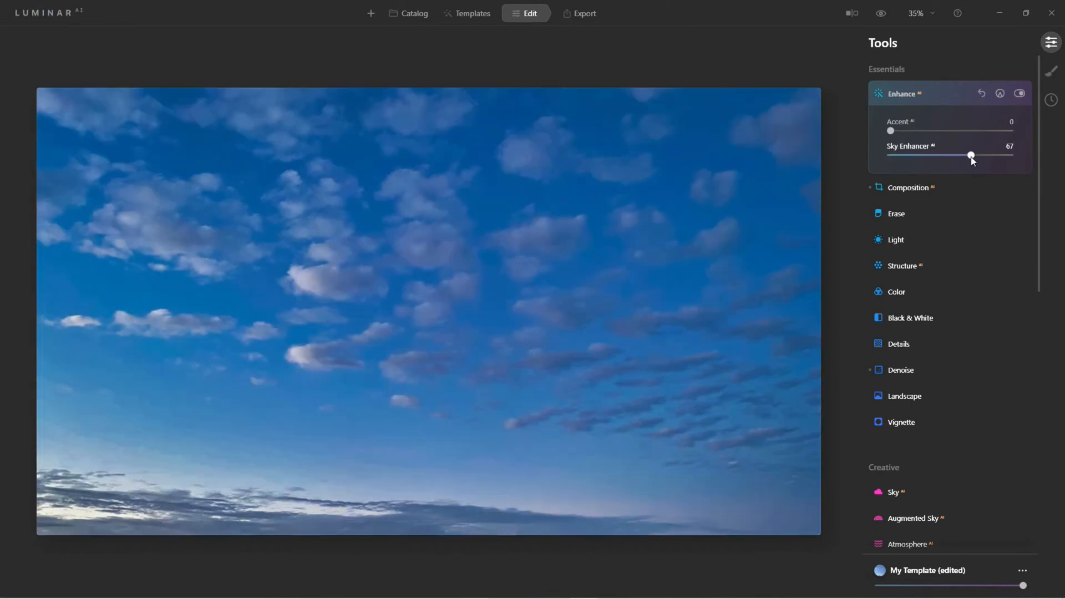
drag(970, 155, 918, 155)
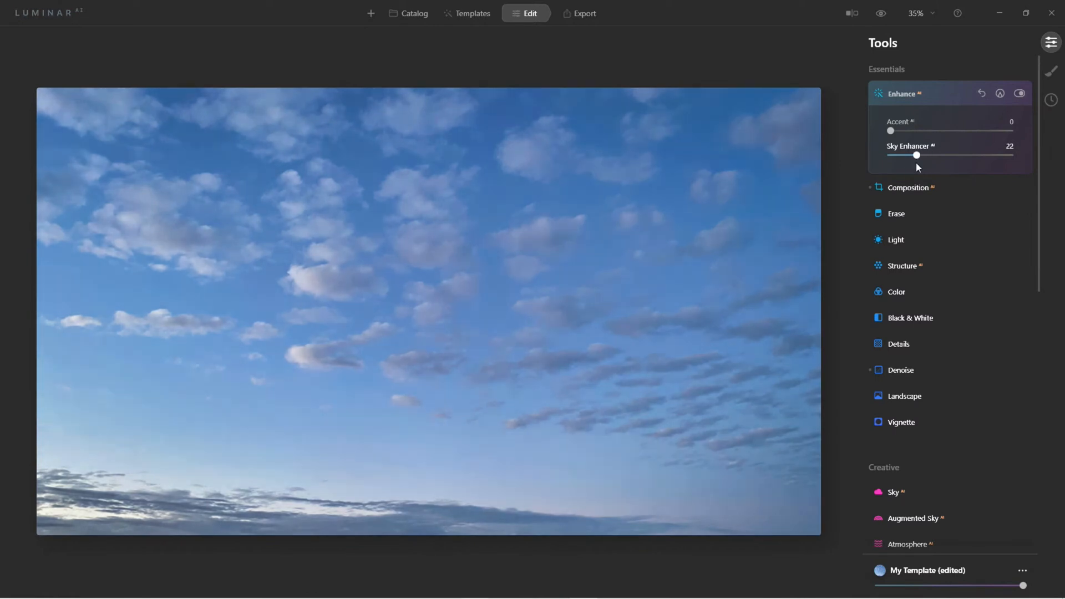
drag(889, 131, 942, 131)
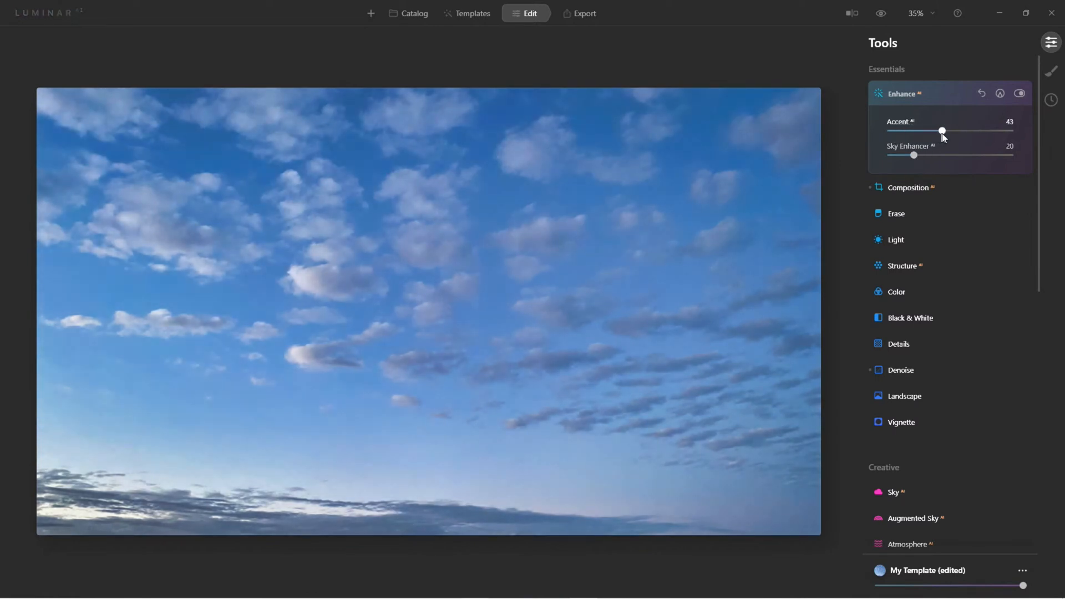
drag(942, 131, 924, 131)
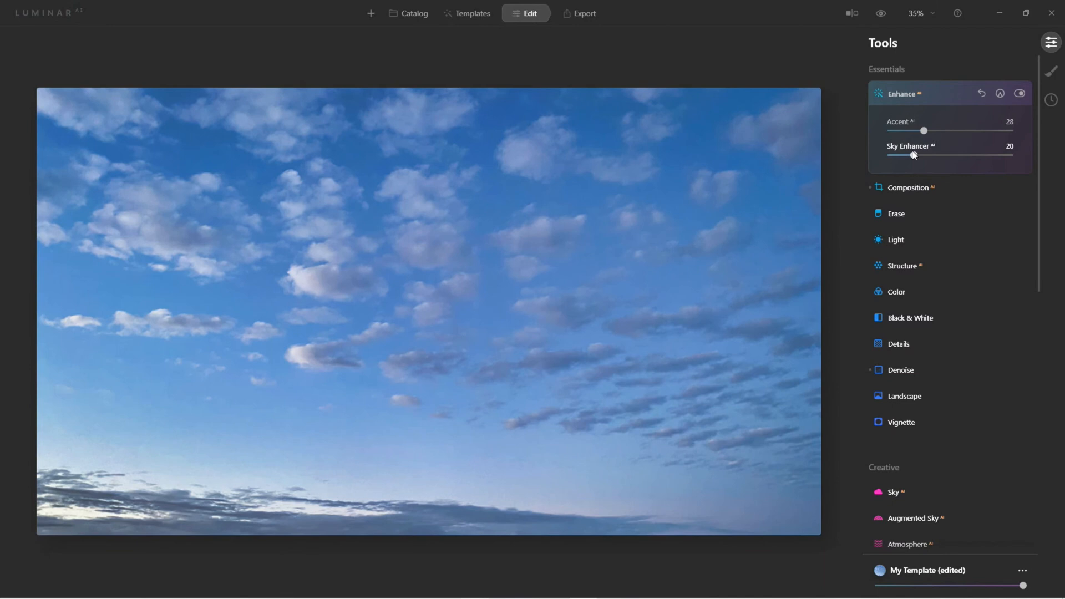
drag(913, 155, 903, 155)
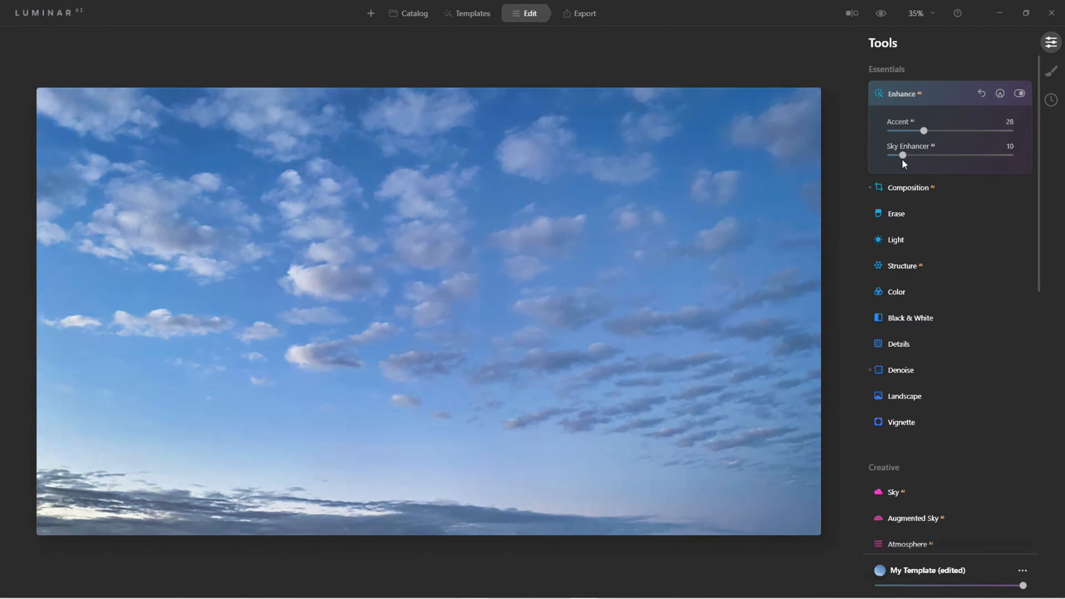
click(880, 14)
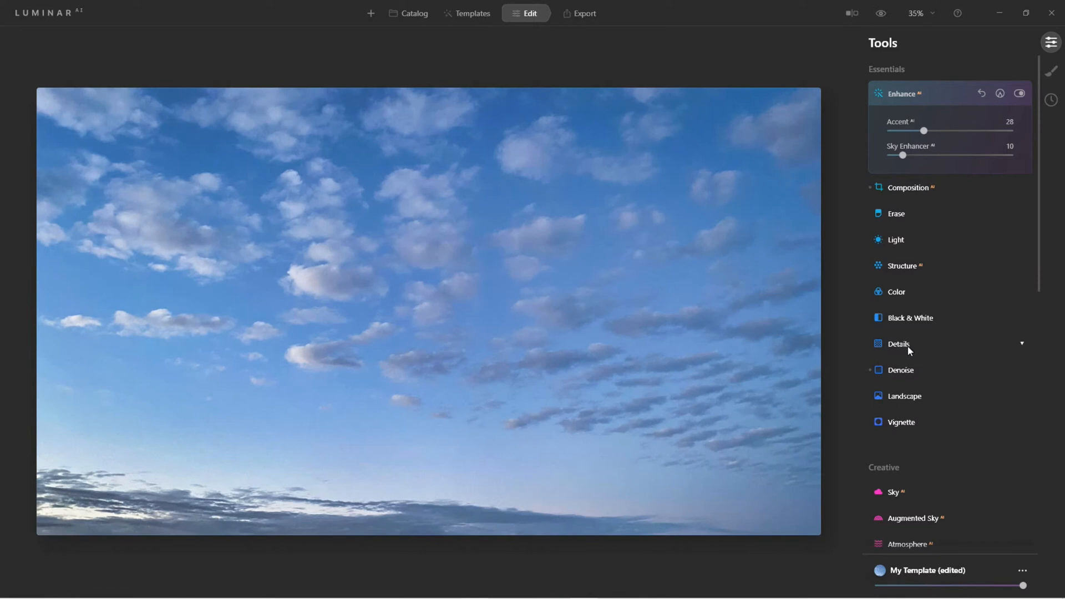
- Raise Medium Details to 12 in the Details tool and collapse the panel
click(897, 344)
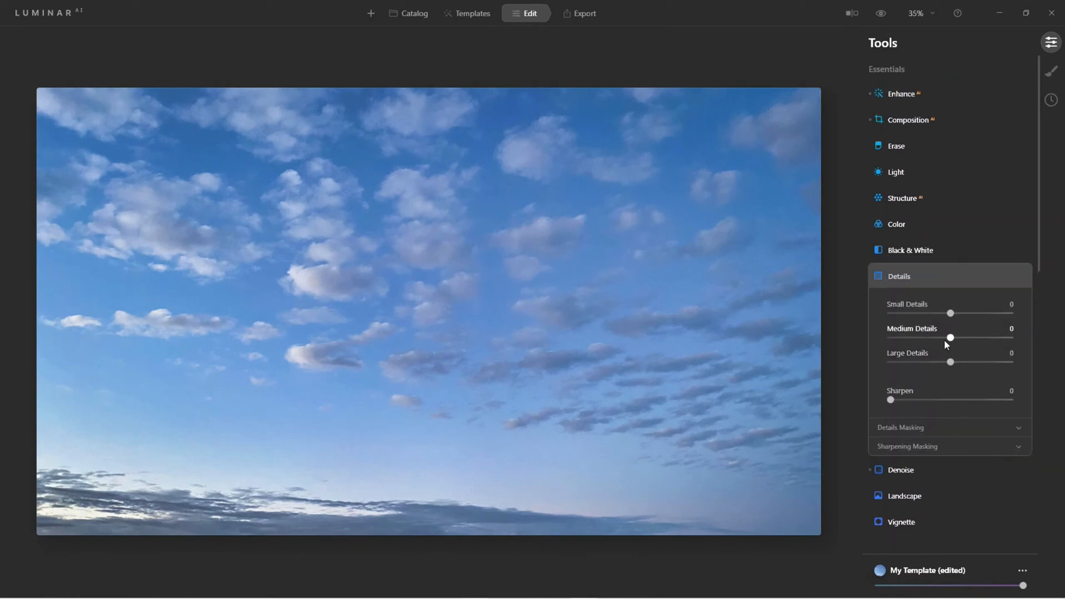
drag(951, 337, 970, 337)
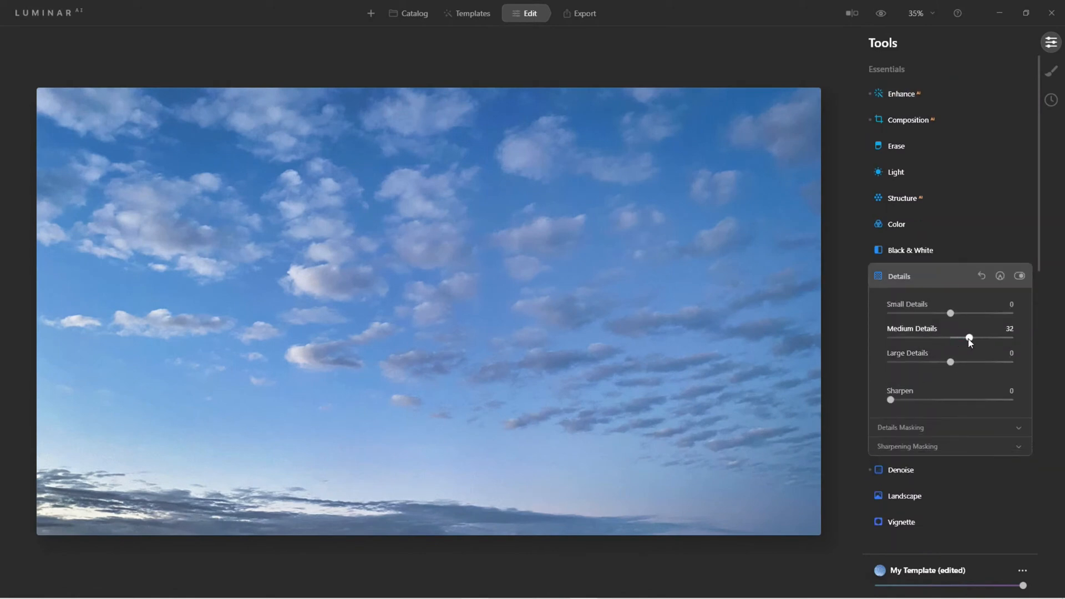
drag(967, 337, 958, 338)
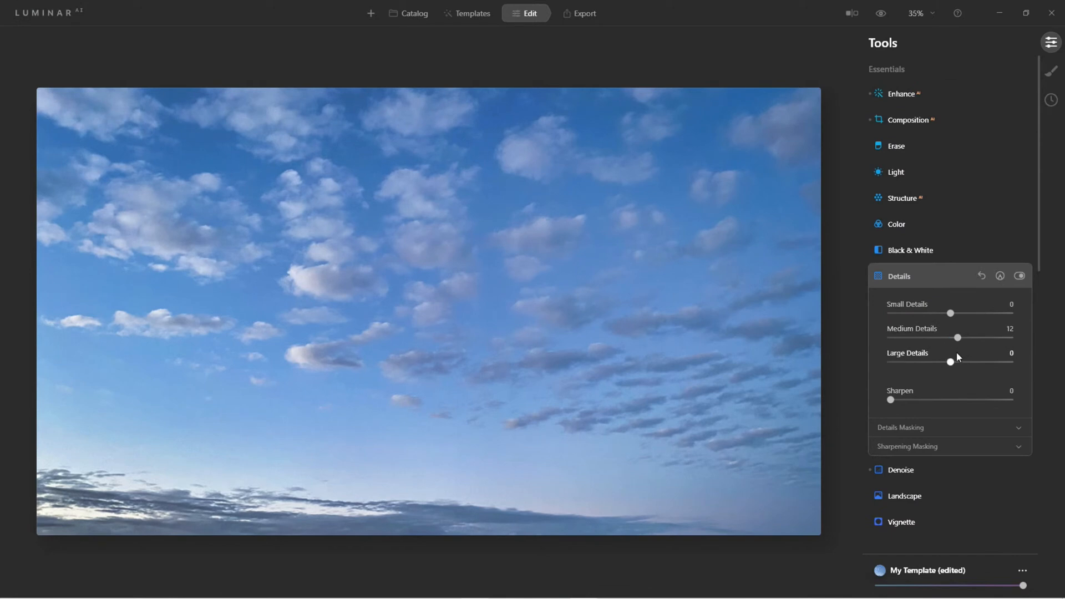
click(898, 276)
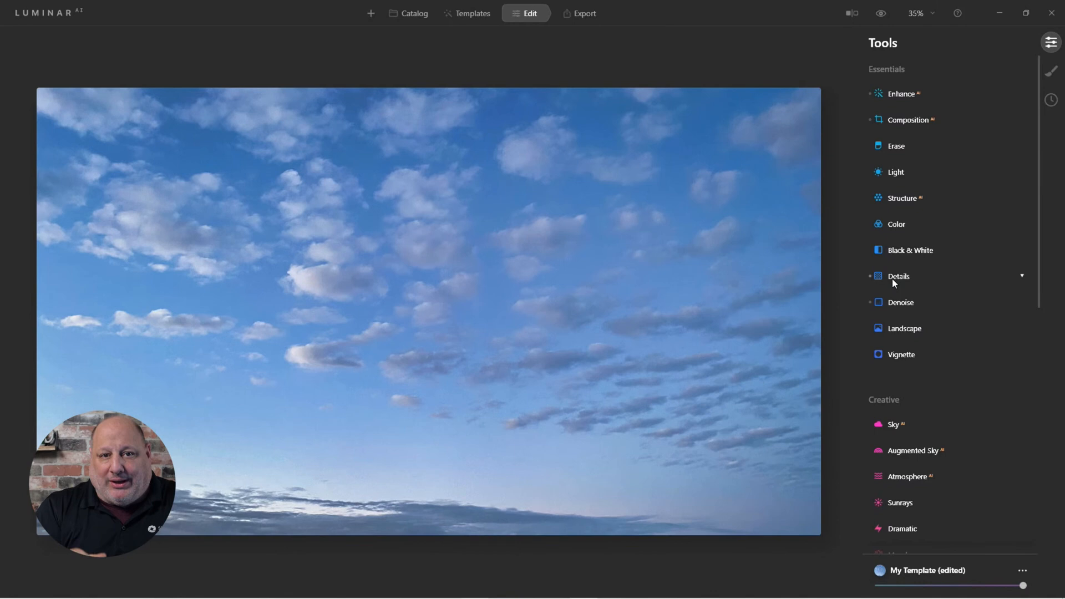
mouse_move(582, 13)
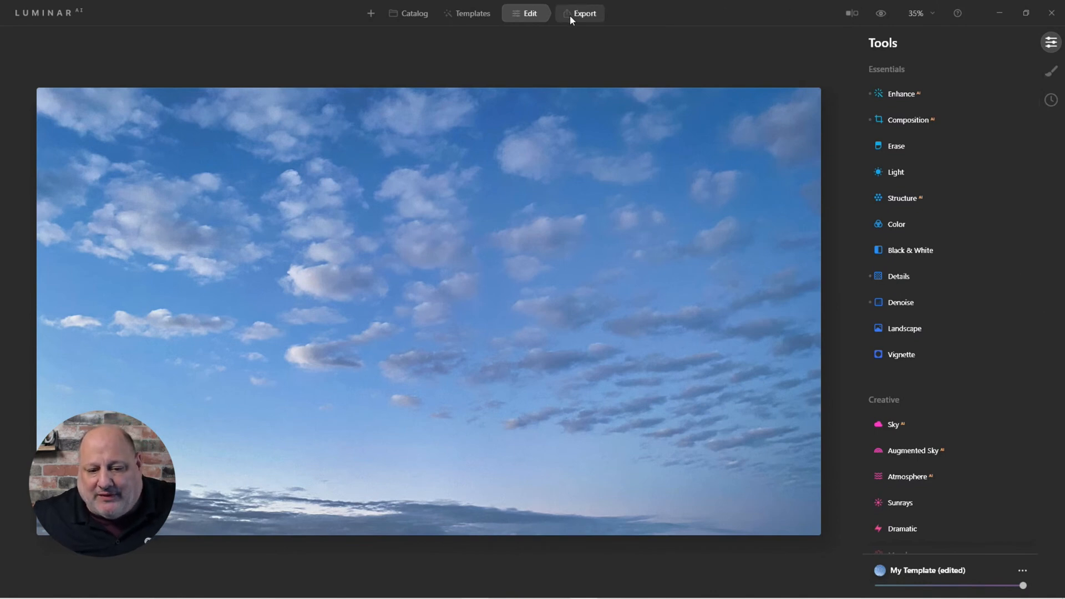
- Start a Save Photo to Disk export and browse for the save location
click(585, 13)
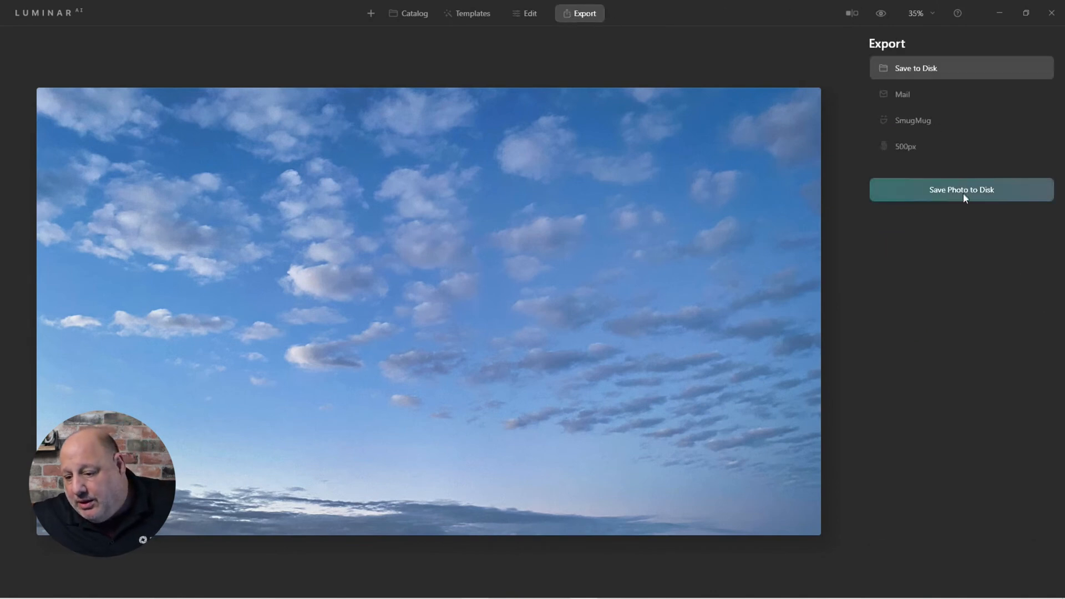
click(960, 189)
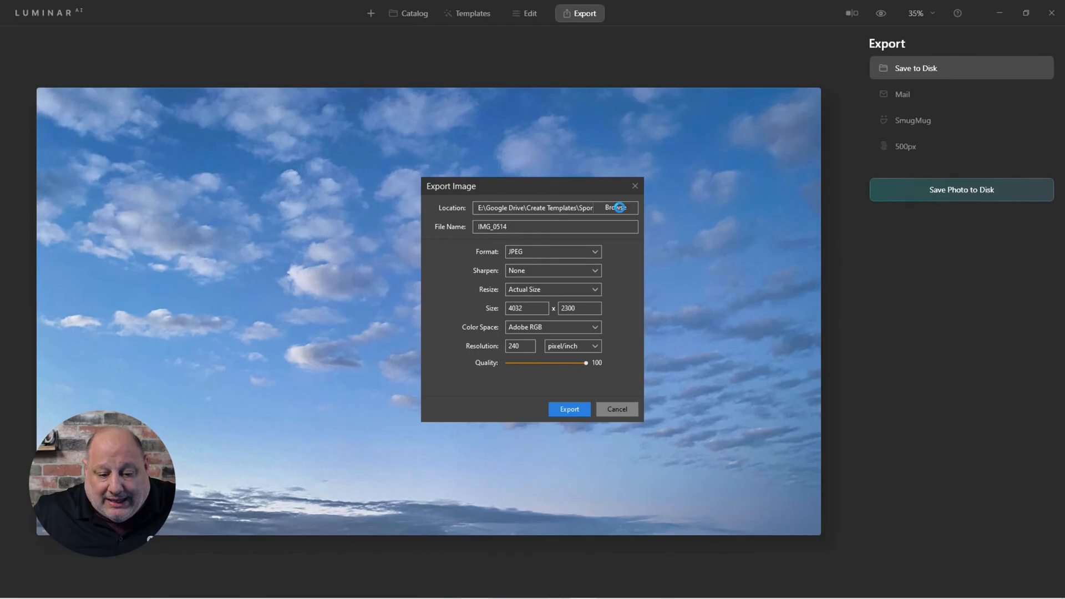
click(615, 207)
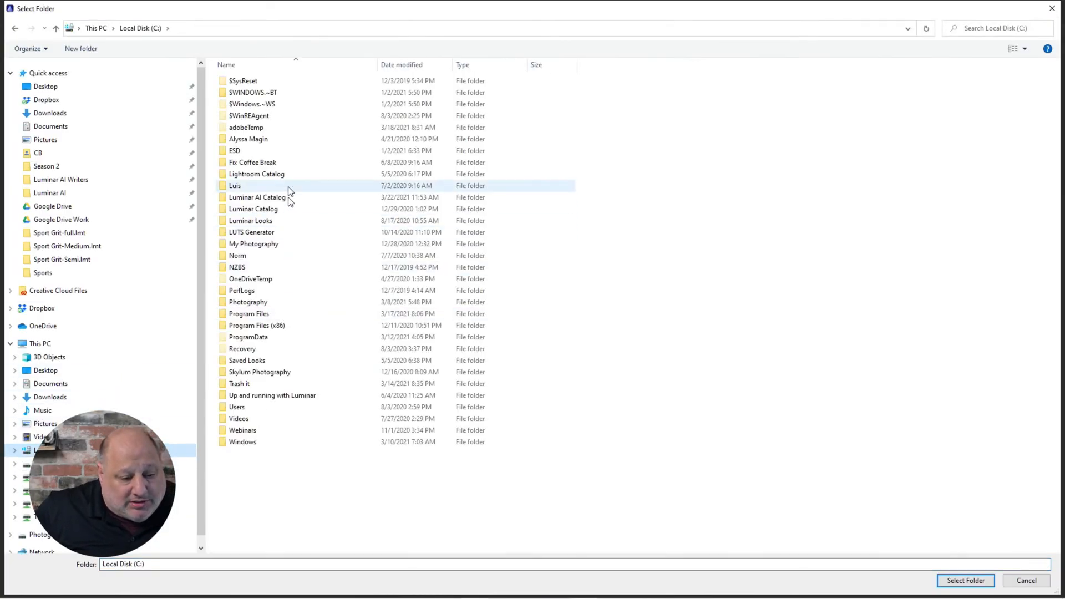
click(257, 174)
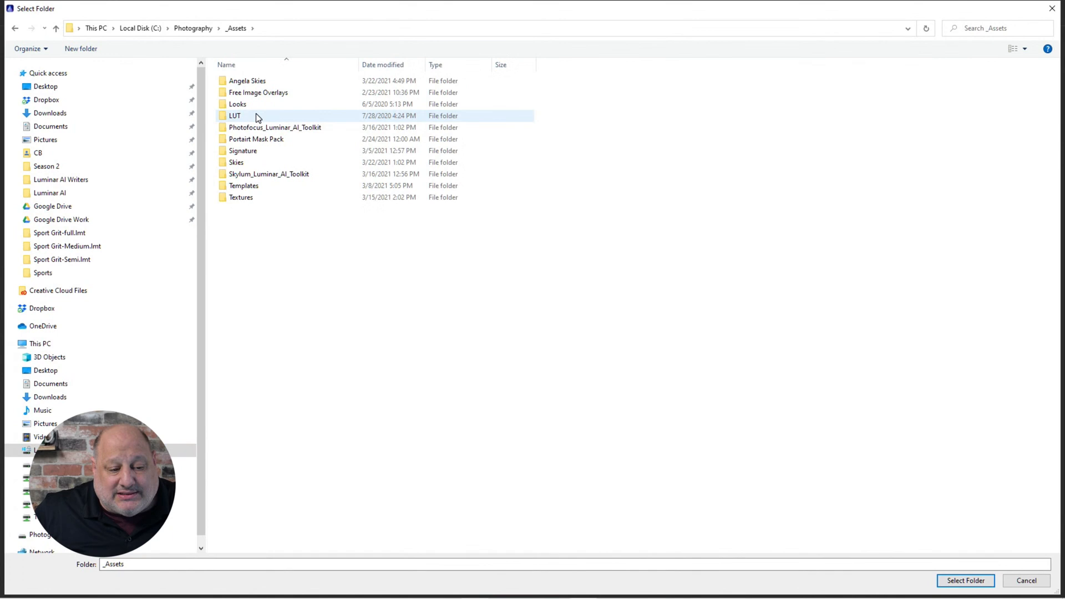
double_click(246, 79)
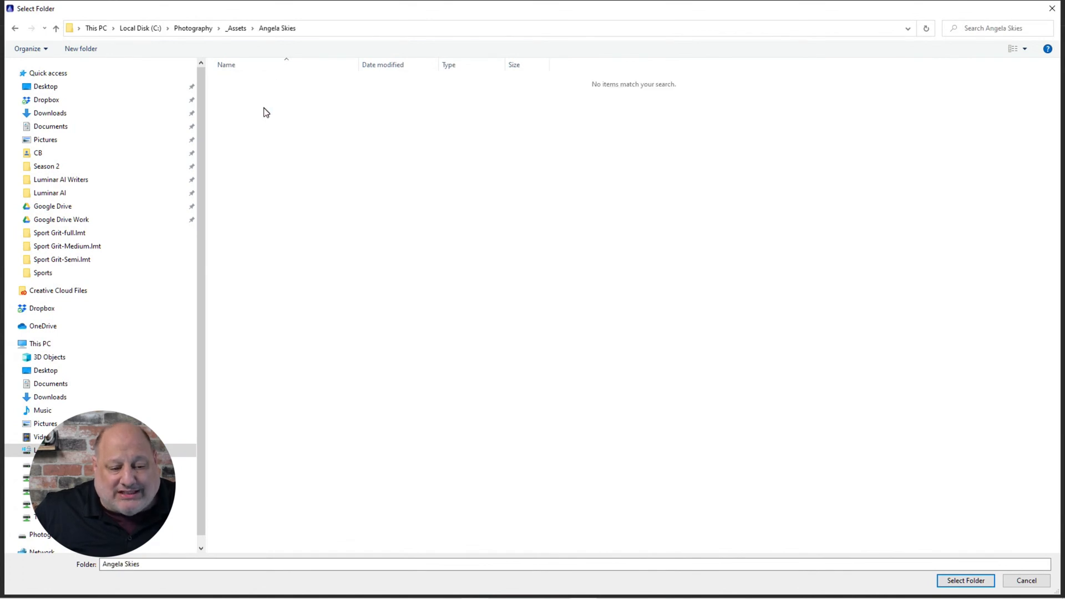
right_click(265, 111)
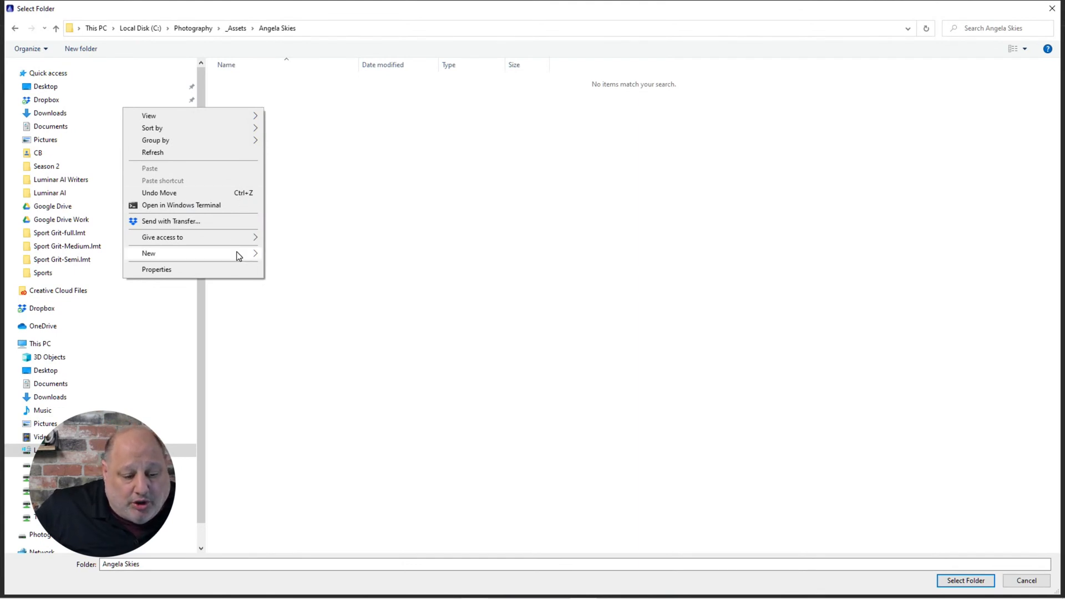
click(148, 253)
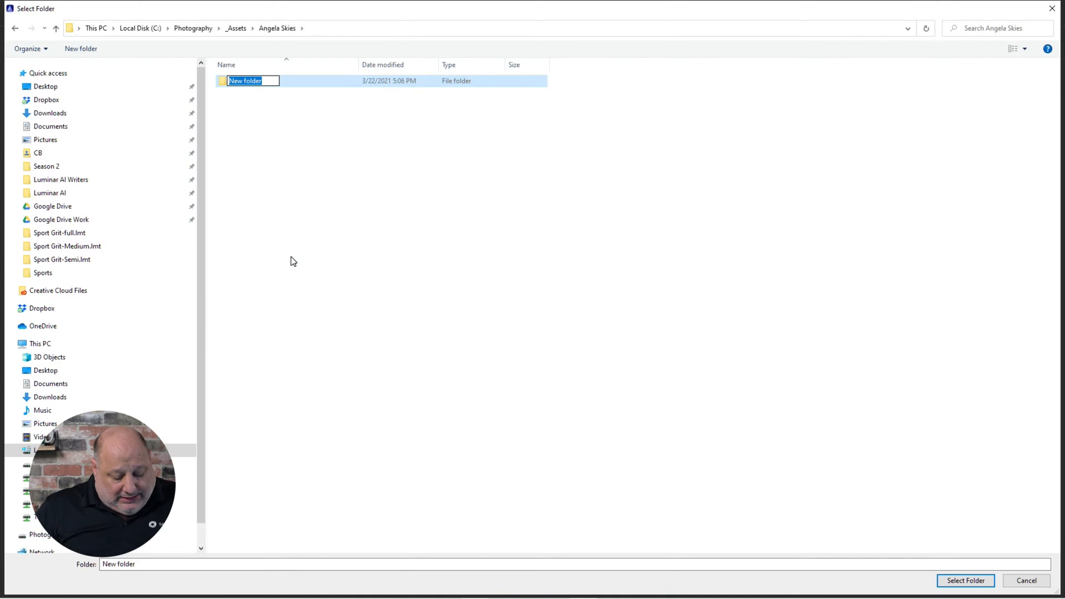
text(Complete)
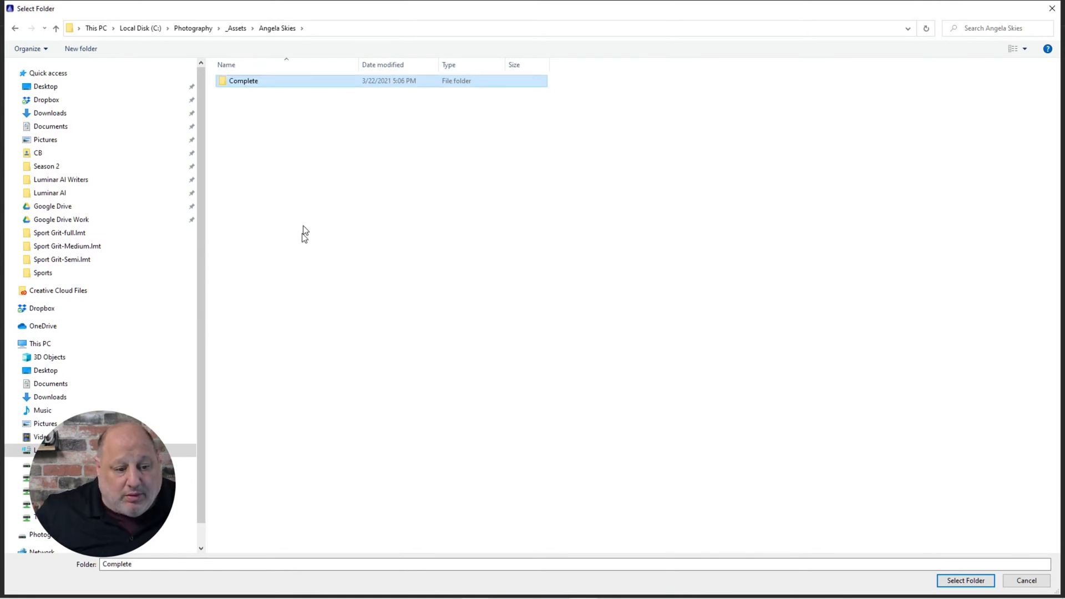
double_click(243, 81)
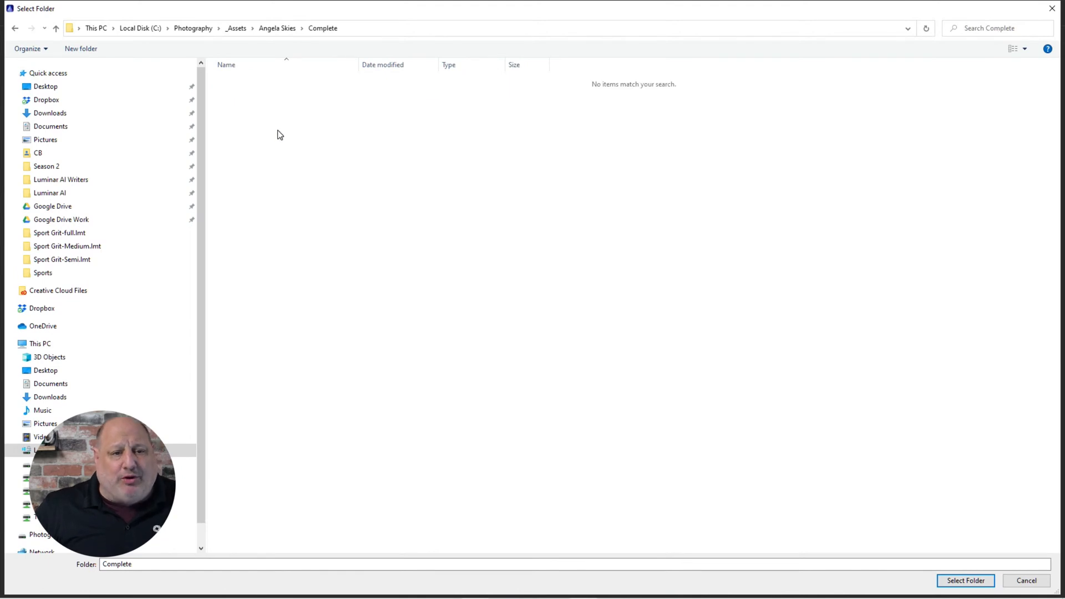
mouse_move(378, 170)
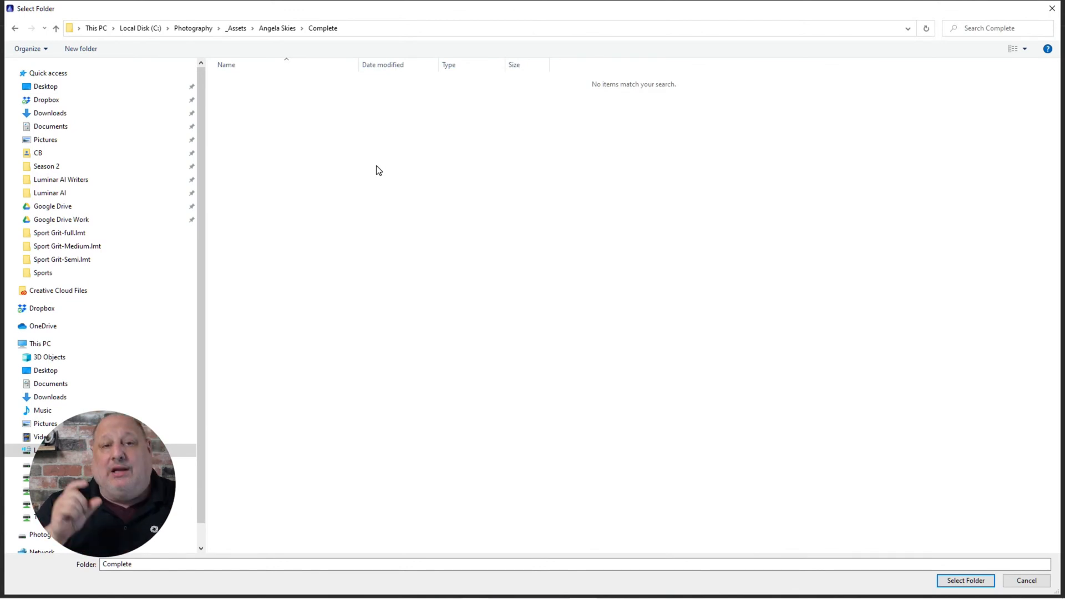
mouse_move(961, 546)
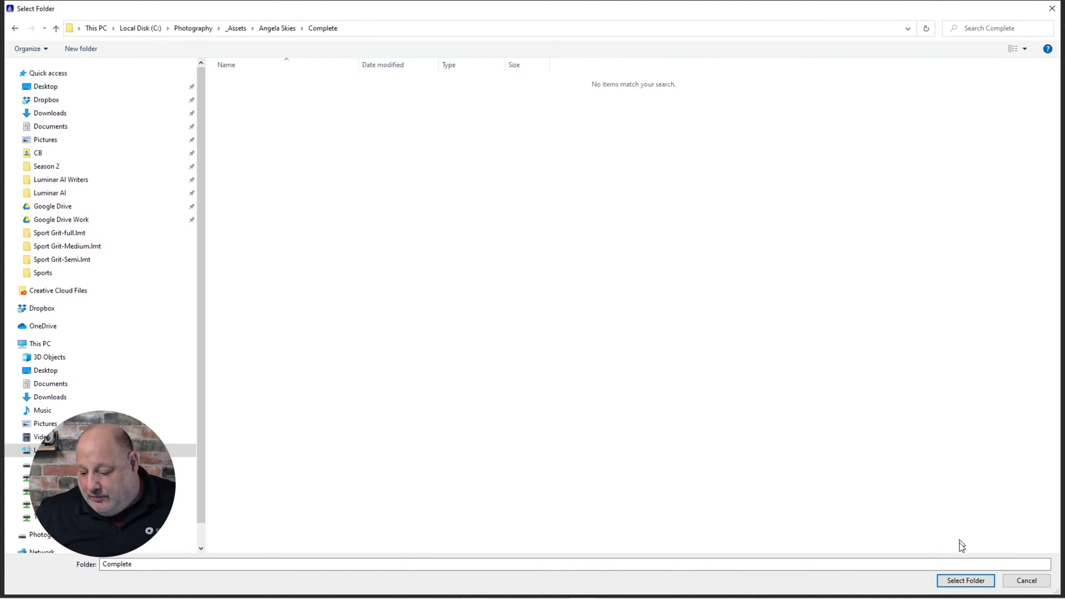
- Confirm the Complete folder, name the file IMG_0514_Final, keep JPEG and export
click(964, 580)
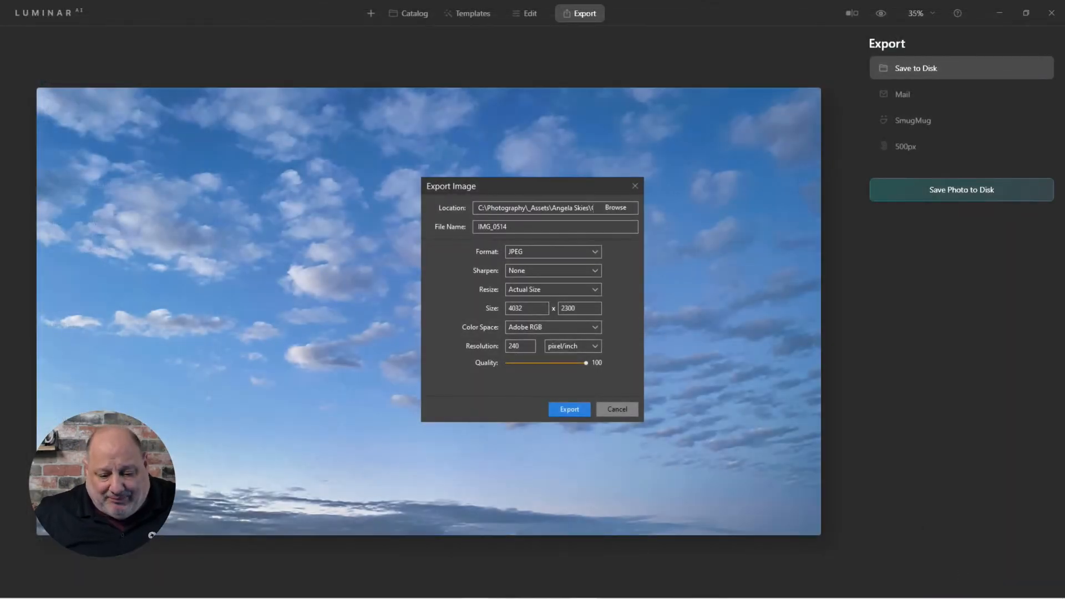
text(_)
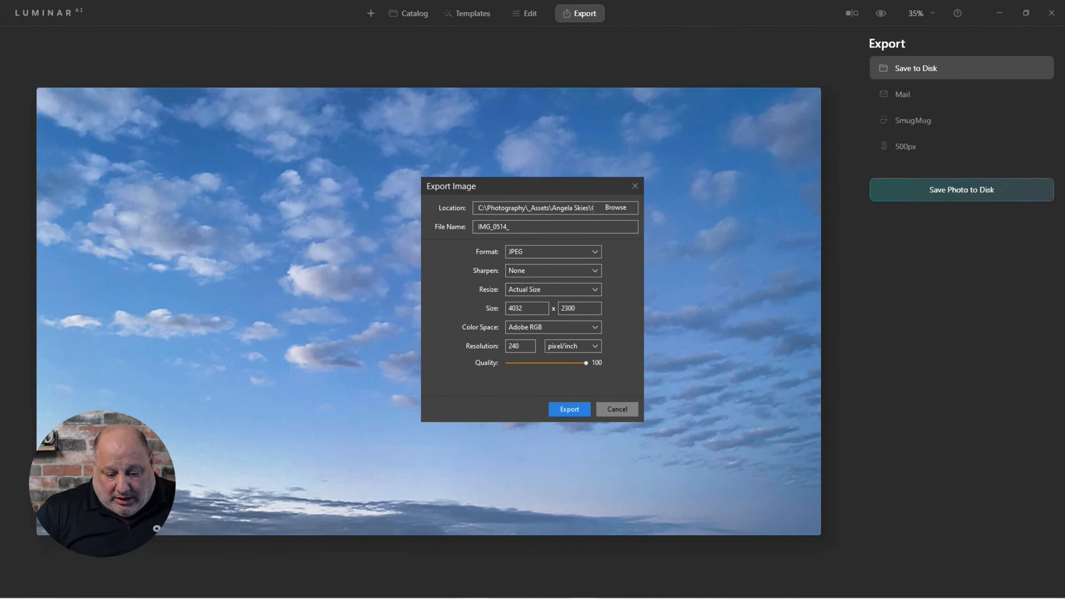
text(Final)
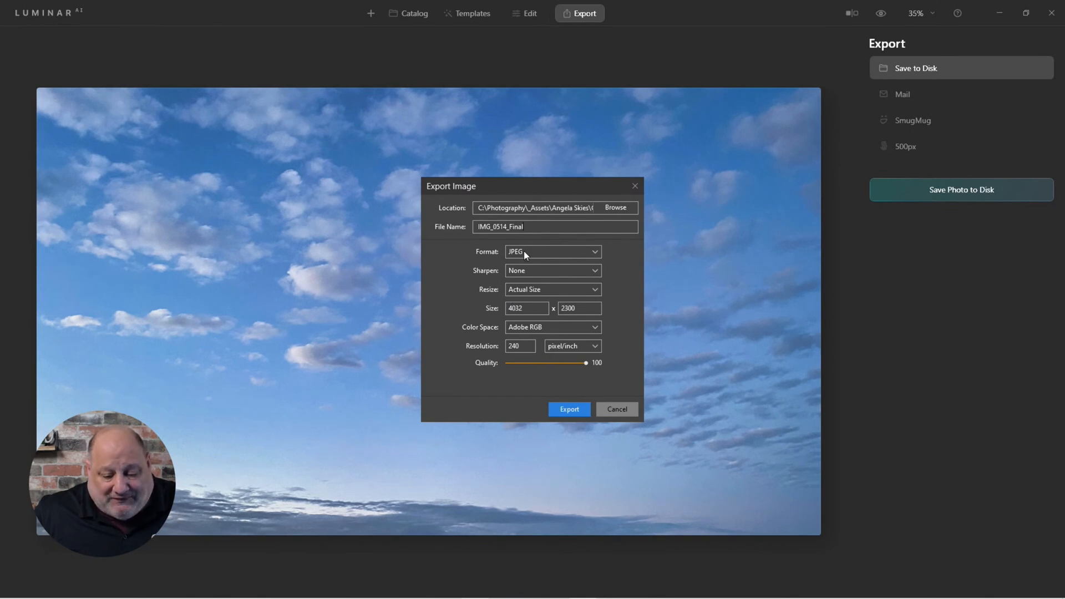
click(569, 409)
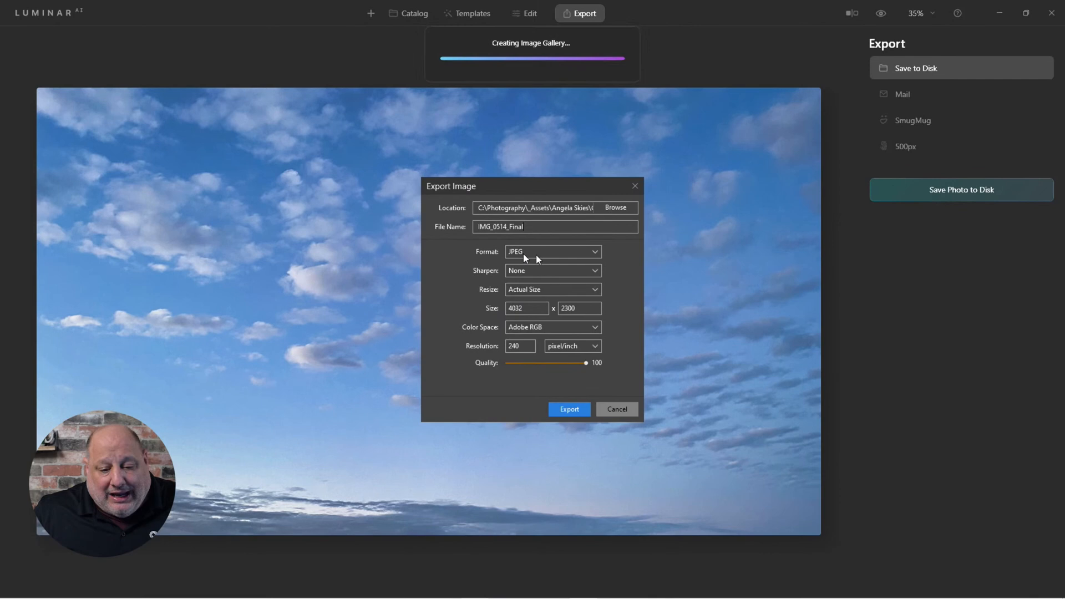
click(569, 410)
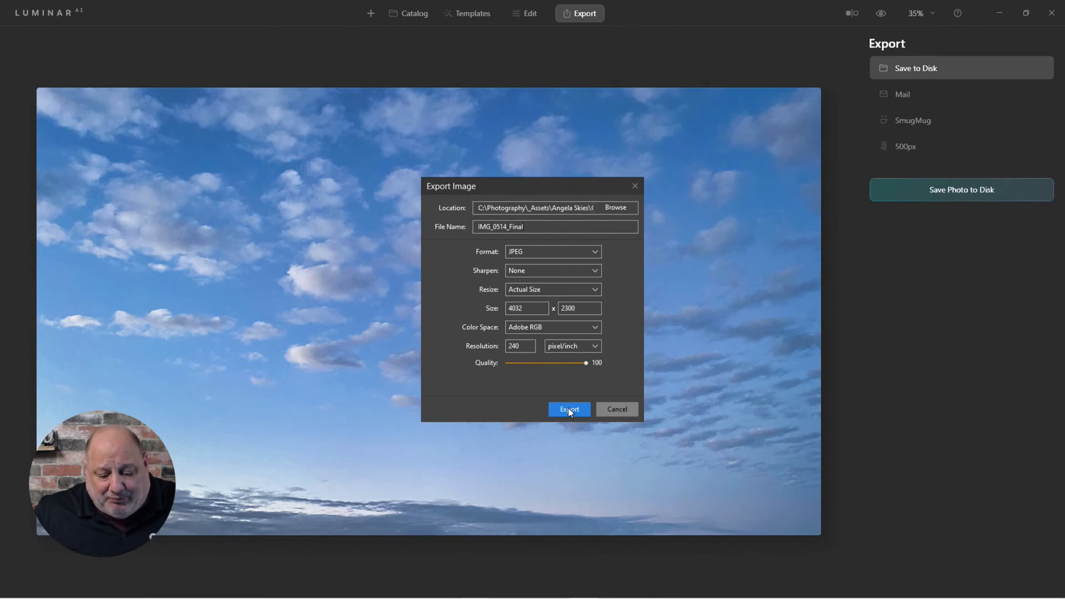
click(568, 409)
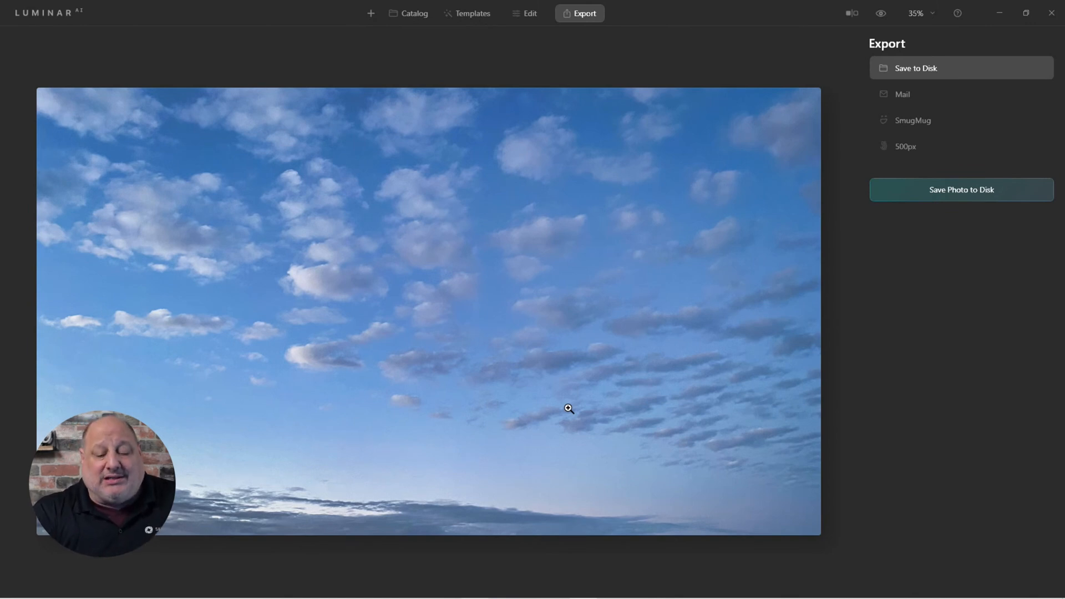
mouse_move(481, 207)
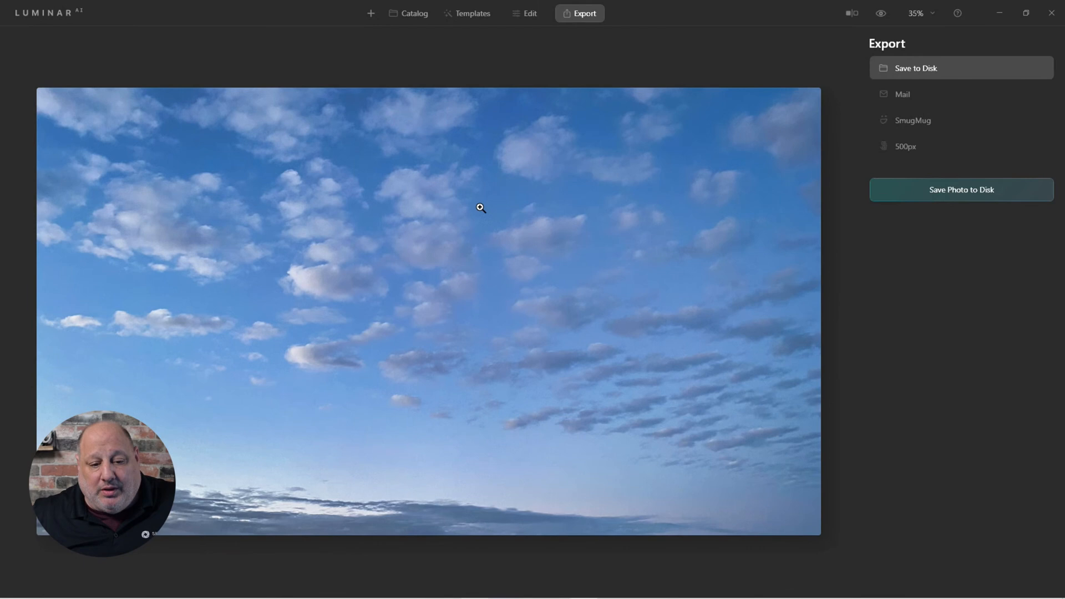
- Check the Complete folder in Catalog for IMG_0514_Final, then show the Sky Replacement album
click(408, 14)
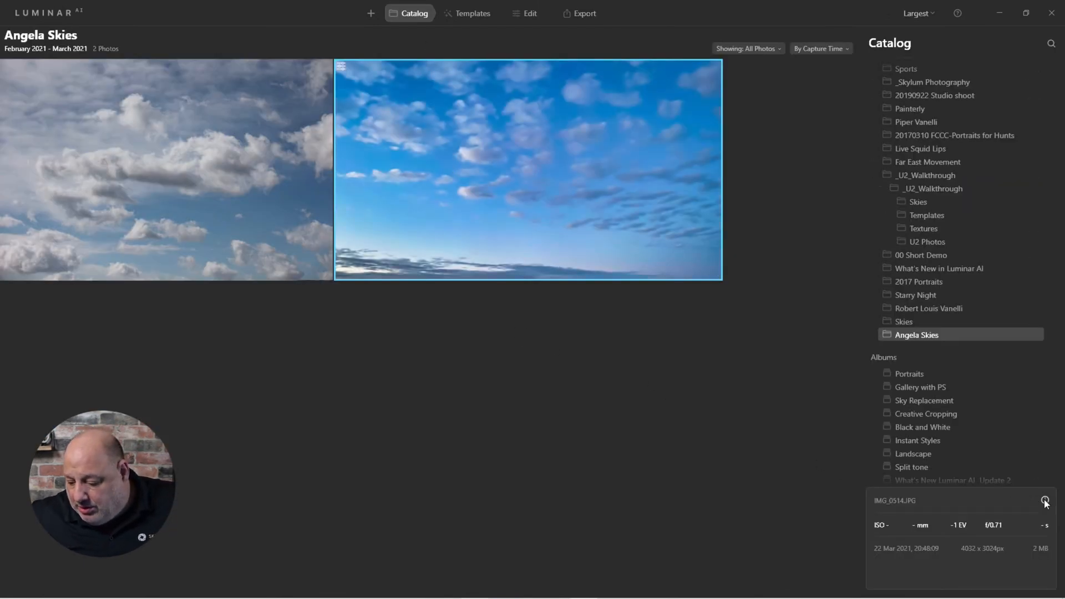
click(1045, 503)
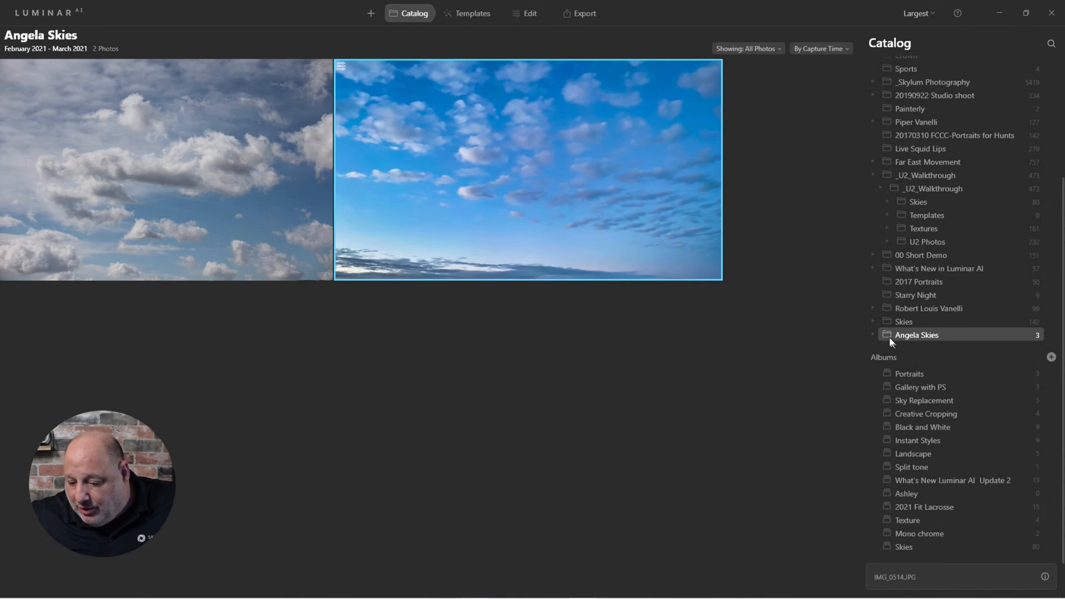
click(874, 334)
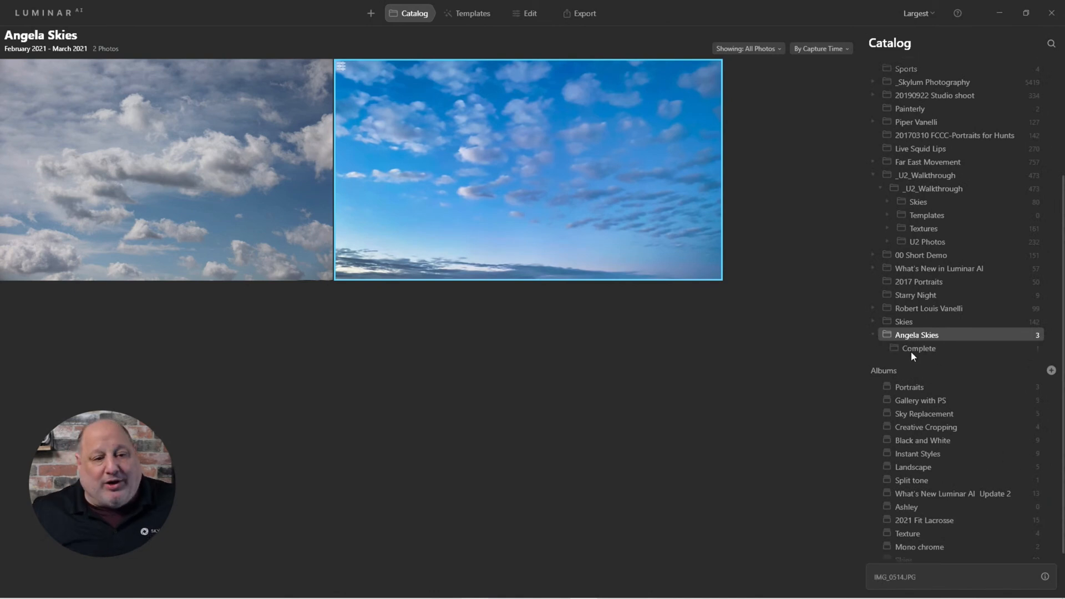
click(919, 347)
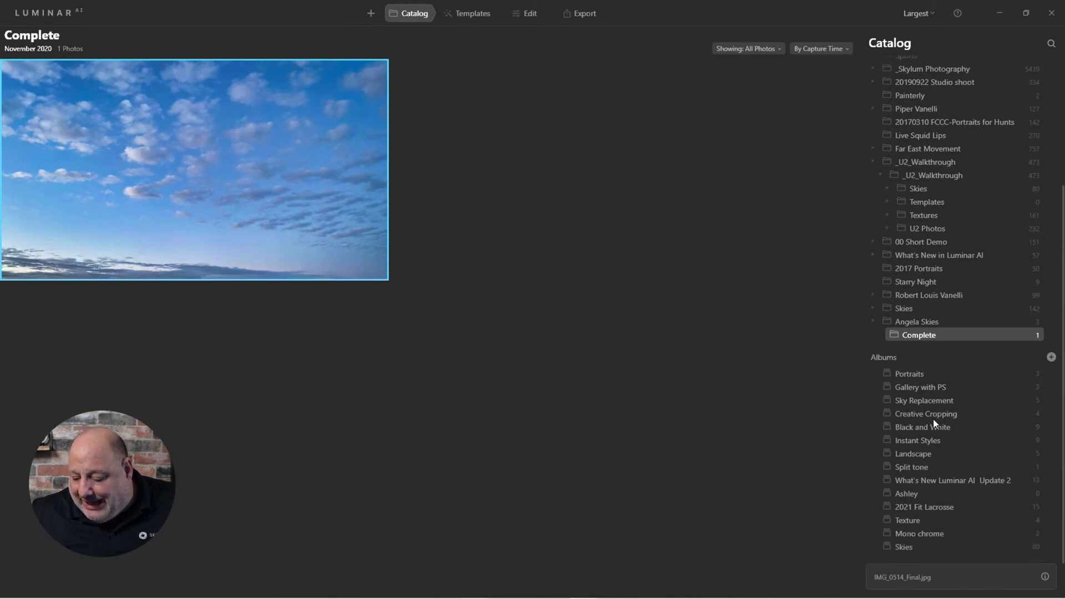
click(923, 400)
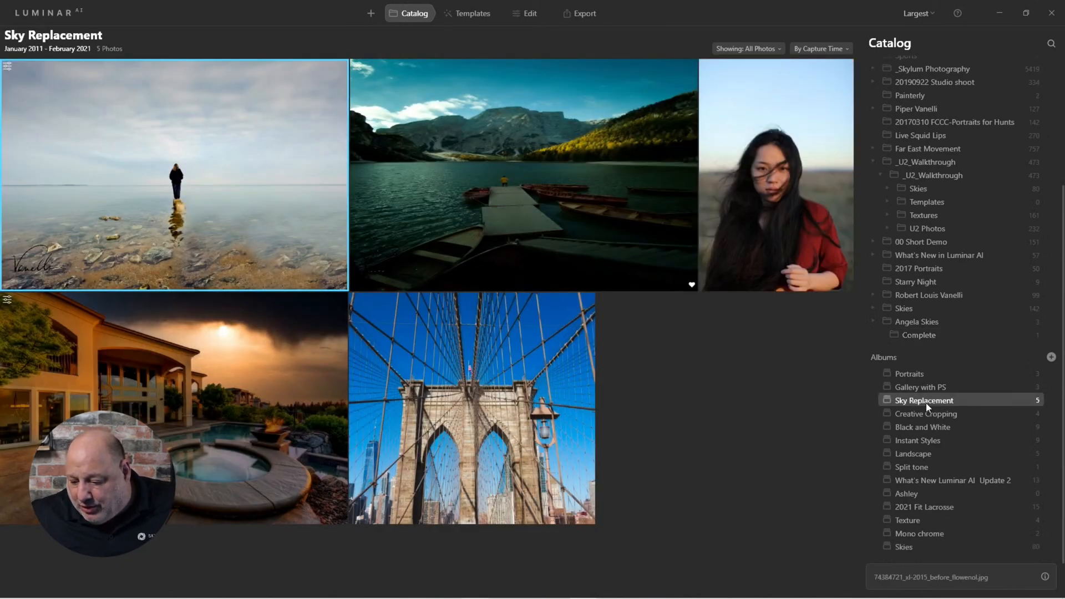
- Take the bridge photo into Edit and list the Sky AI replacement skies
double_click(470, 407)
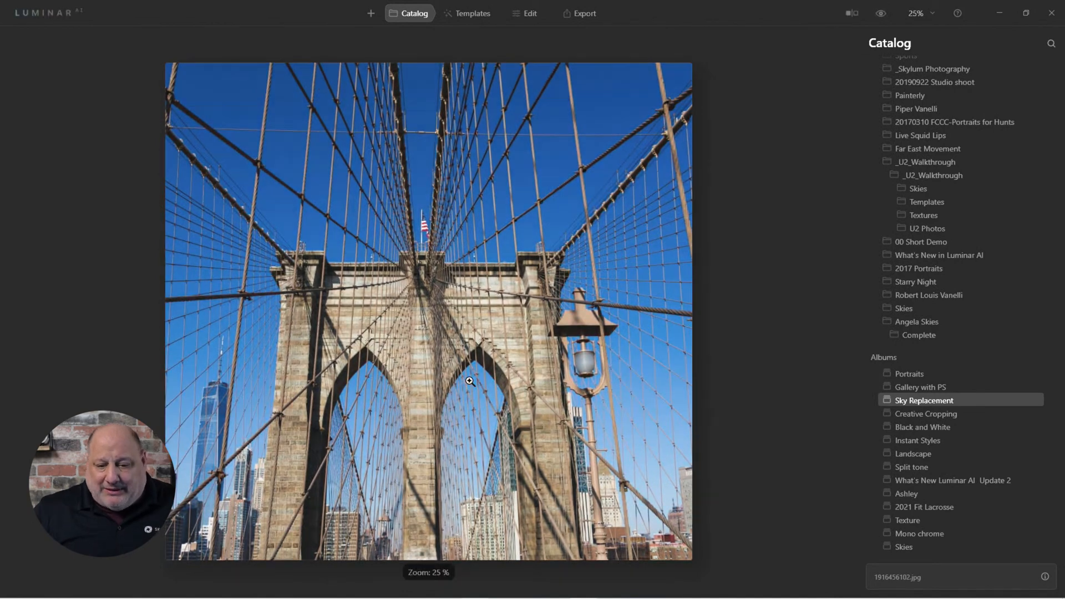
mouse_move(832, 182)
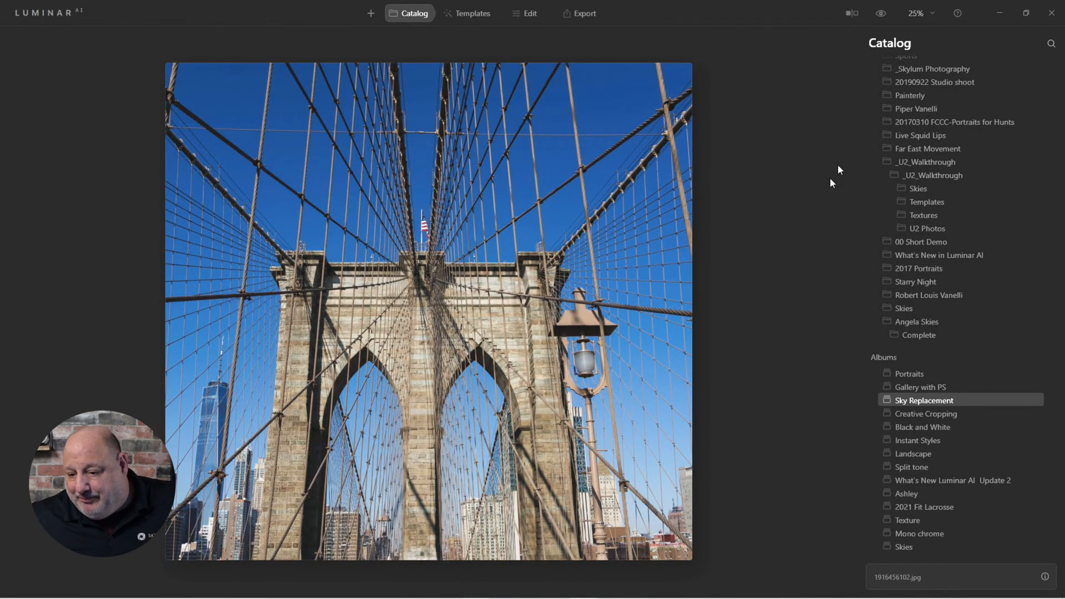
click(530, 13)
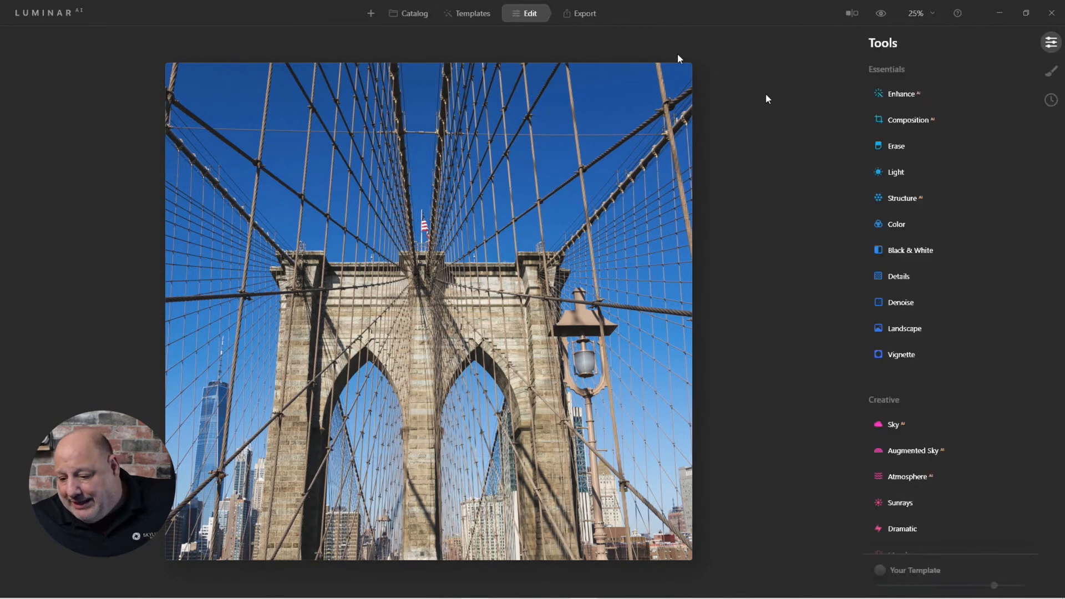
mouse_move(893, 428)
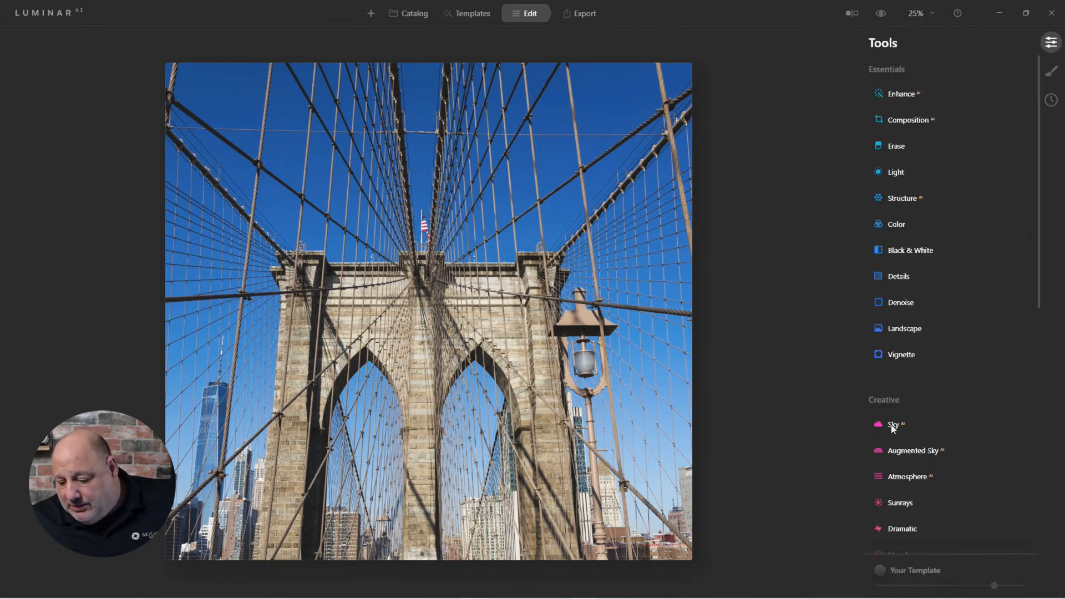
click(894, 425)
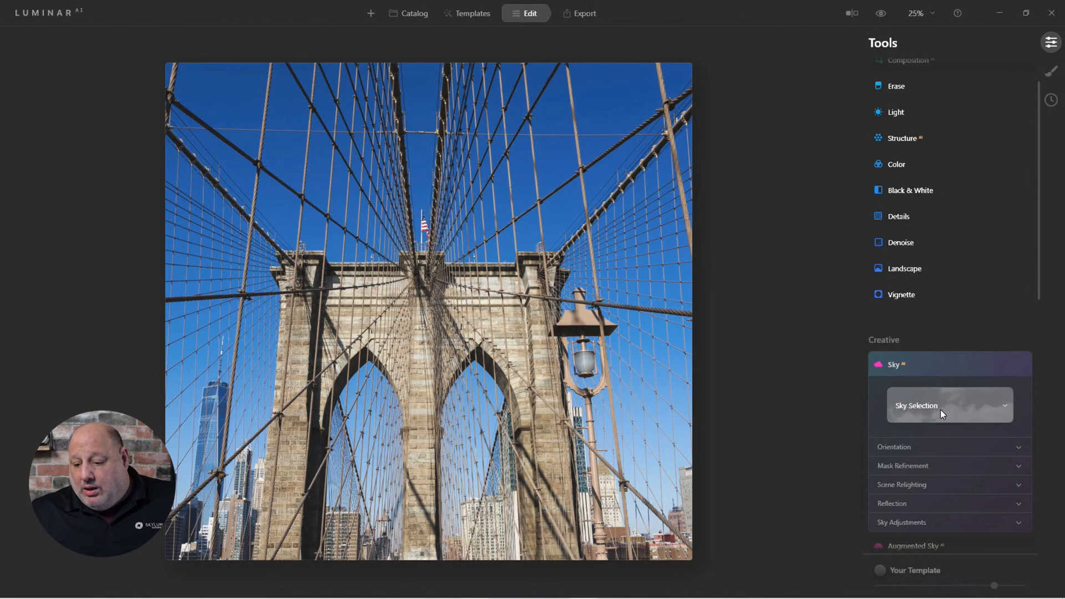
click(950, 406)
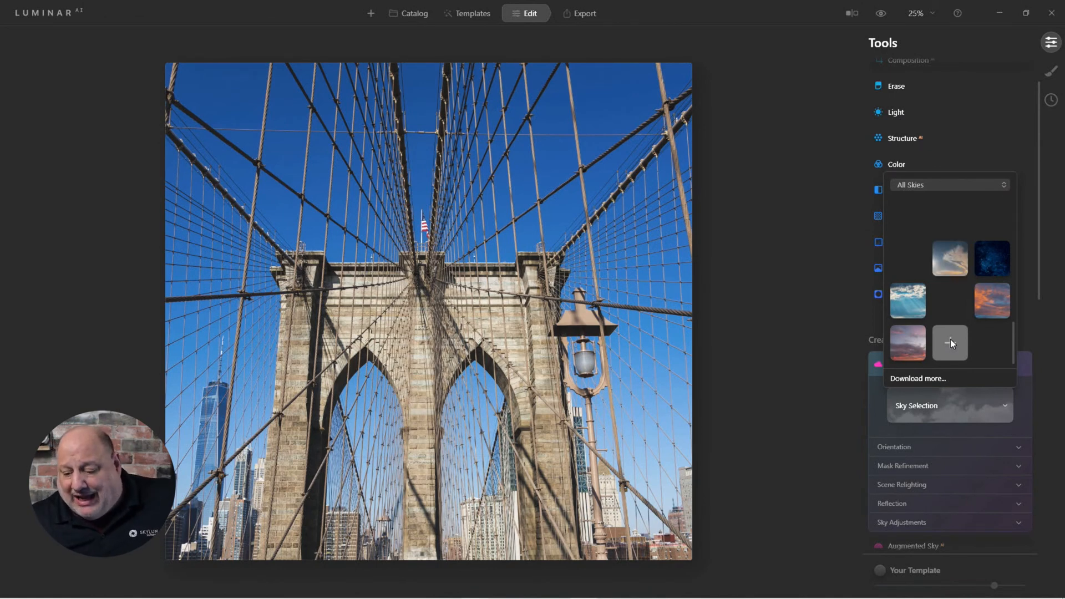
- Load IMG_0514_Final.jpg from the Complete folder as a custom sky
click(950, 343)
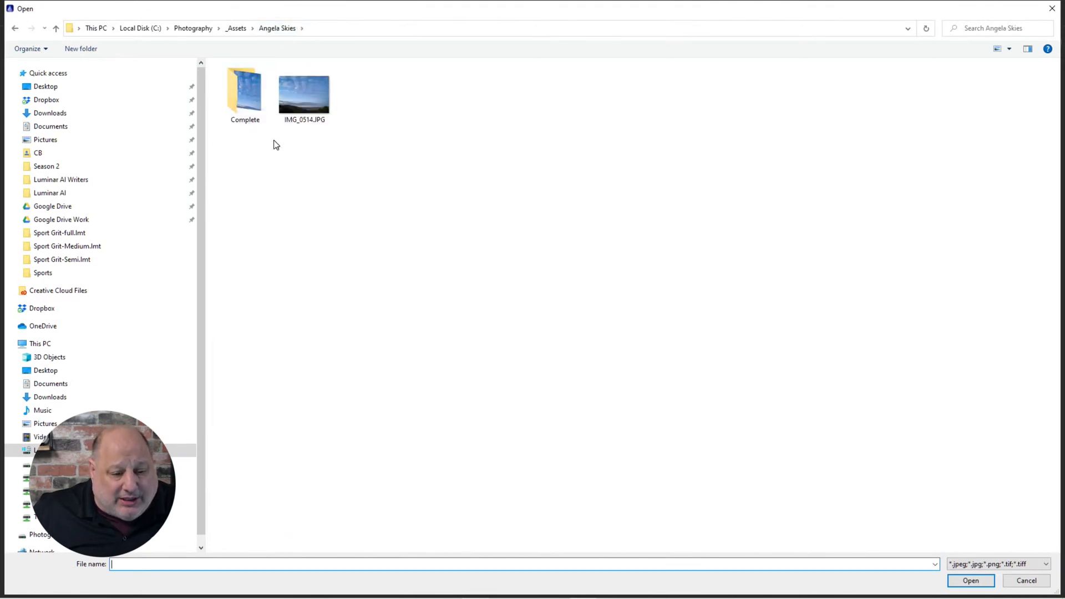
click(244, 93)
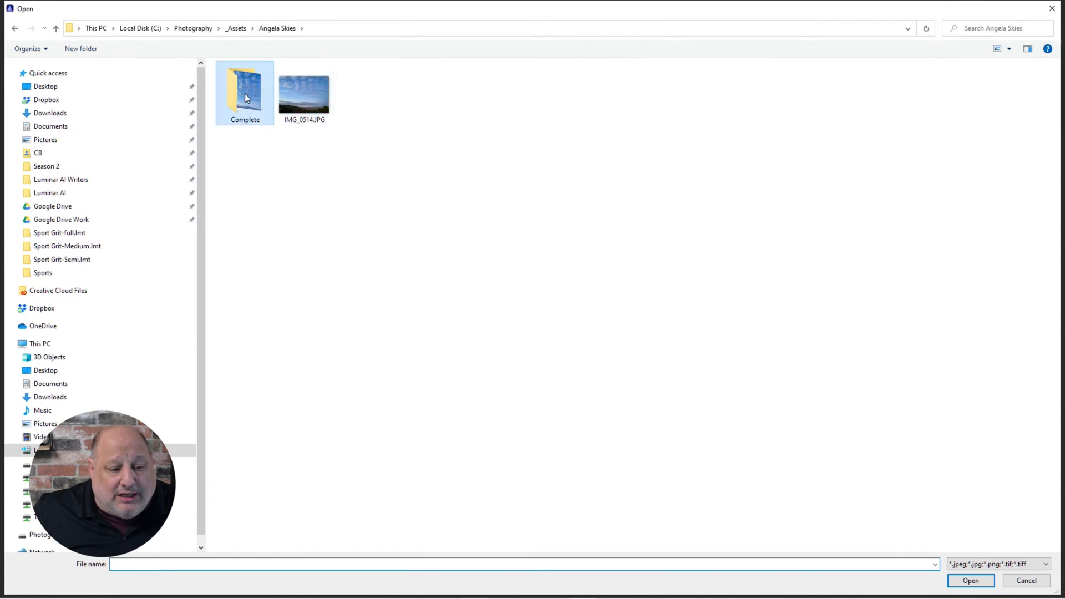
double_click(244, 89)
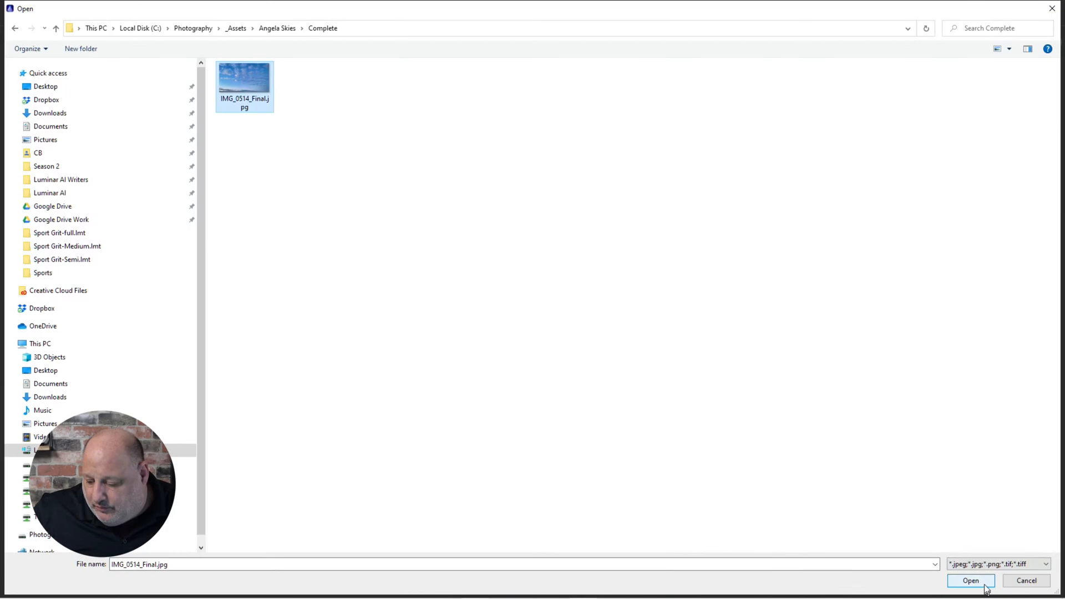
click(971, 580)
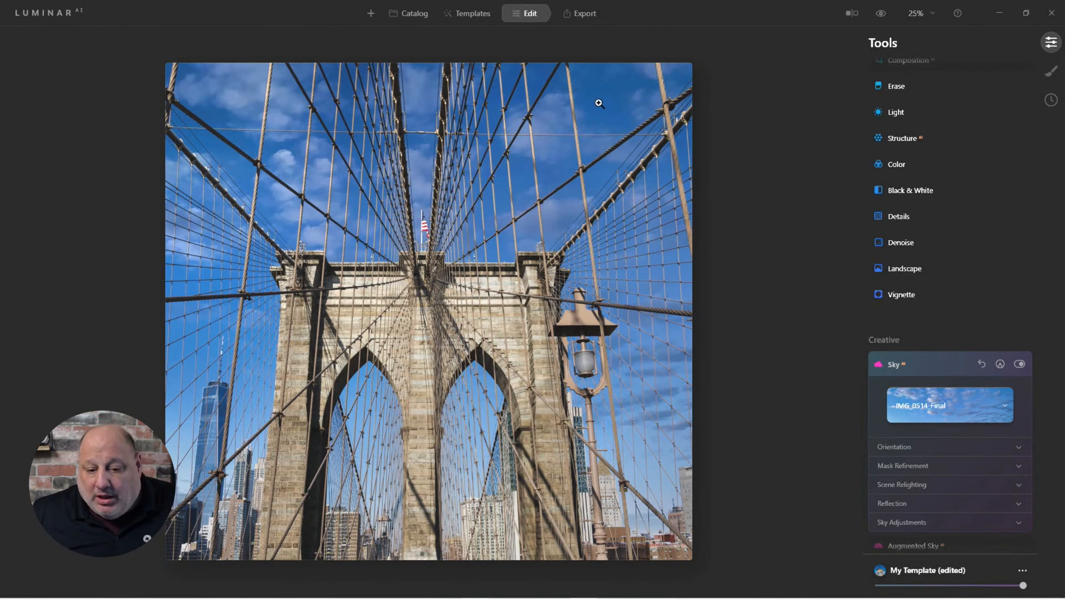
- Reopen the Sky Selection list, now showing the custom IMG_0514_Final sky
click(881, 14)
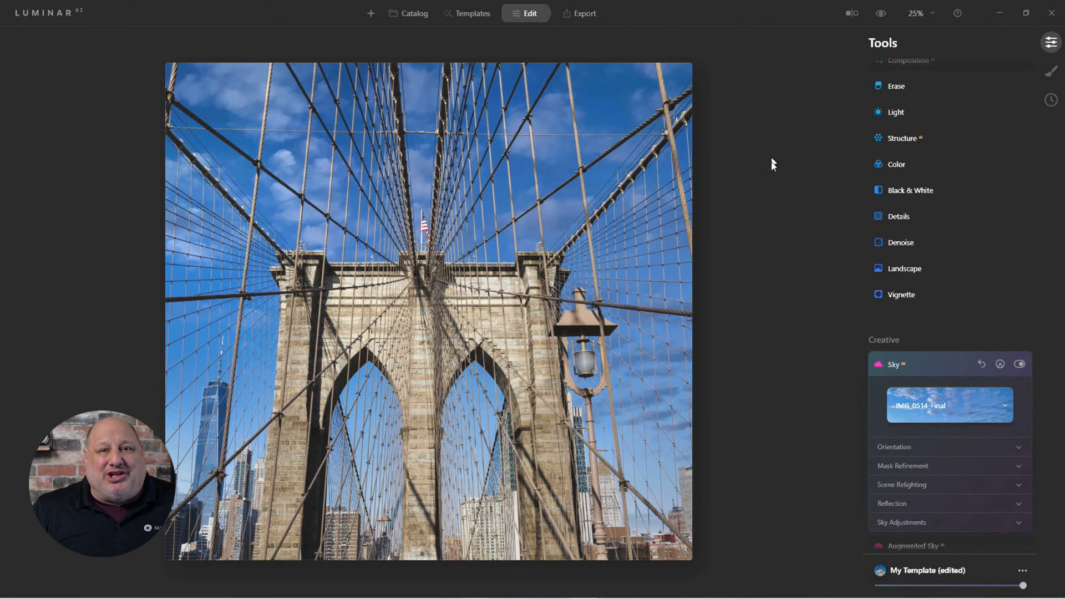
mouse_move(778, 319)
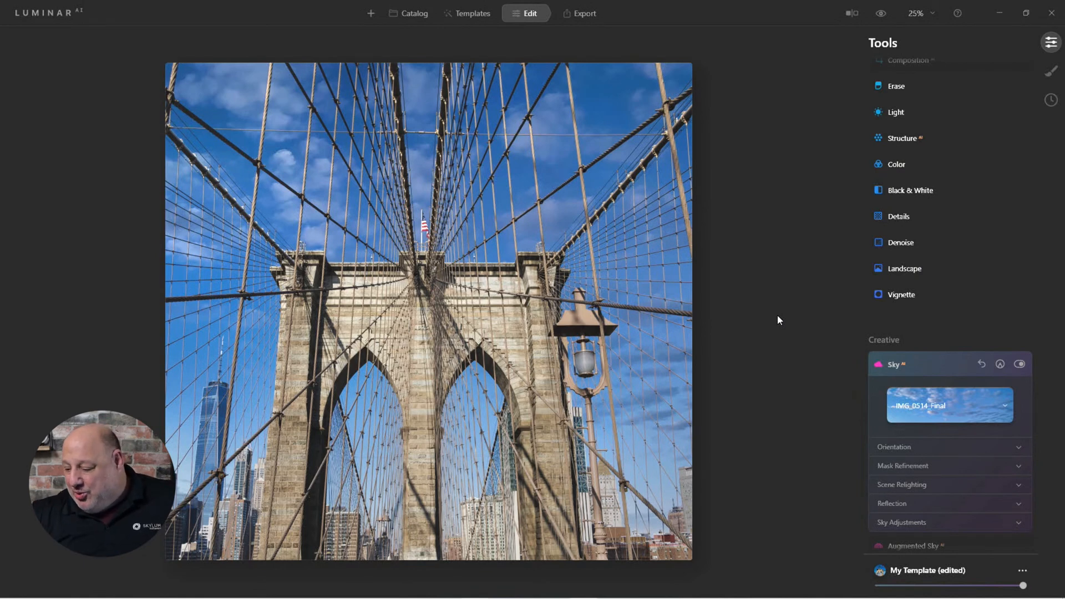
mouse_move(944, 346)
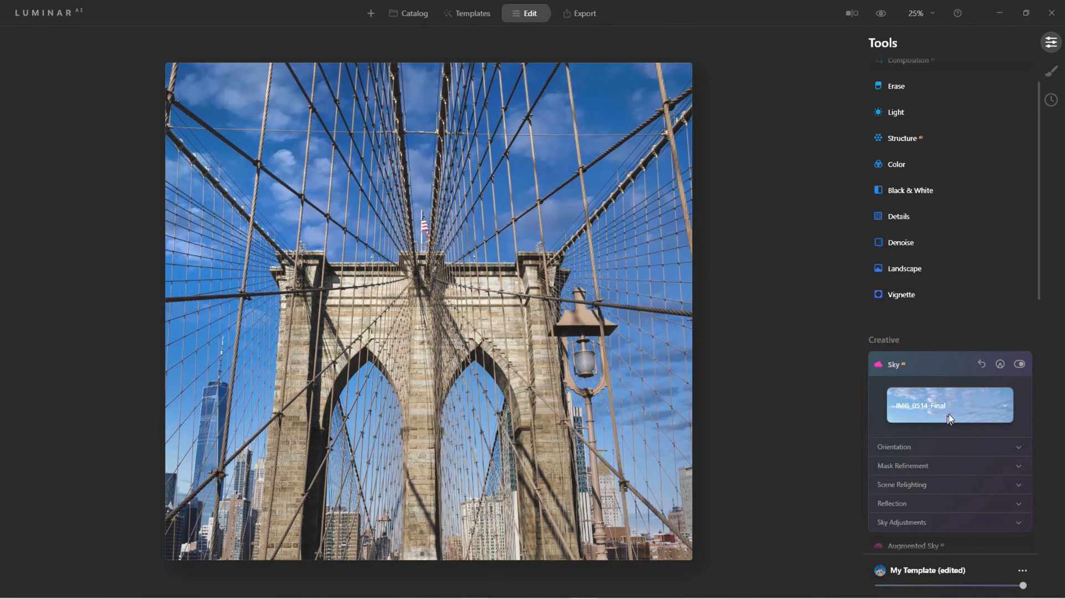
scroll(down, 3)
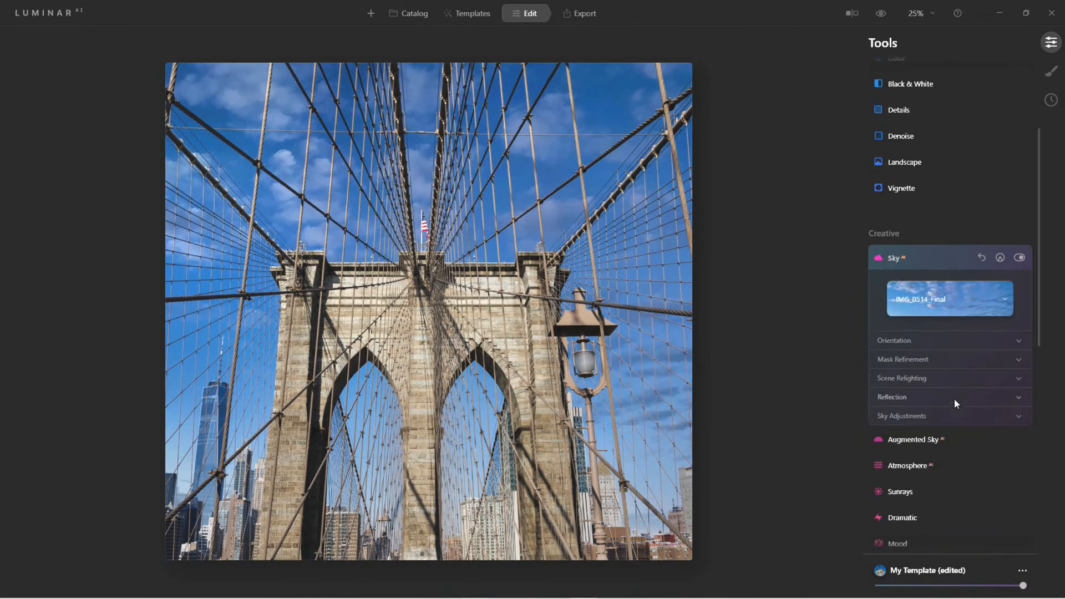
scroll(down, 3)
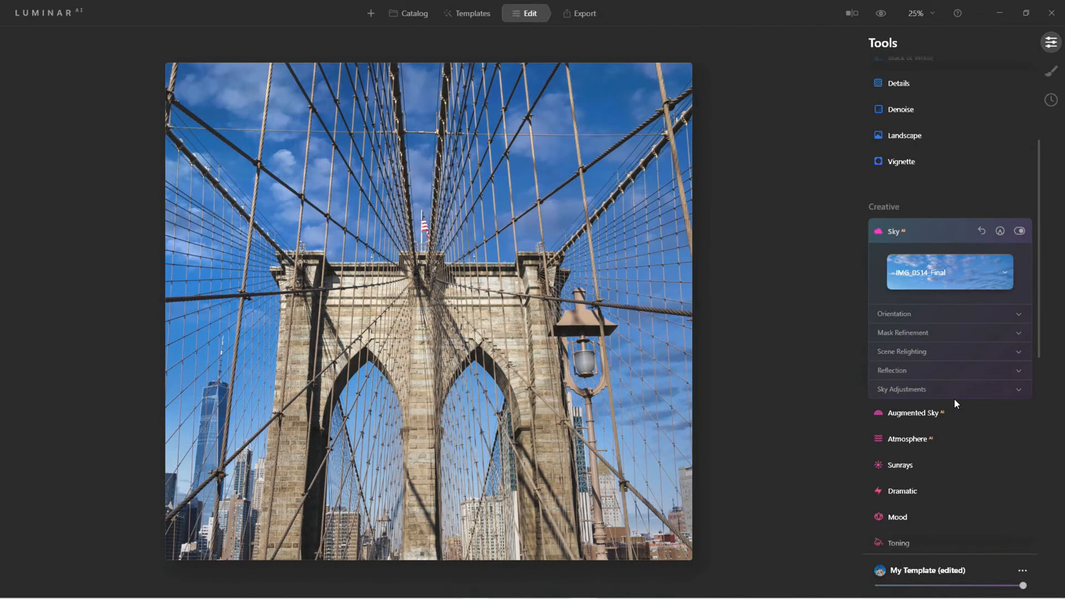
click(949, 273)
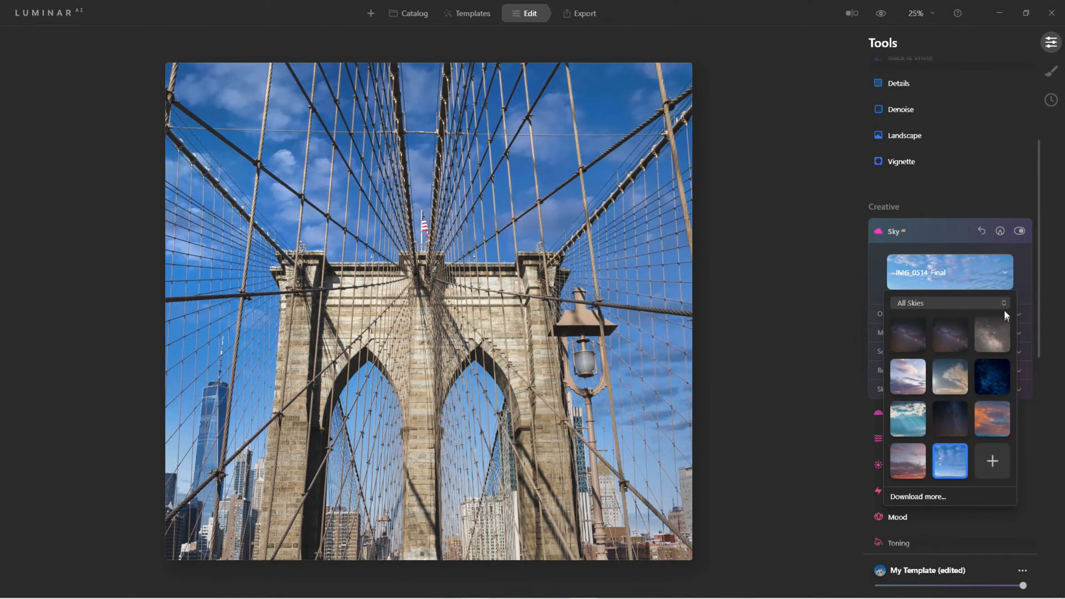
- Filter skies to the Custom category and show the custom skies folder on disk
click(949, 302)
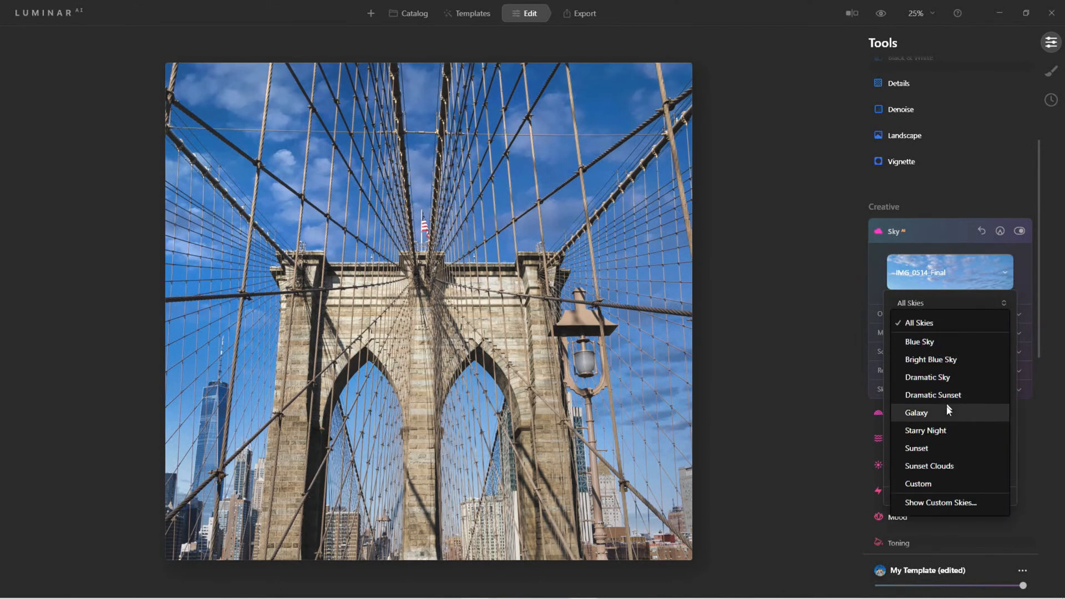
mouse_move(925, 380)
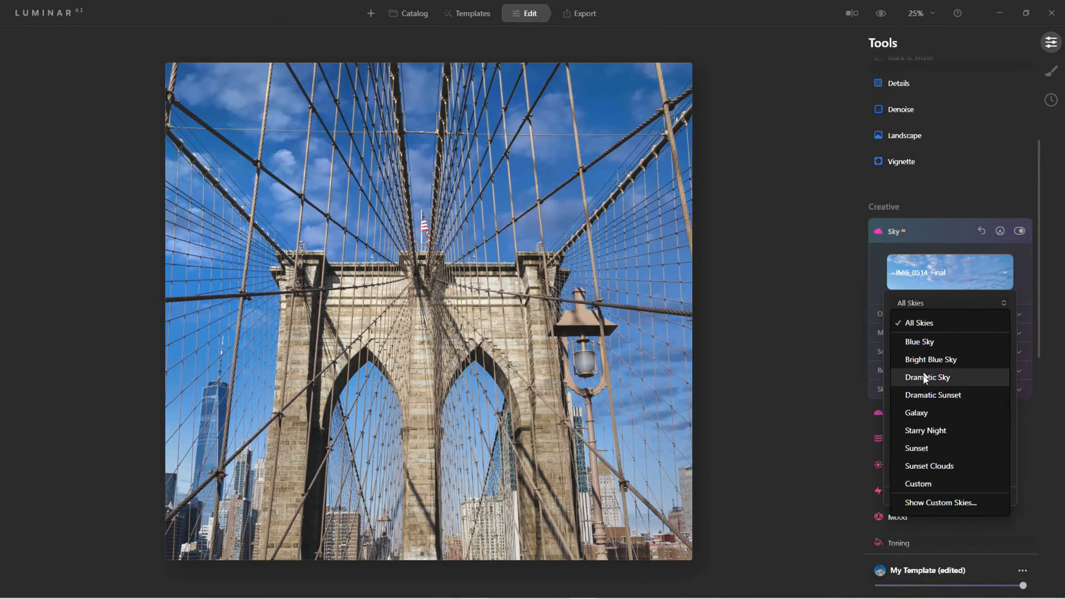
click(917, 482)
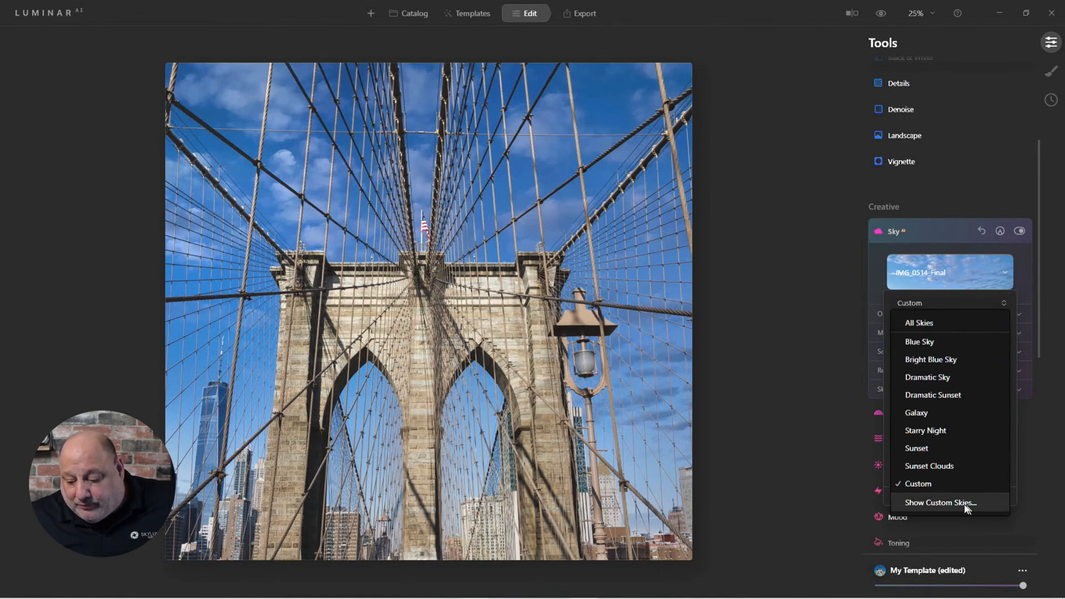
click(940, 503)
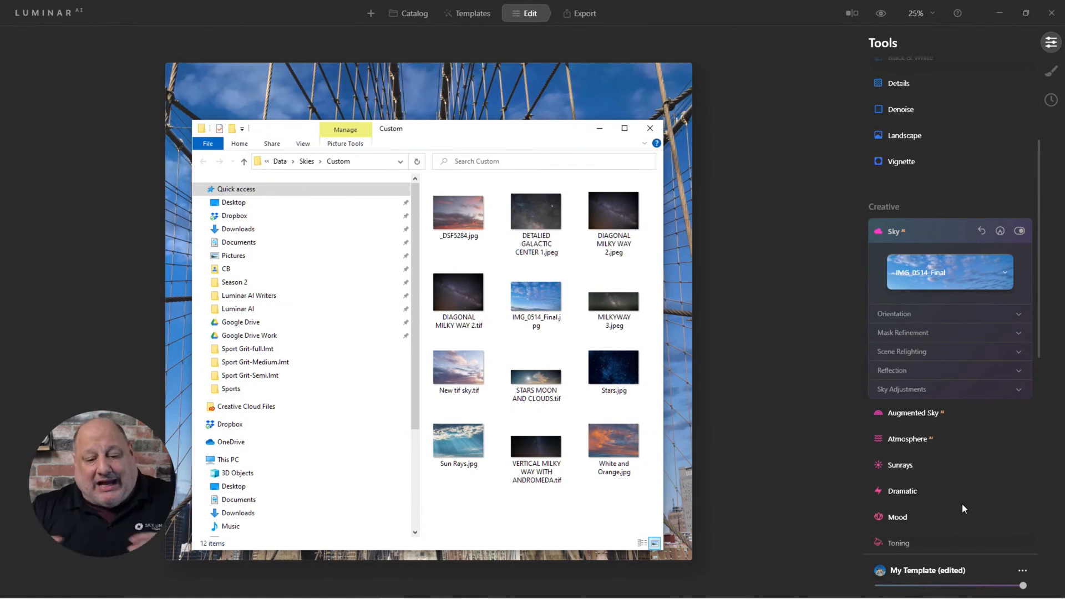
mouse_move(947, 334)
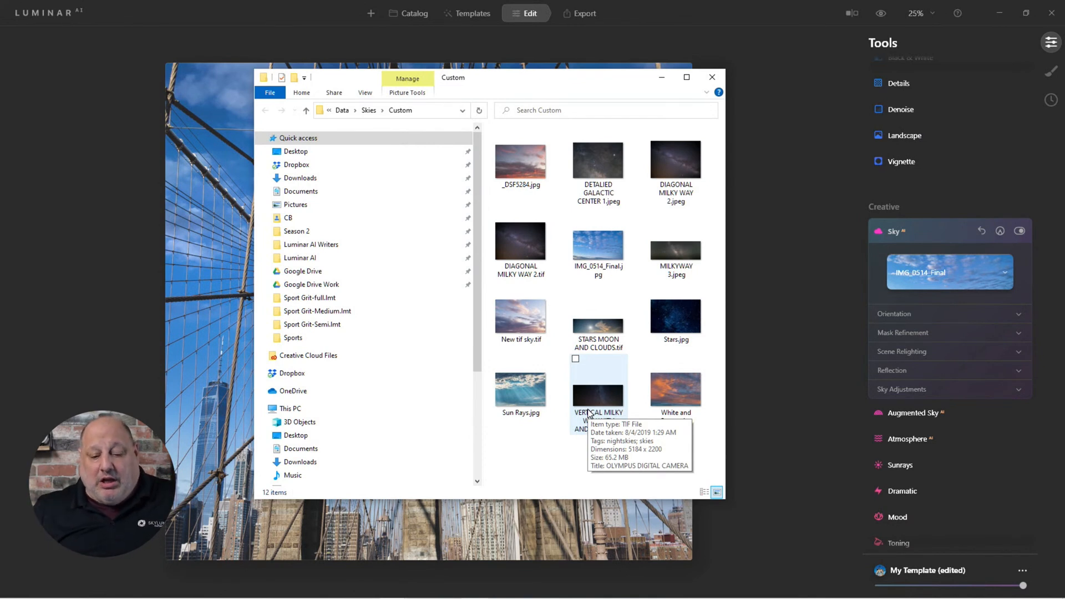
mouse_move(727, 207)
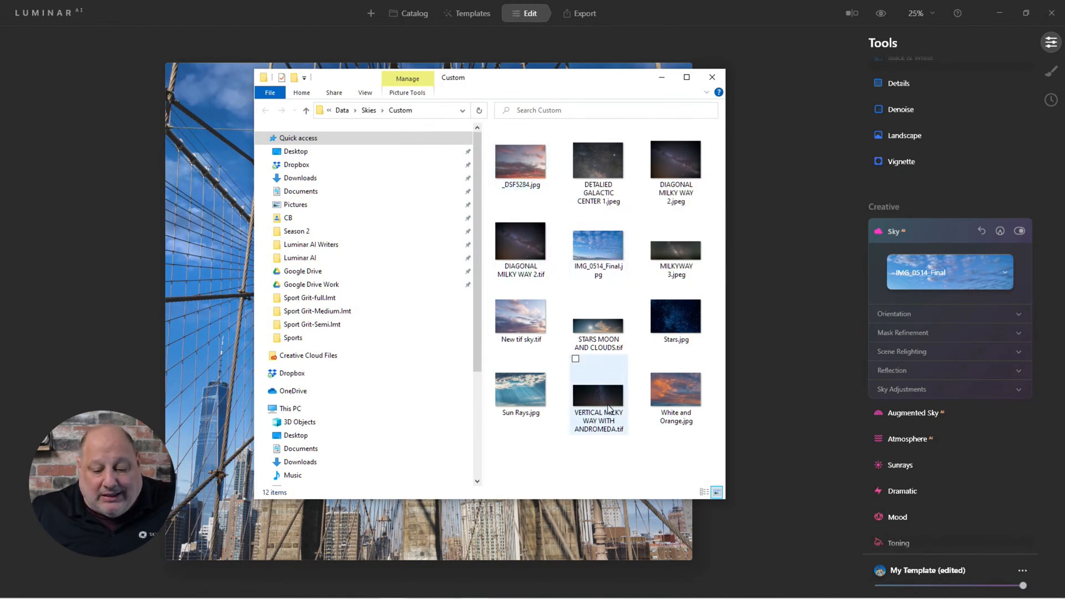
- Delete VERTICAL MILKY WAY WITH ANDROMEDA.tif and MILKYWAY 3.jpeg from the Custom folder
click(598, 384)
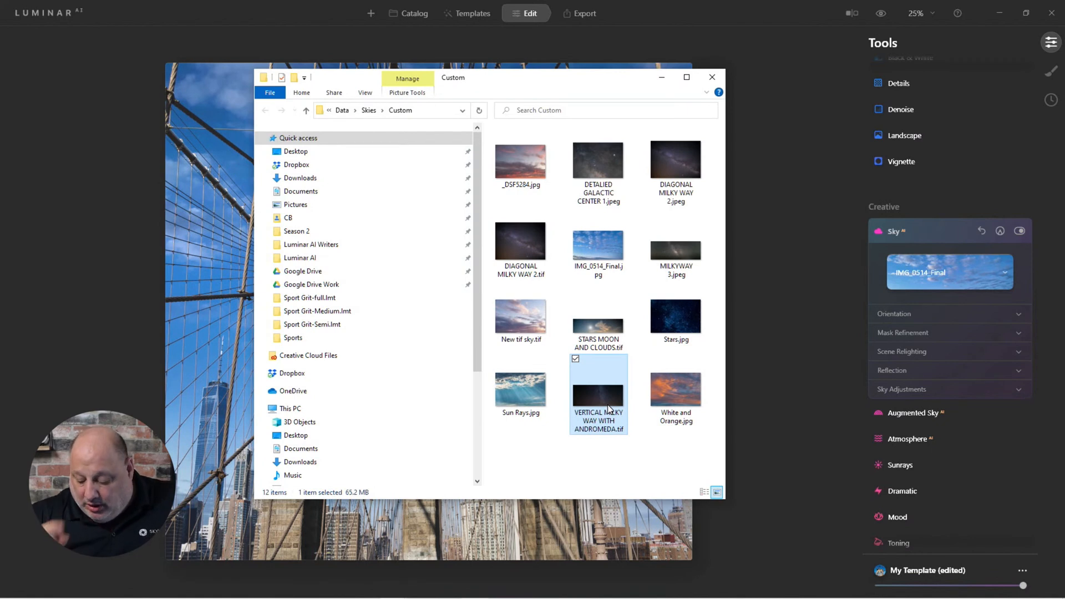
key(Delete)
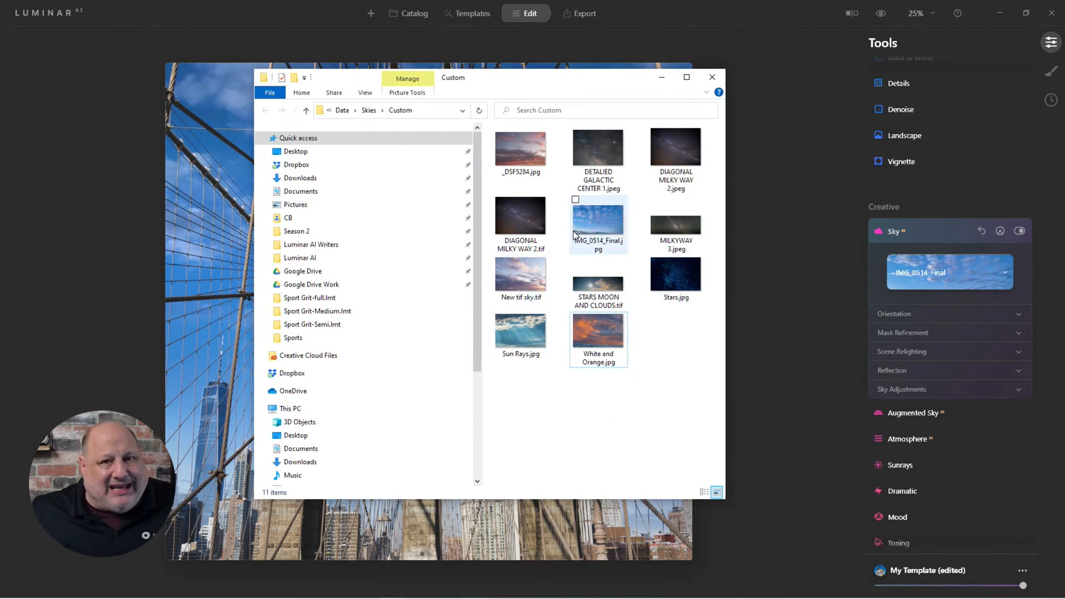
mouse_move(598, 224)
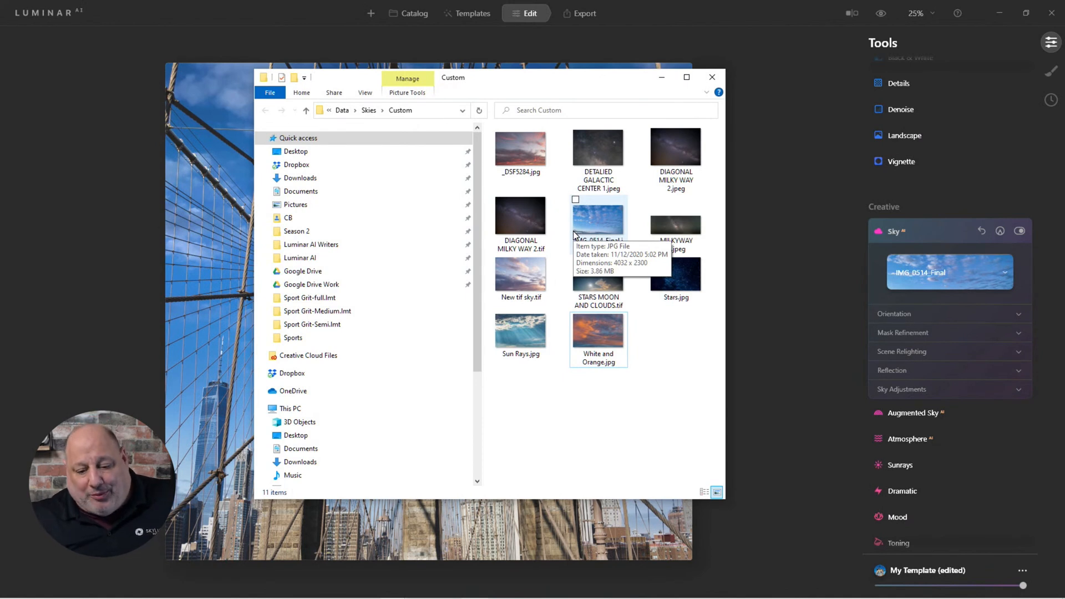
click(676, 225)
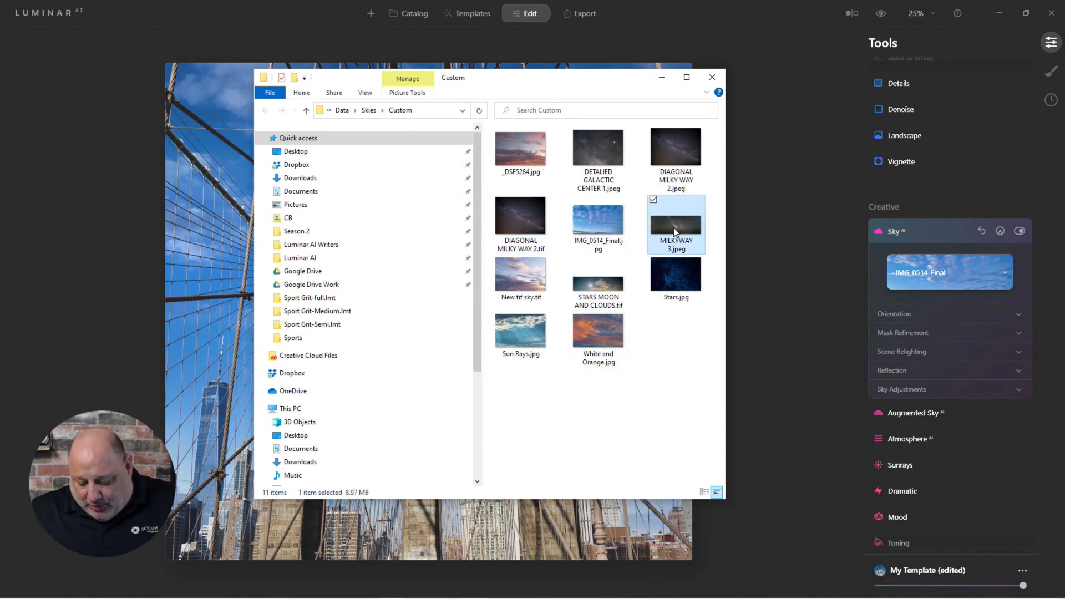
key(Delete)
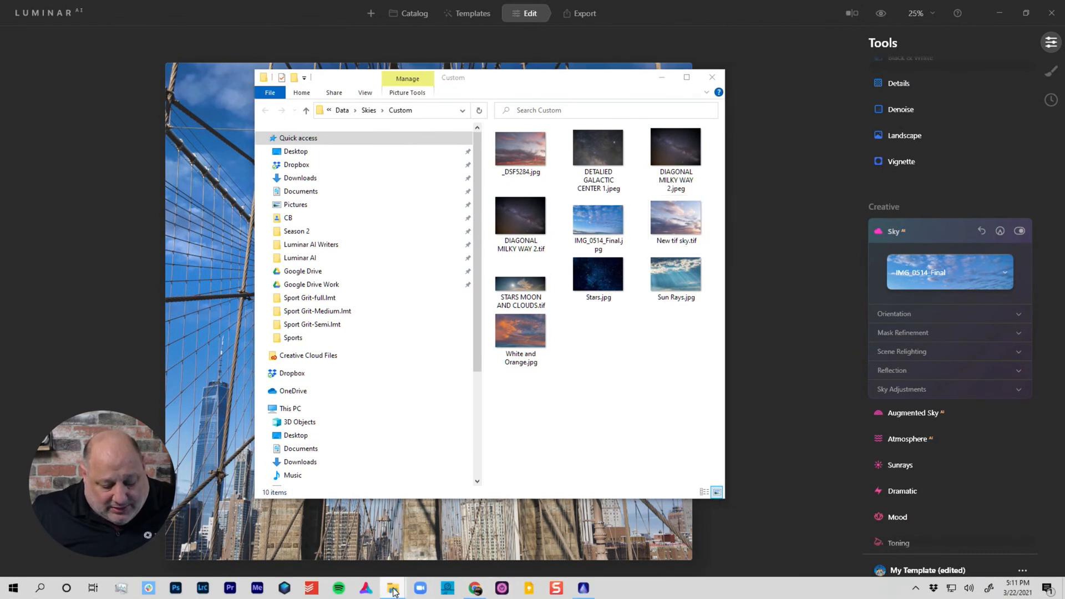
- In a new File Explorer window, navigate This PC > C: > Photography > _Assets > Skies
right_click(392, 588)
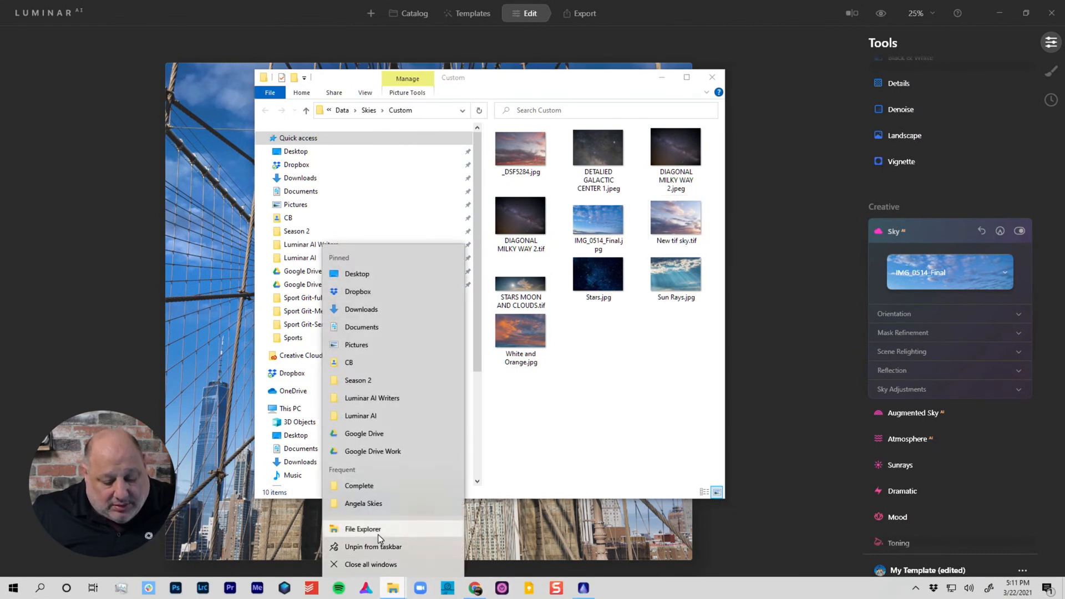
click(363, 529)
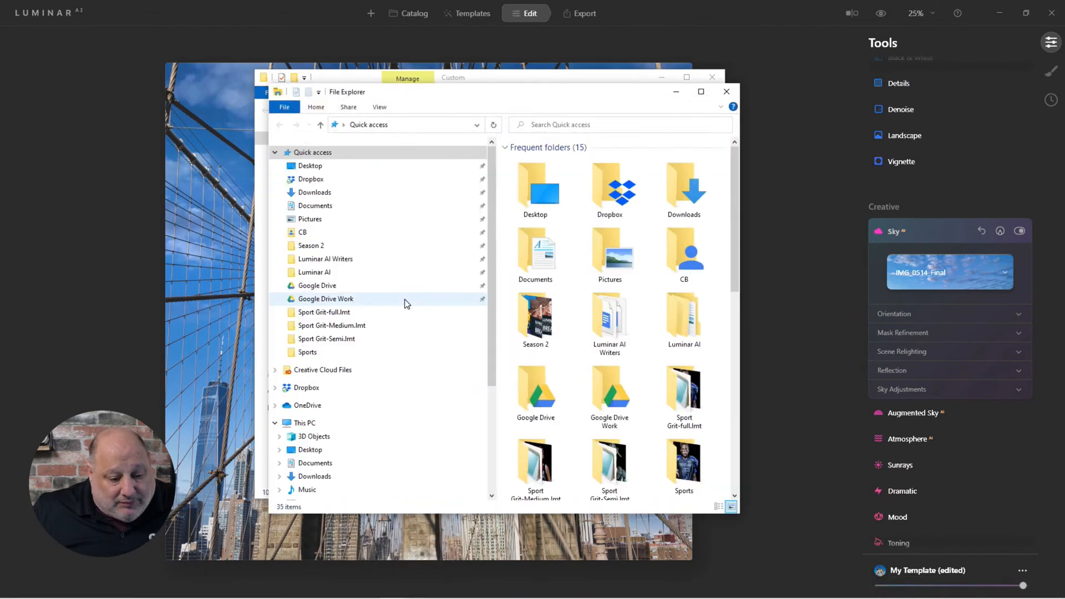
mouse_move(340, 342)
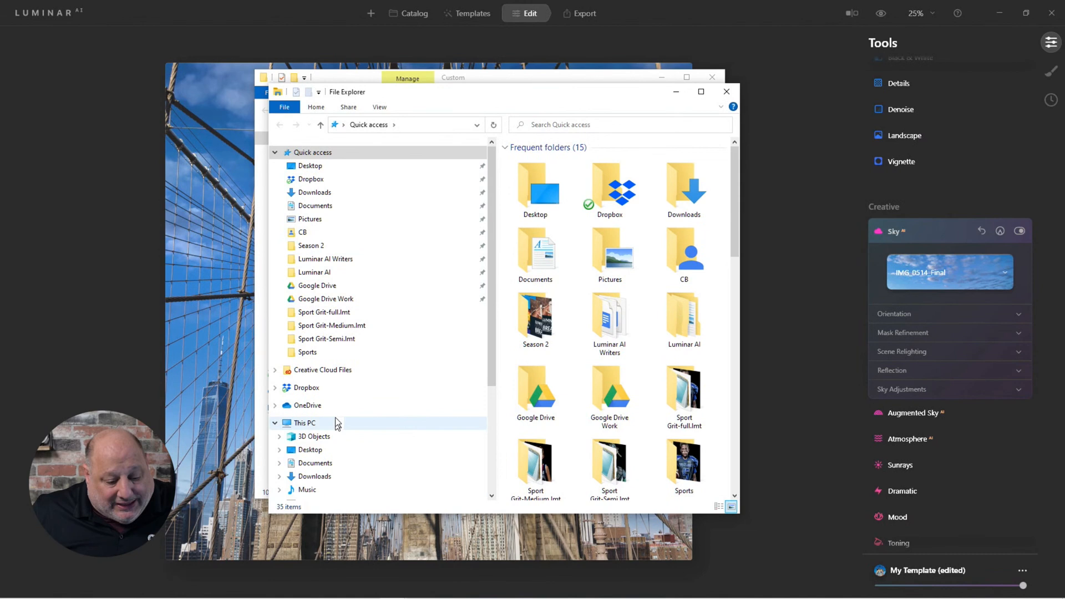
click(304, 423)
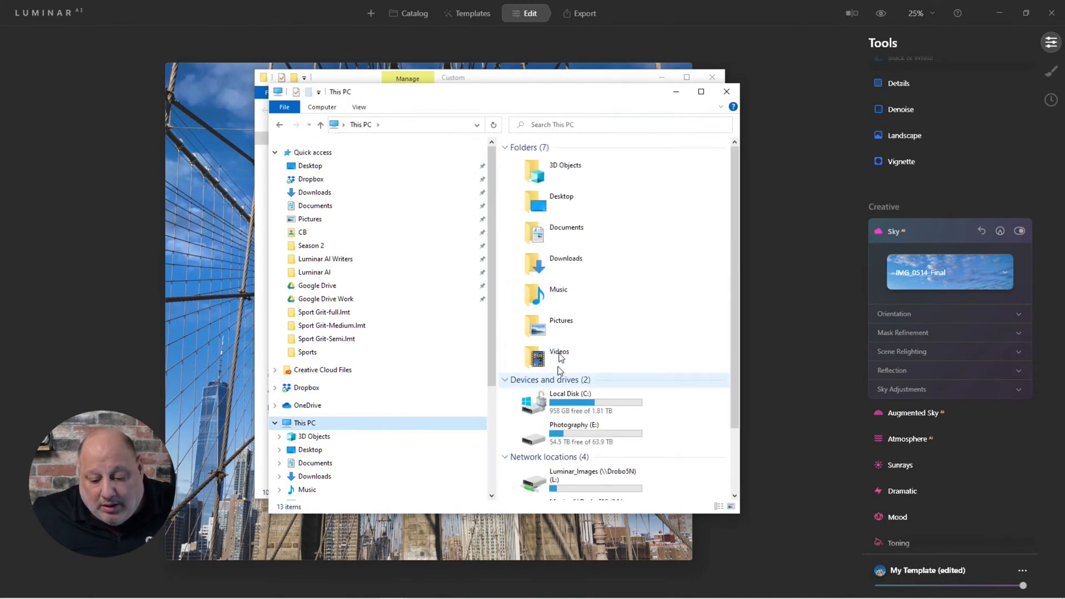
double_click(570, 400)
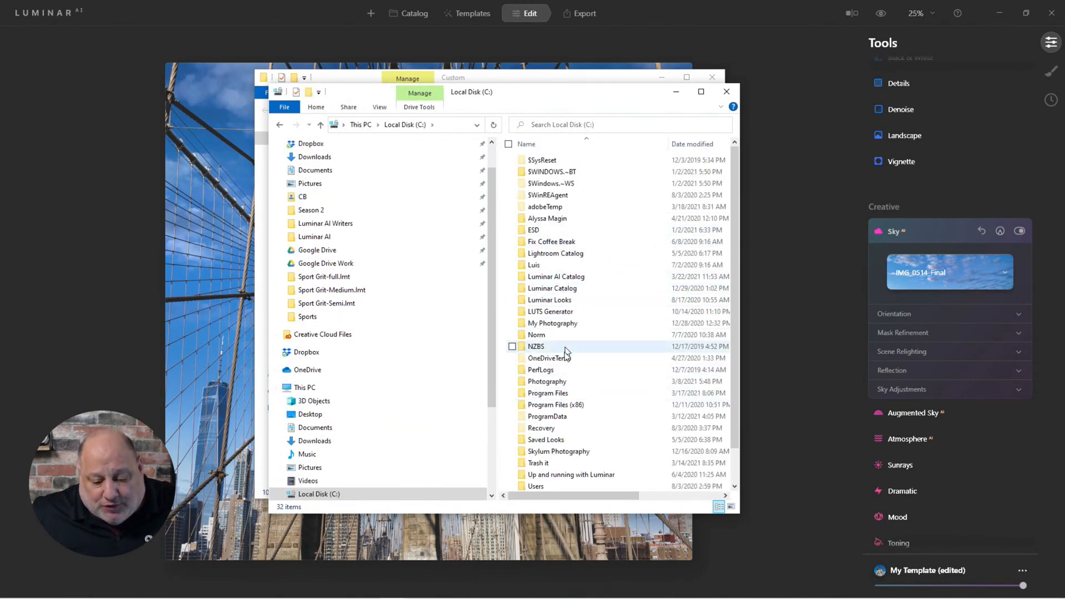
double_click(546, 381)
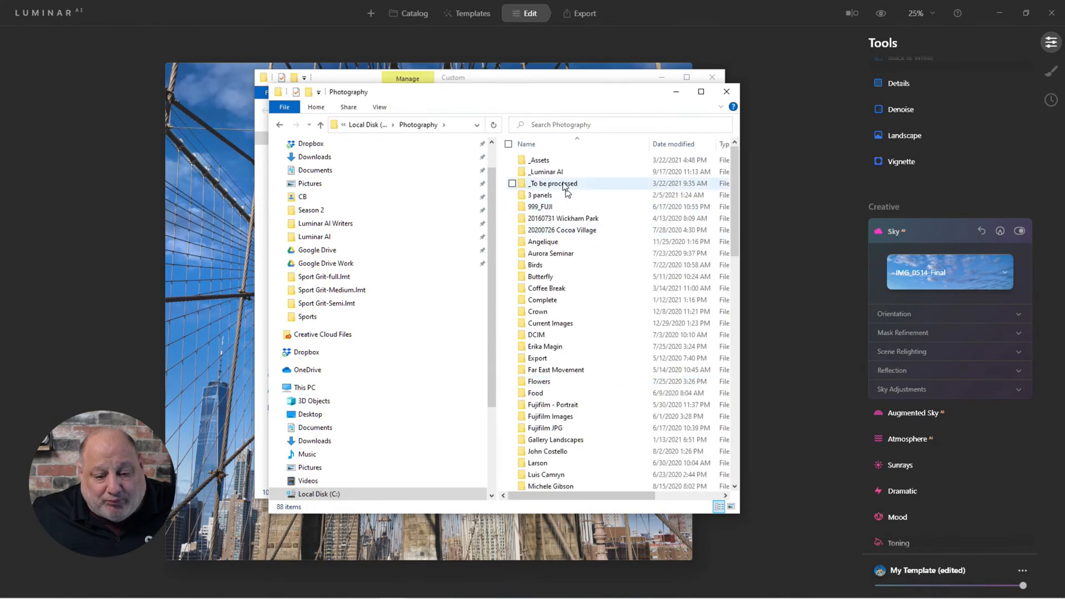
double_click(539, 160)
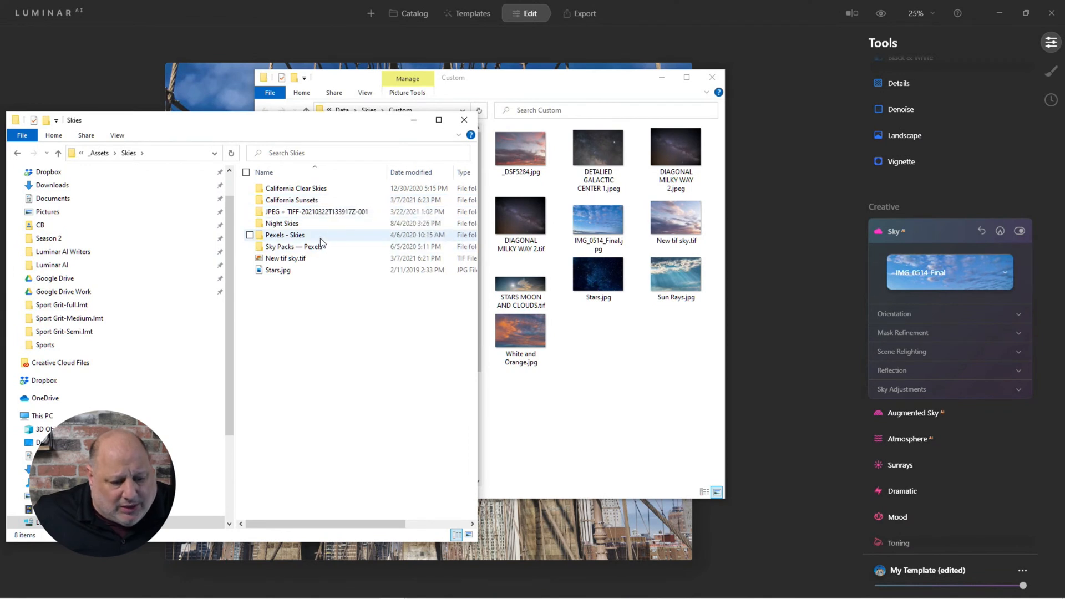
- Inside the Night Skies folder, select STARS 1, STARS 2 and STARS MOON AND CLOUDS
double_click(281, 223)
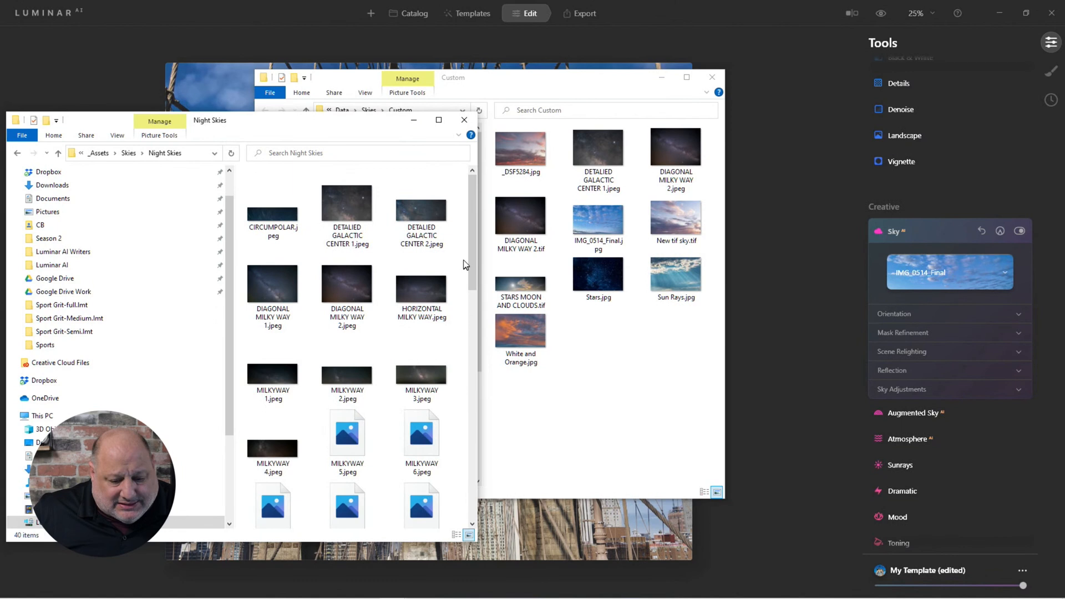
scroll(down, 3)
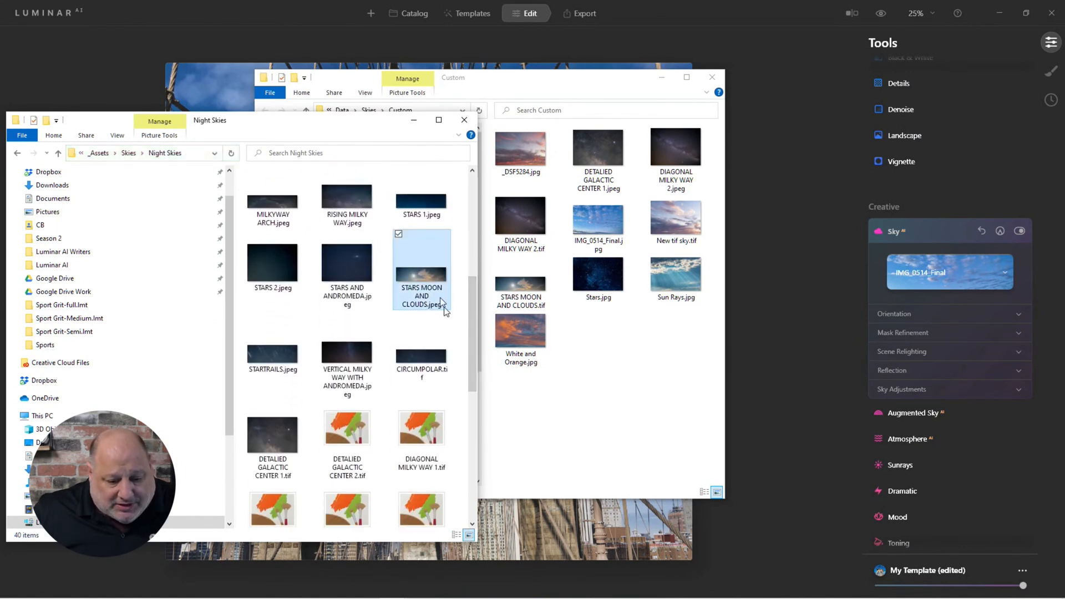
scroll(down, 3)
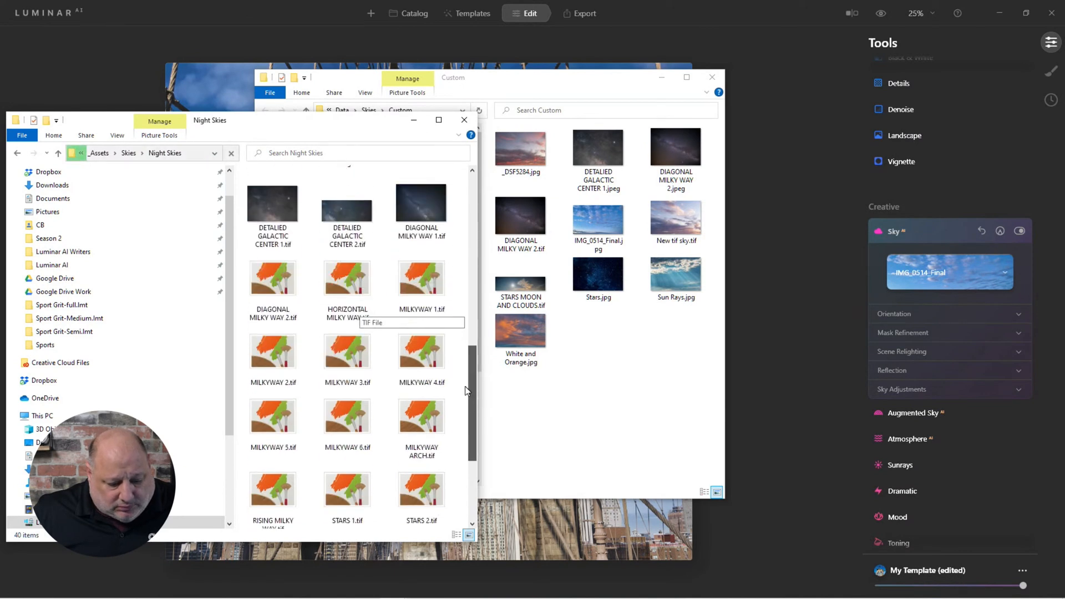
scroll(down, 3)
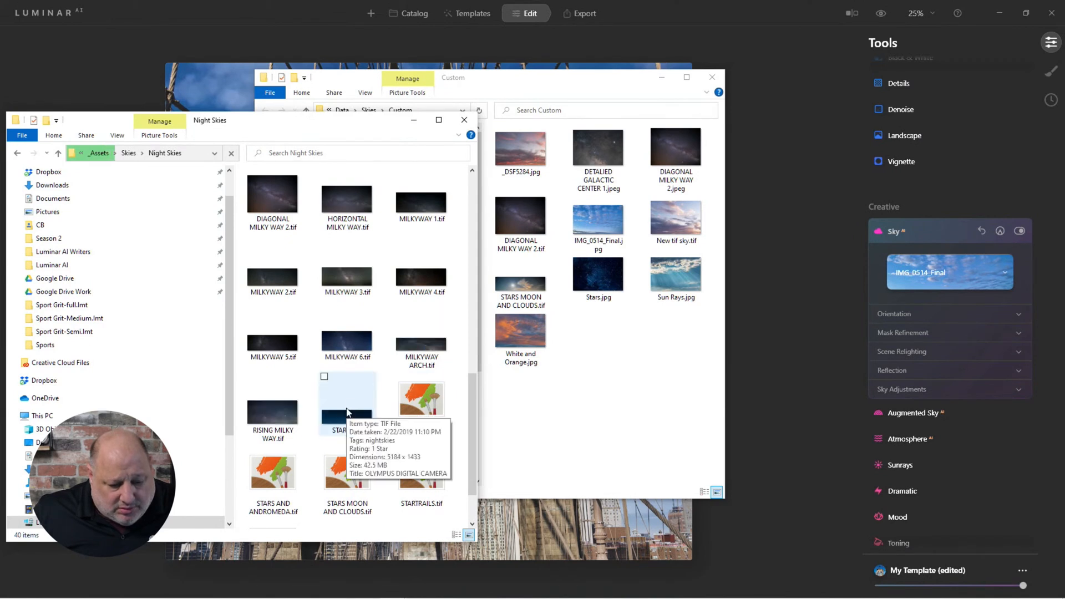
click(347, 401)
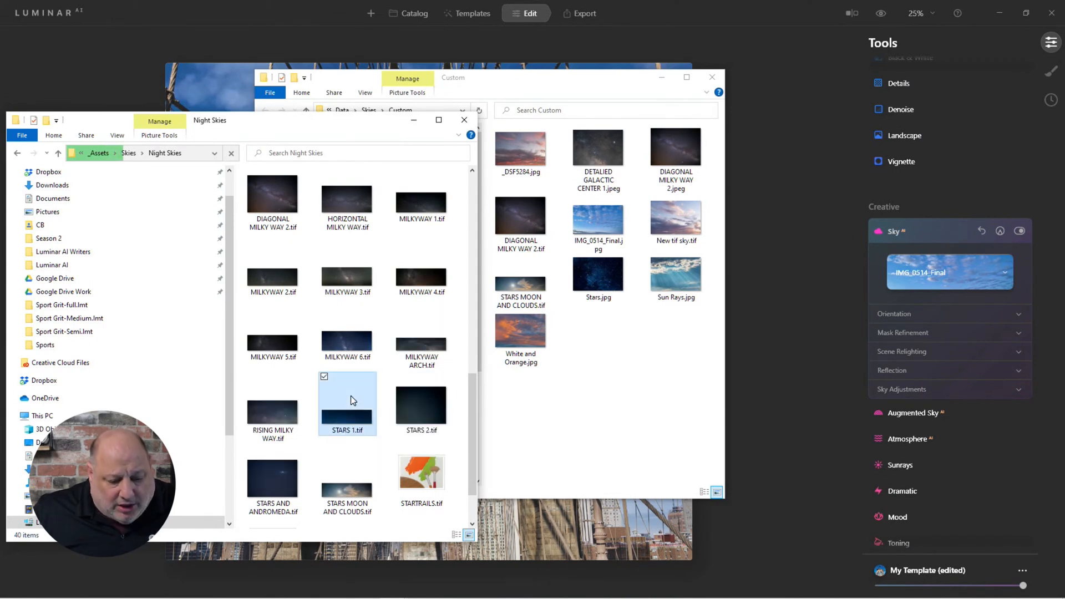
click(420, 404)
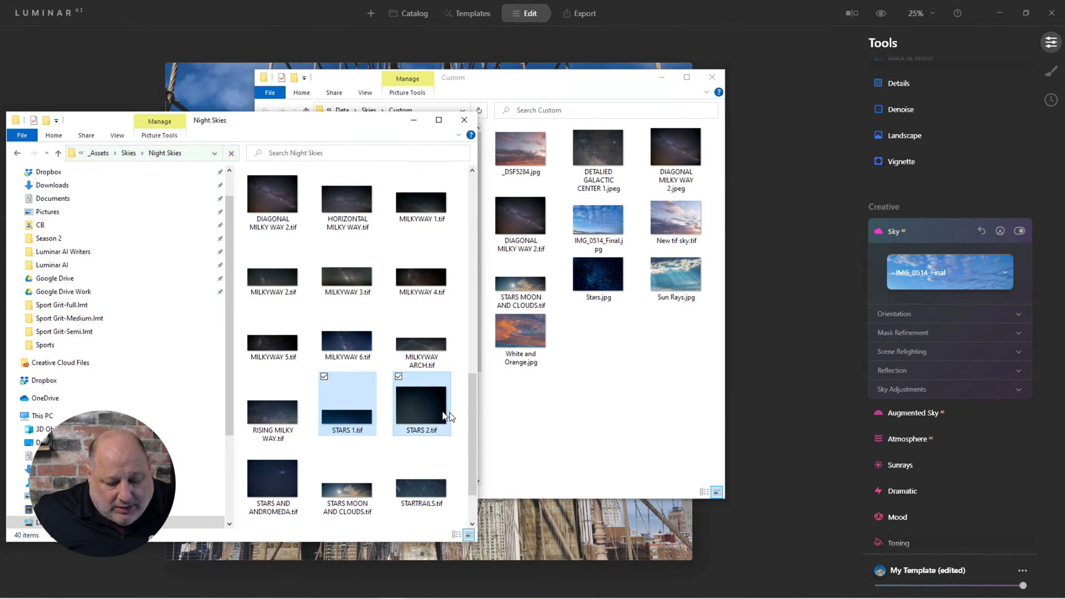
scroll(down, 3)
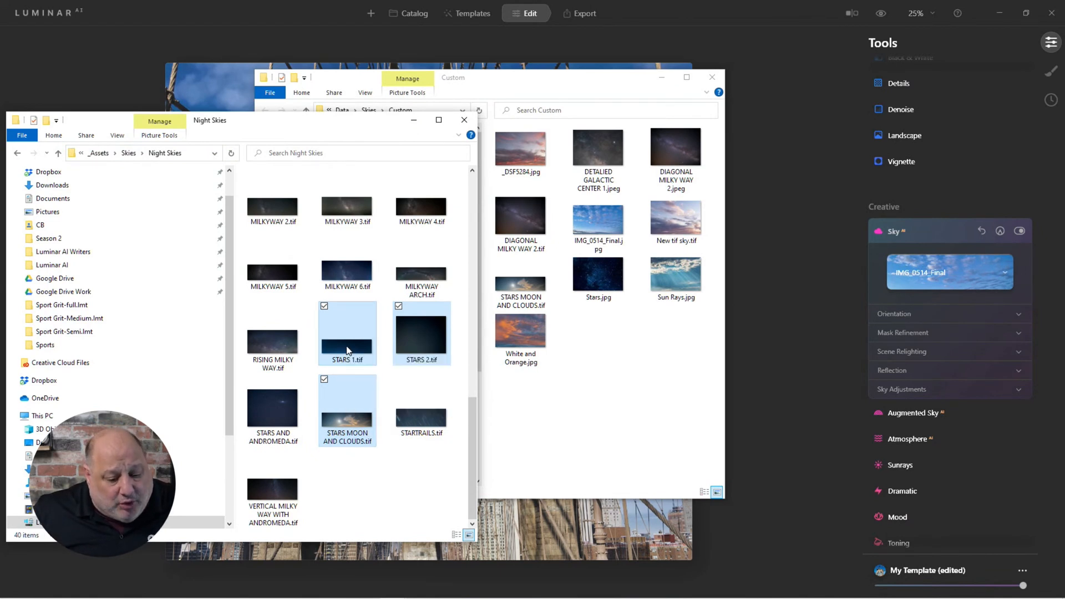
- Copy the three star TIFs into the Custom skies folder and close the window
right_click(346, 333)
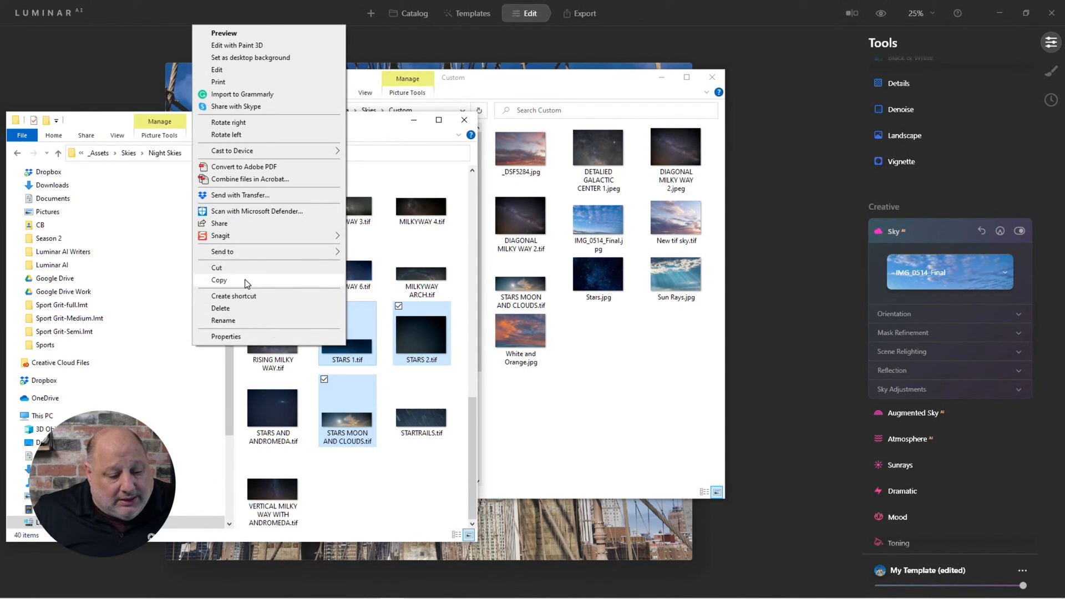
click(600, 363)
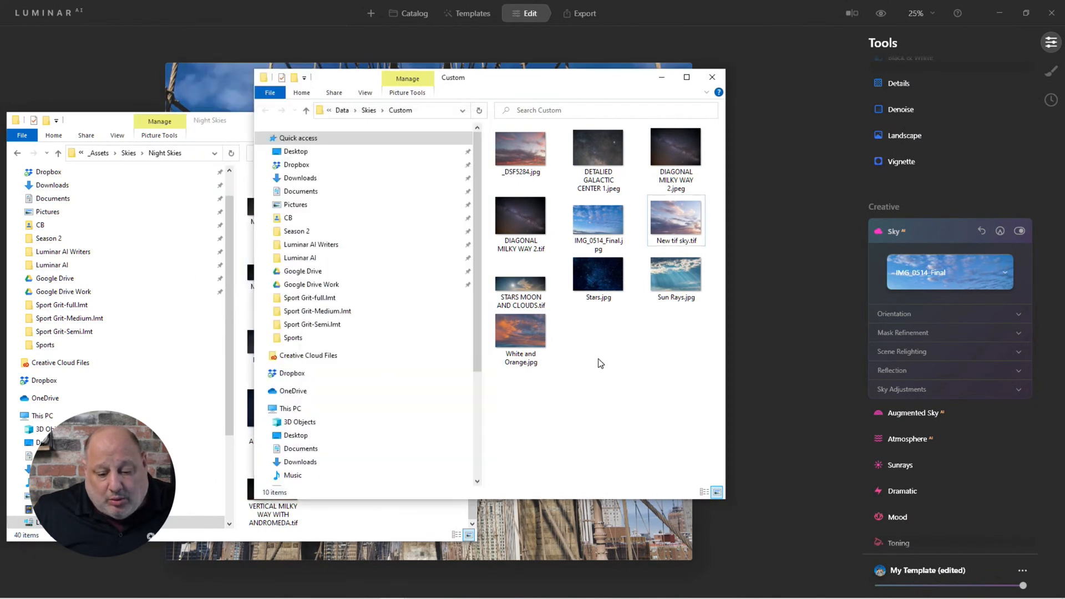
right_click(598, 364)
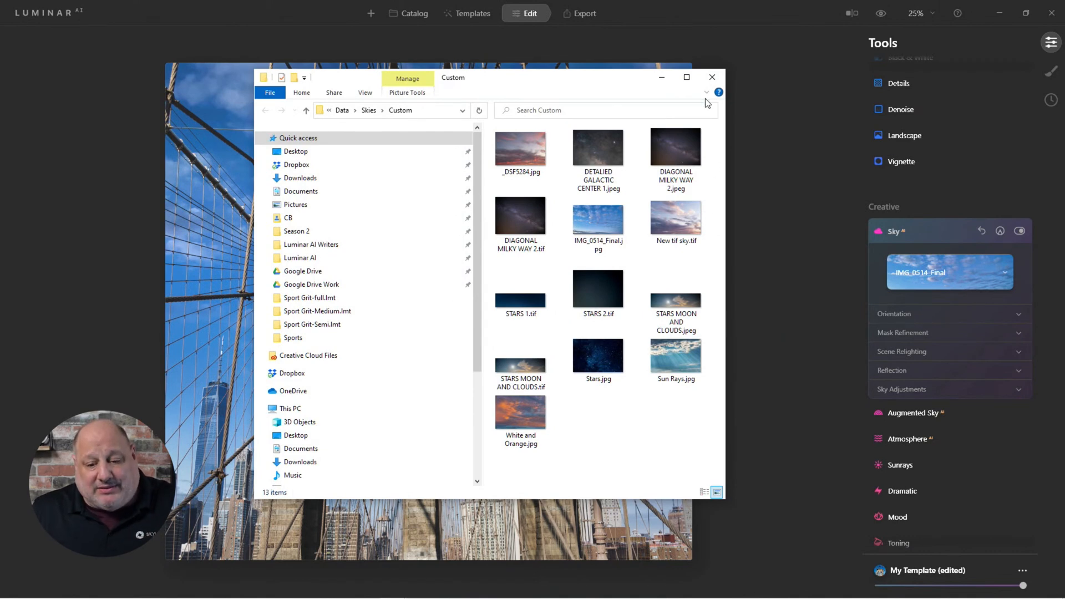
click(711, 76)
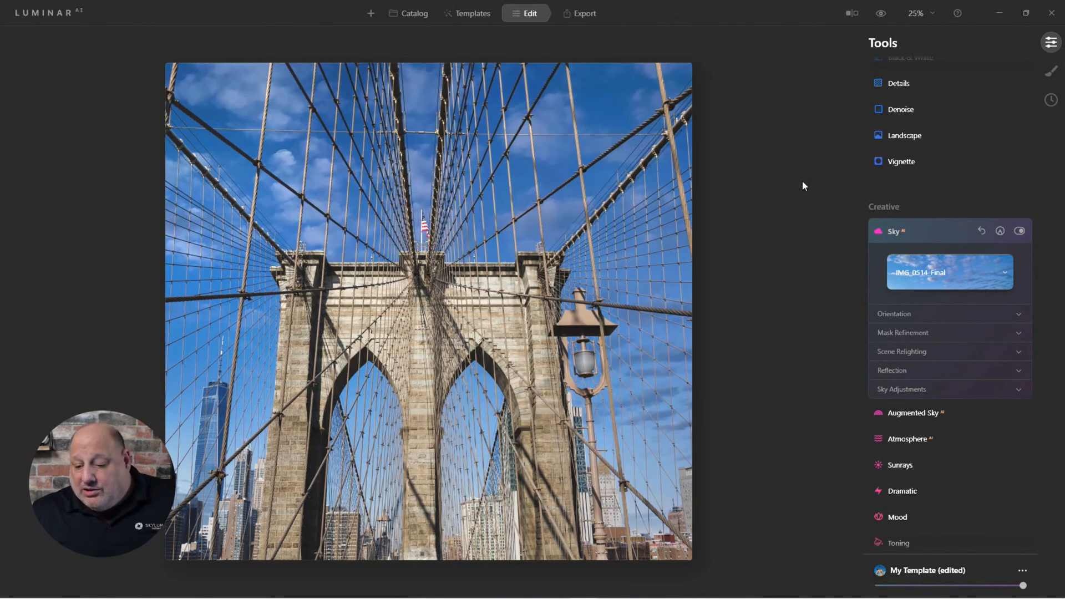
- Show skies from all categories together in the Sky AI sky list
click(950, 273)
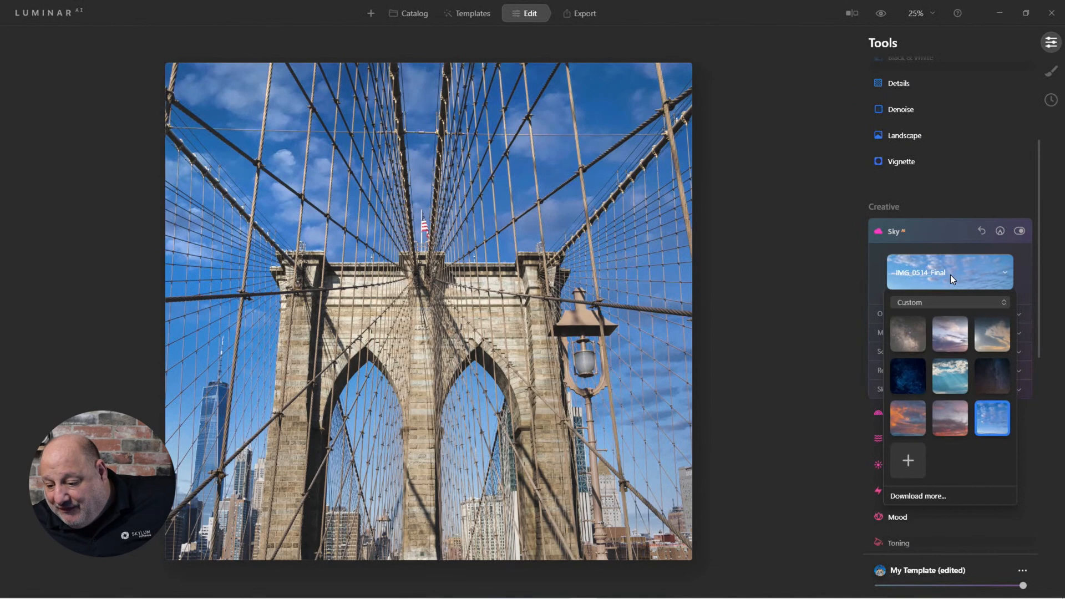
click(948, 302)
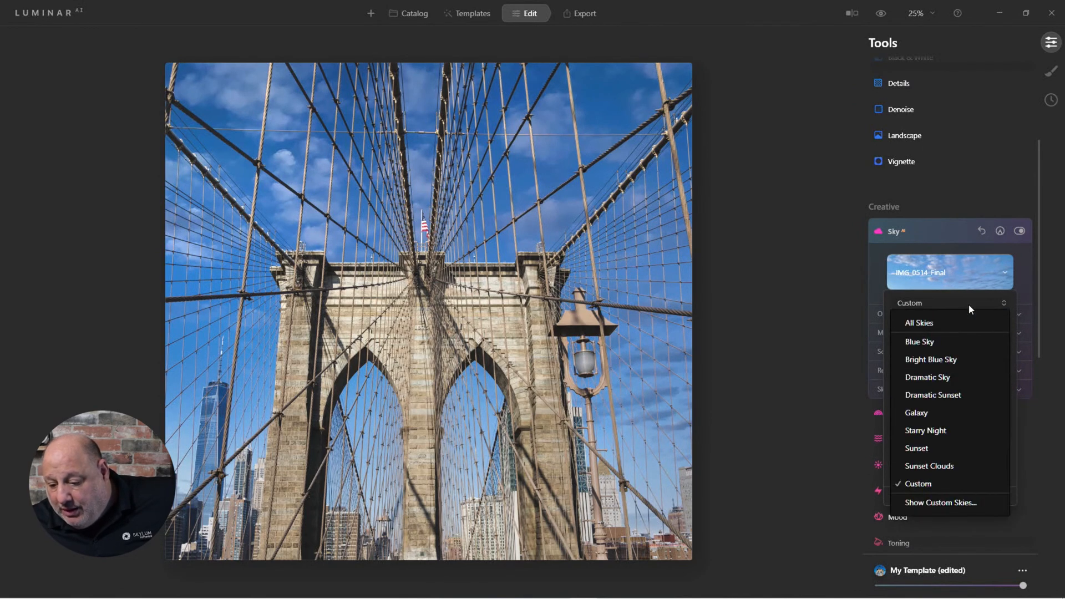
click(918, 323)
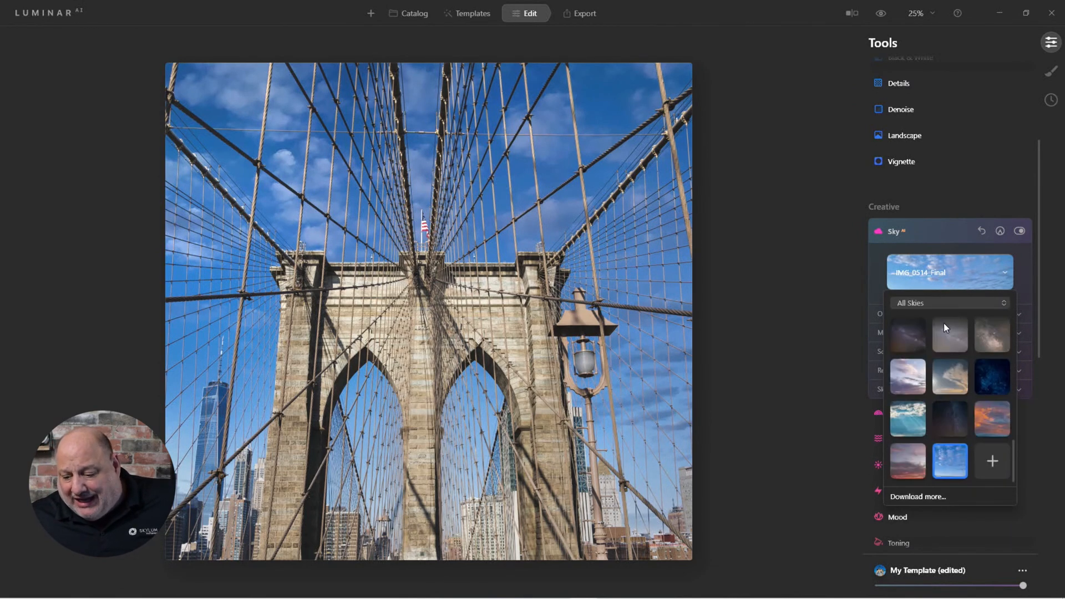
- Reveal the Custom skies folder on disk from the sky dropdown
click(949, 273)
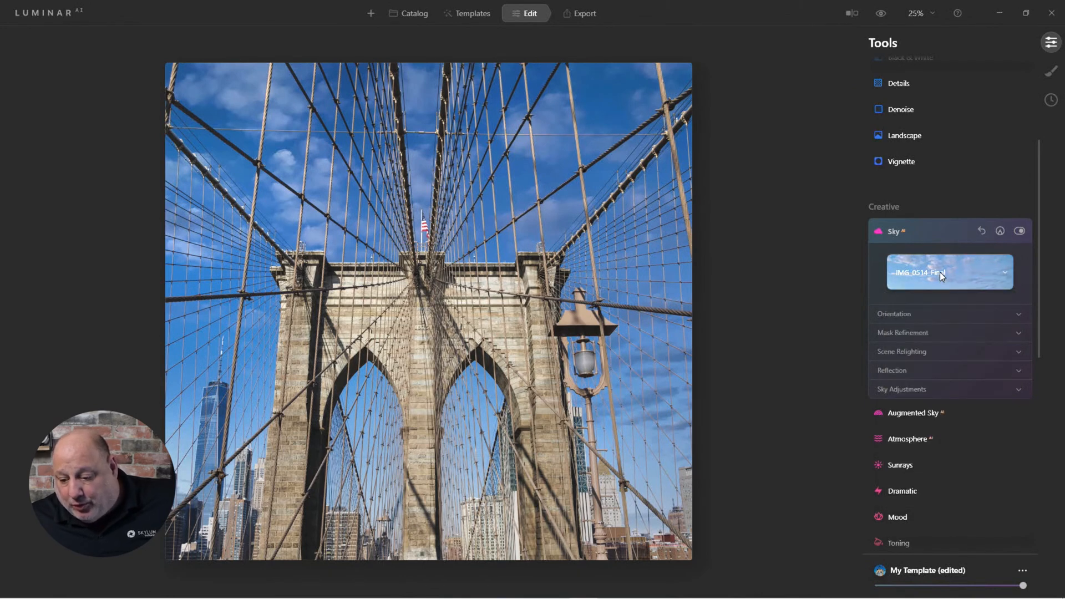
click(949, 273)
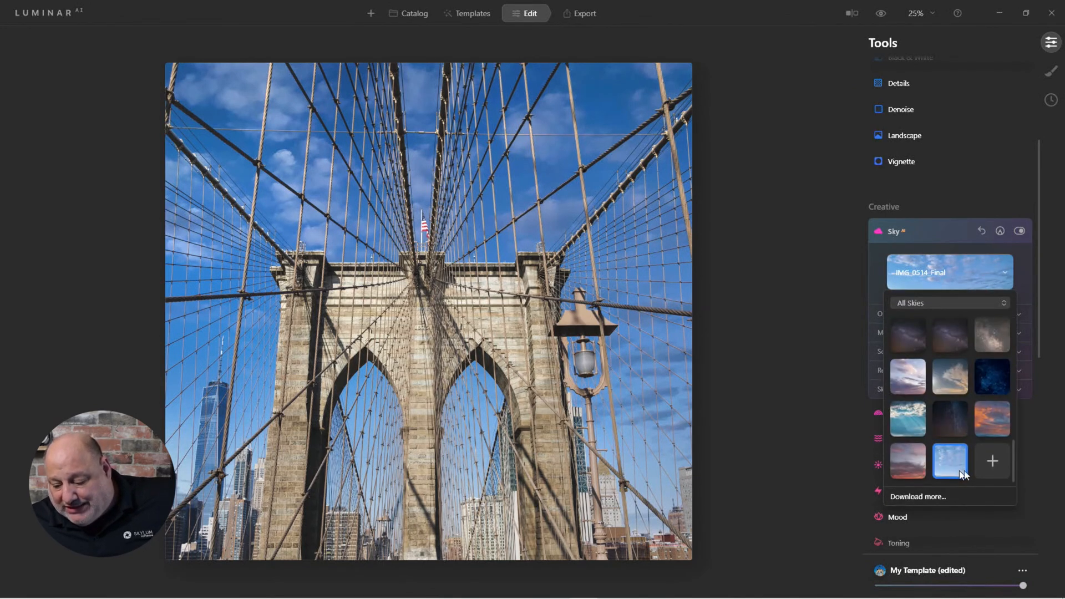
mouse_move(959, 308)
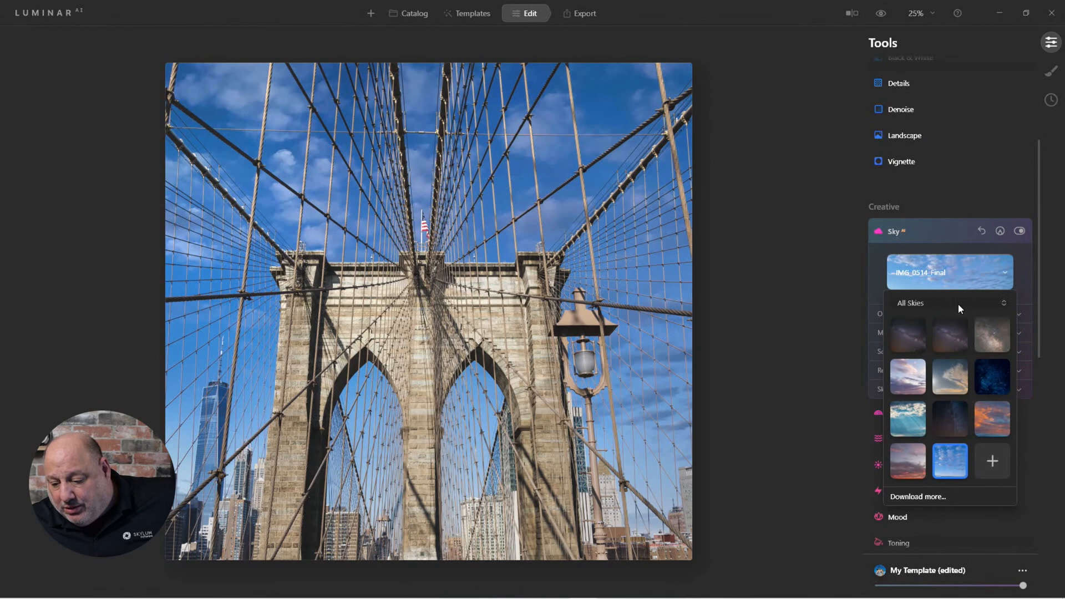
click(948, 273)
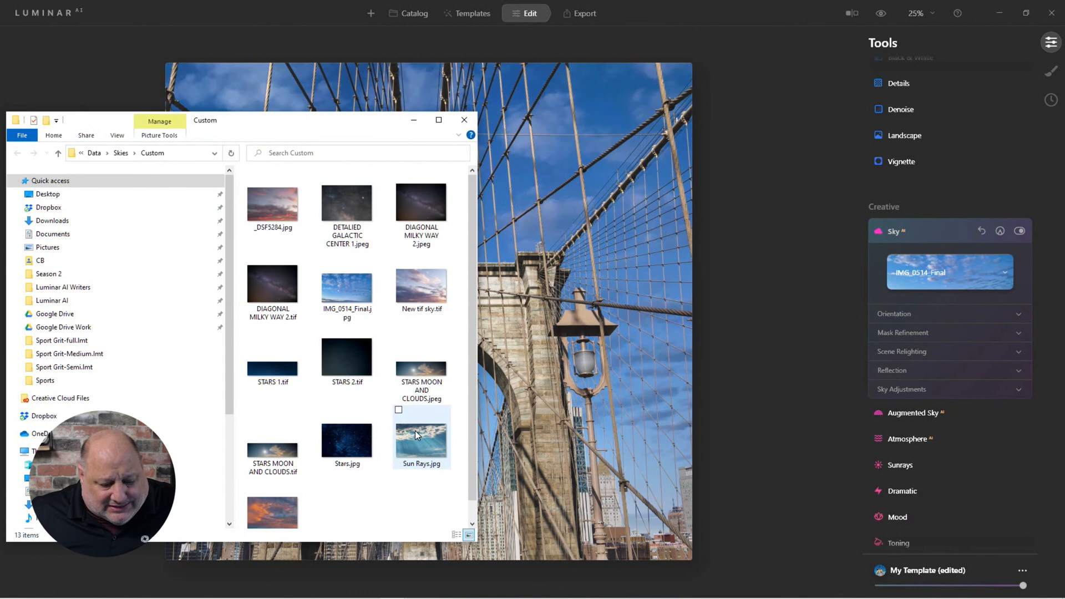
- Select Sun Rays.jpg, centre the Explorer window, and close it
click(422, 435)
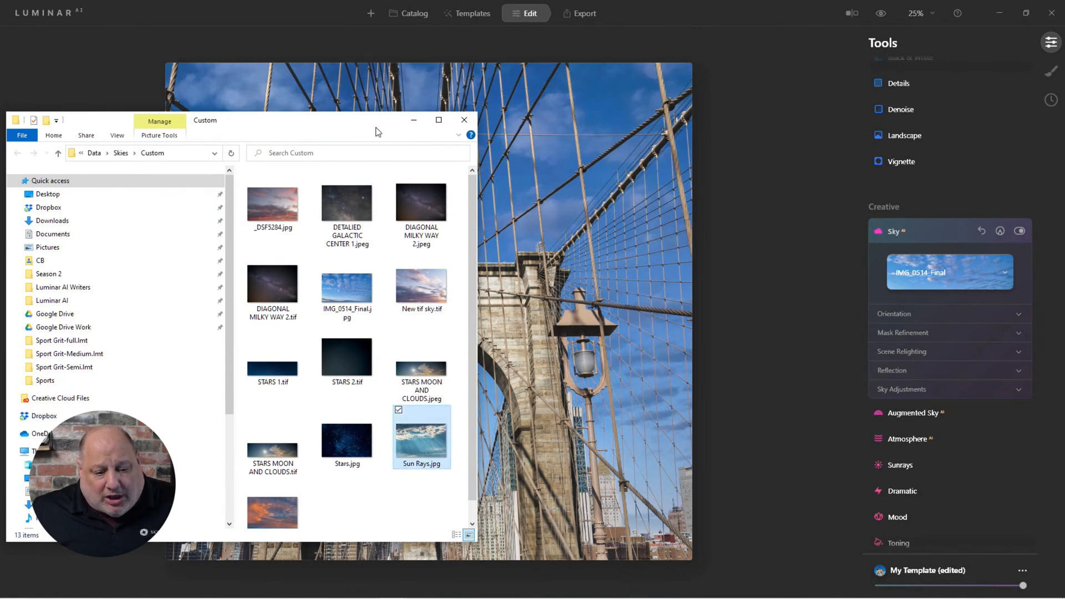
drag(378, 131, 568, 135)
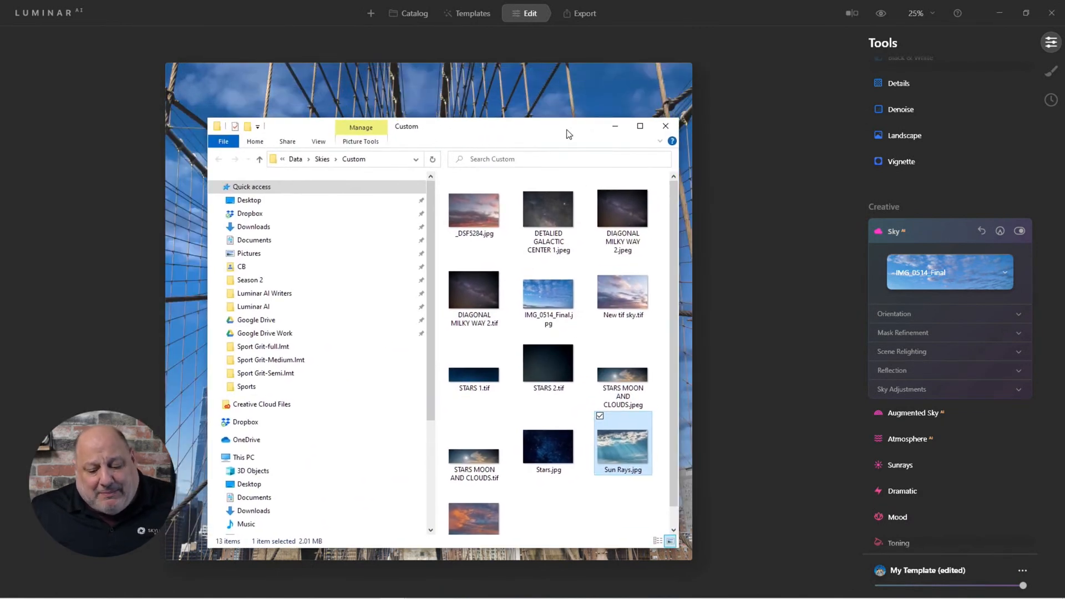
click(664, 127)
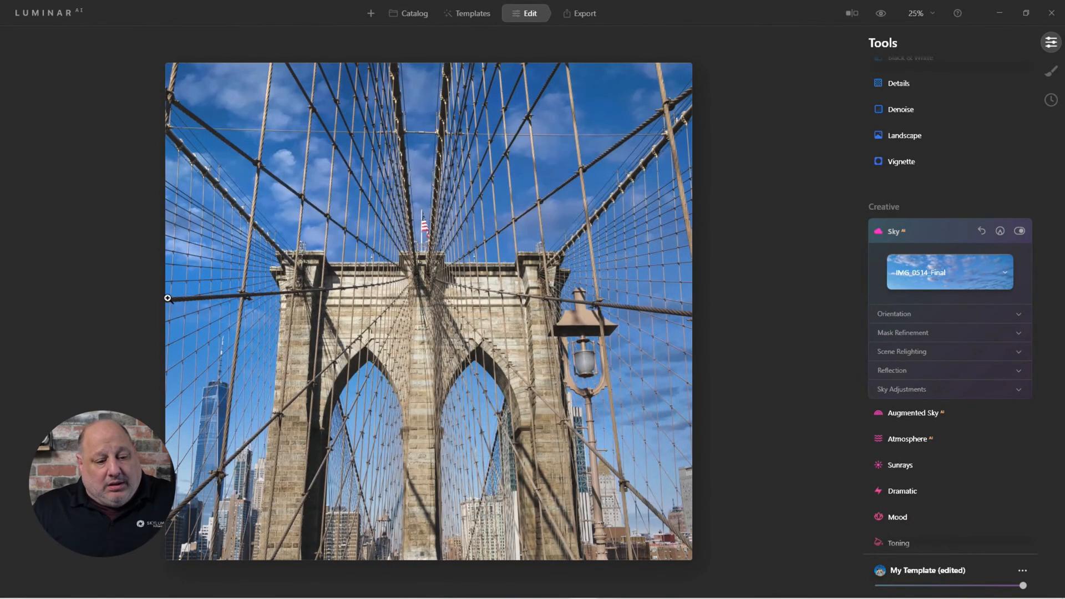
mouse_move(434, 214)
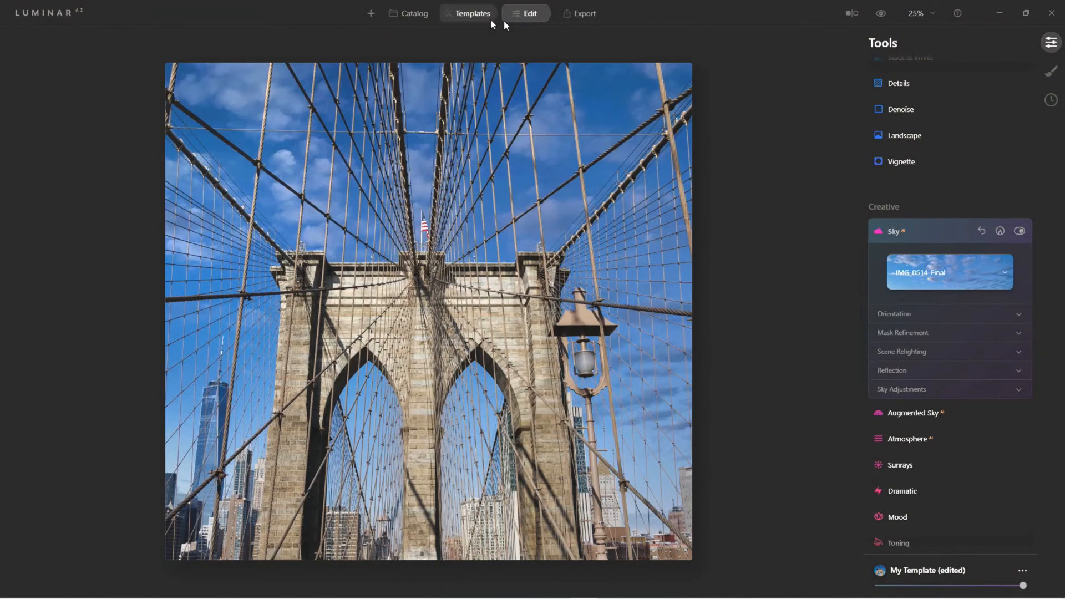
- Show the Skies folder in the Catalog with its subfolders expanded
click(412, 13)
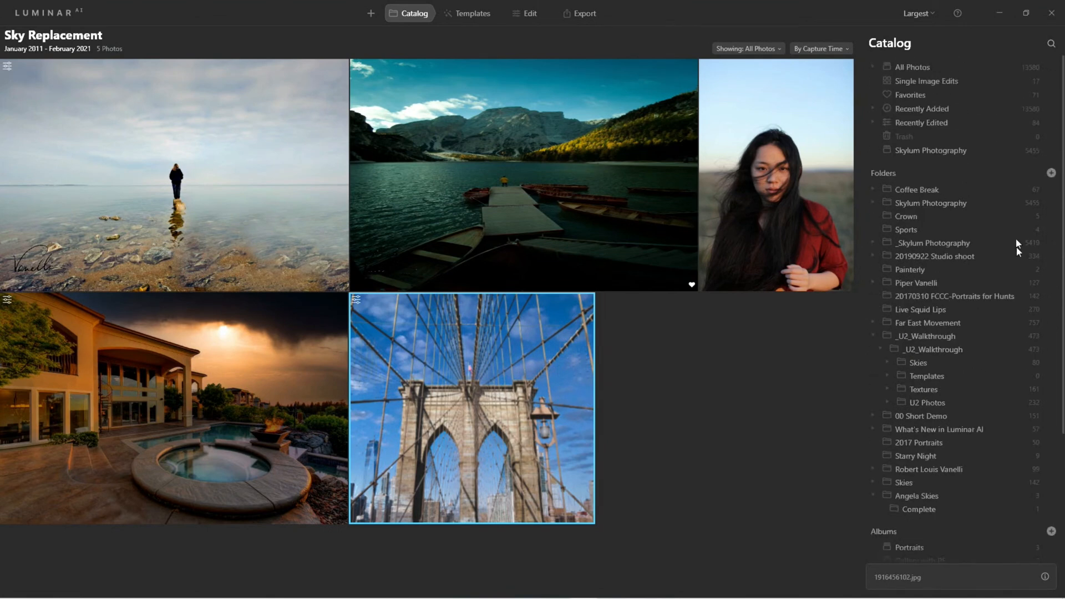
scroll(down, 3)
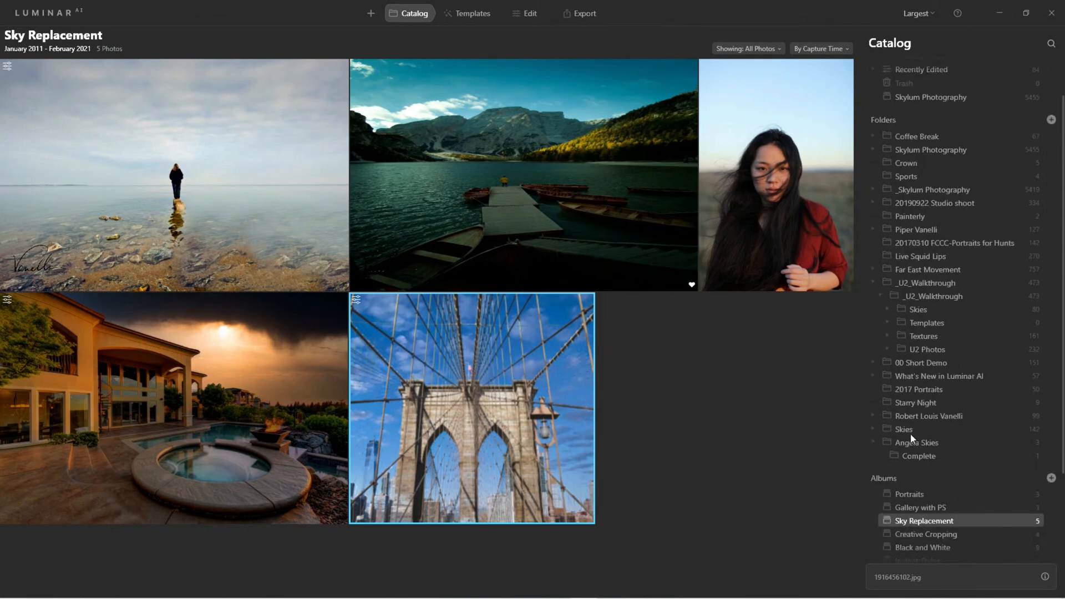
click(903, 428)
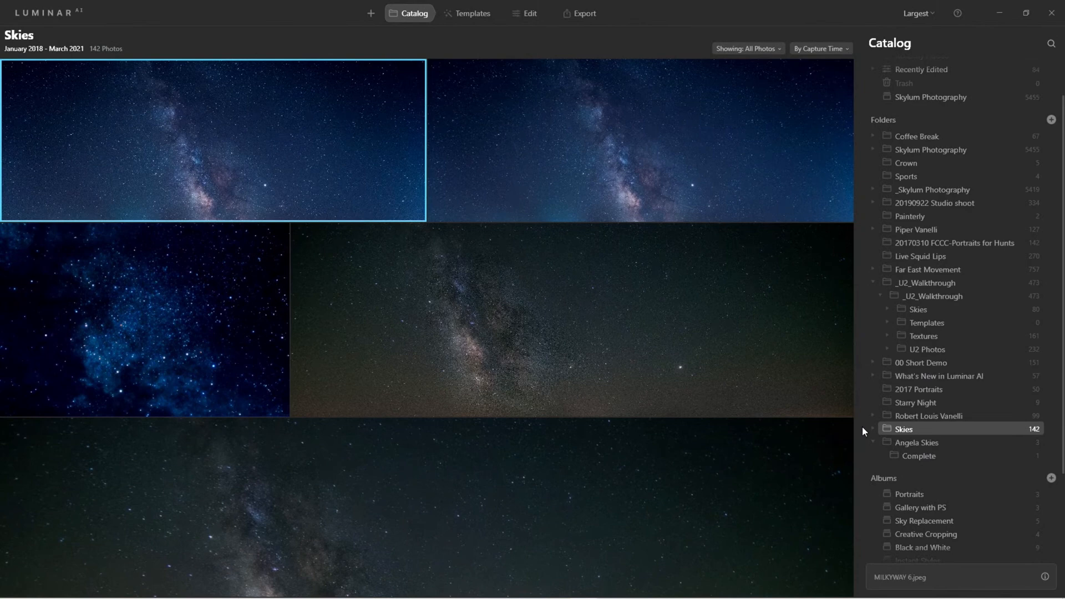
click(873, 428)
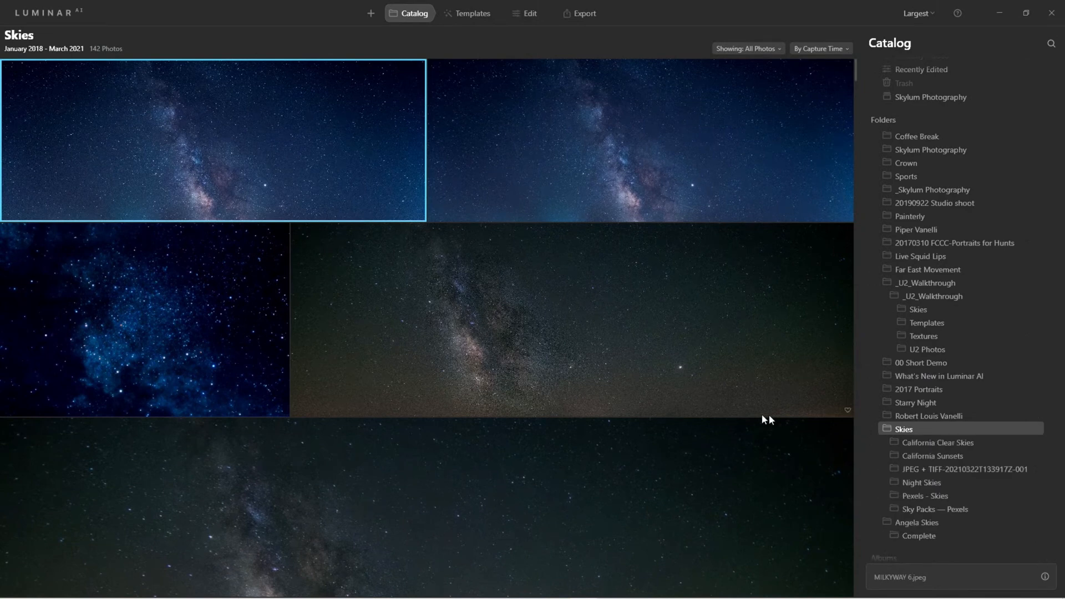
- Scroll through the 142 sky thumbnails in the Skies folder
scroll(down, 3)
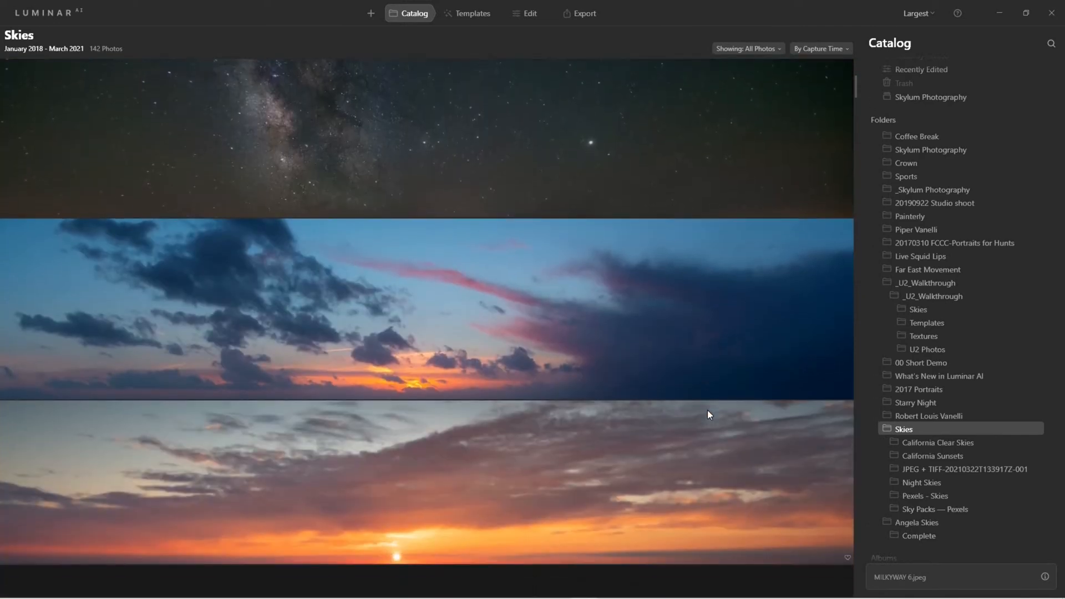
scroll(down, 3)
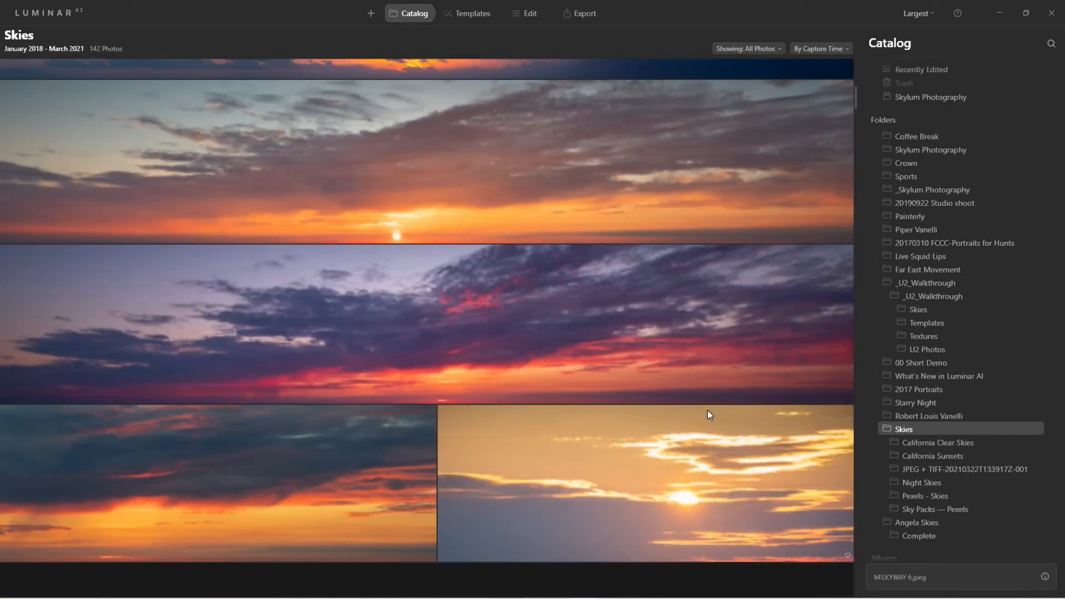
scroll(down, 3)
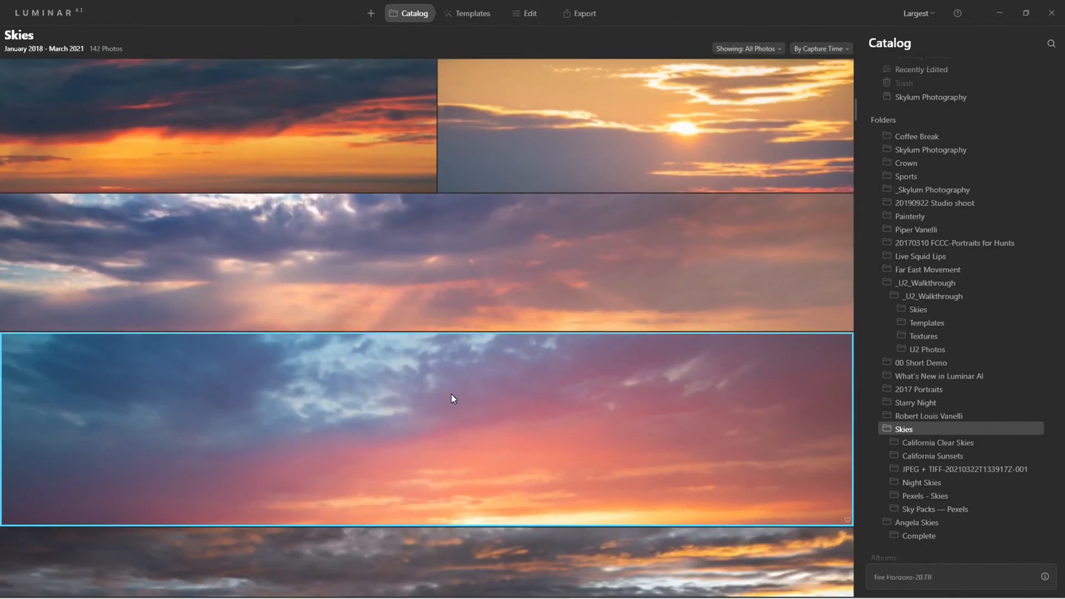
scroll(down, 3)
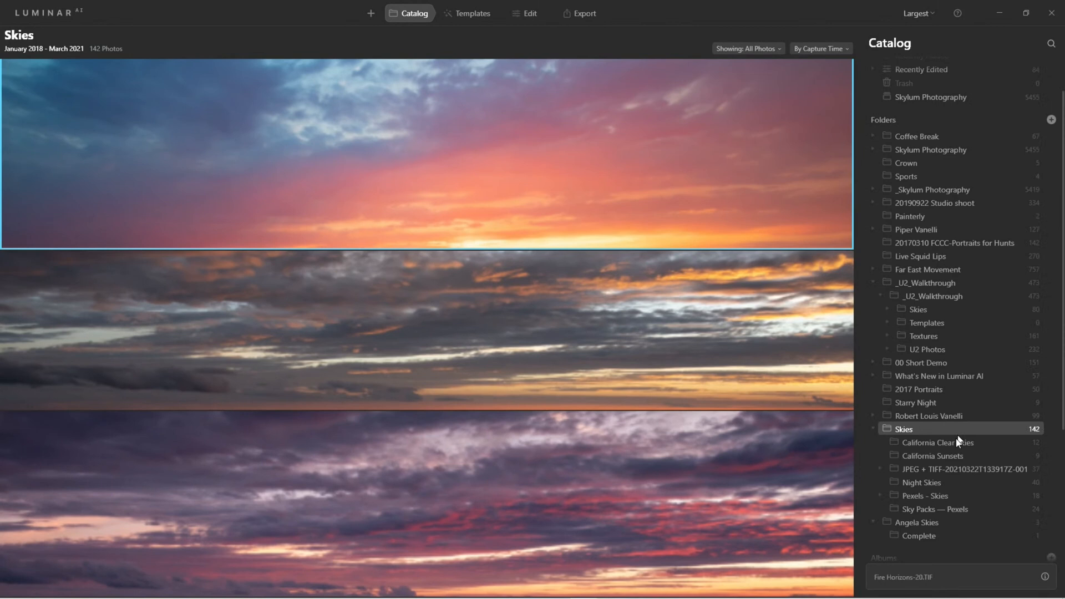
- Select Angela Skies, then its Complete subfolder with the single cloud sky
click(918, 523)
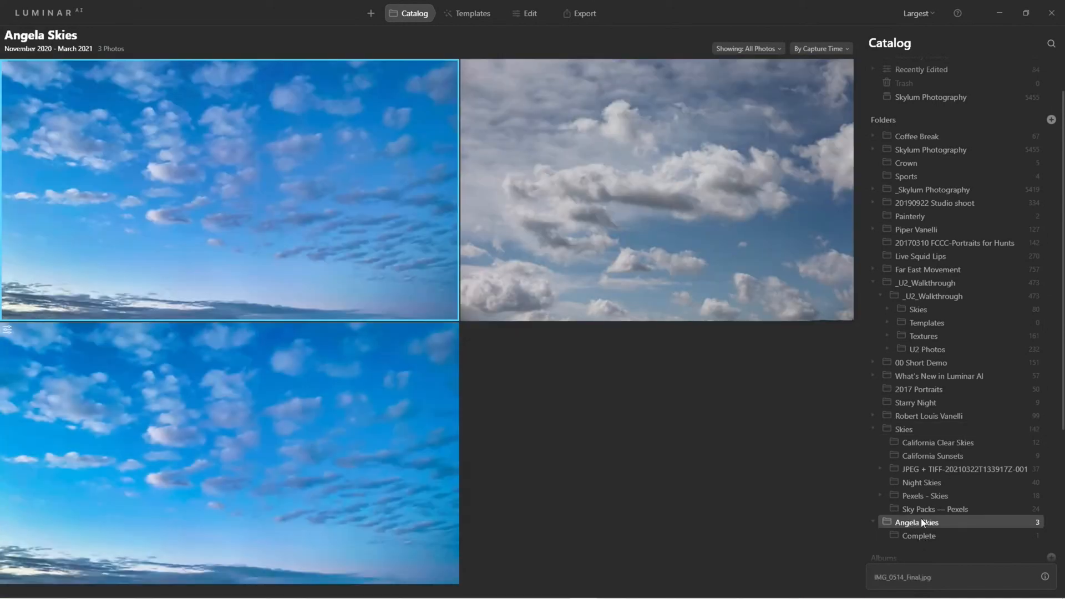
mouse_move(898, 529)
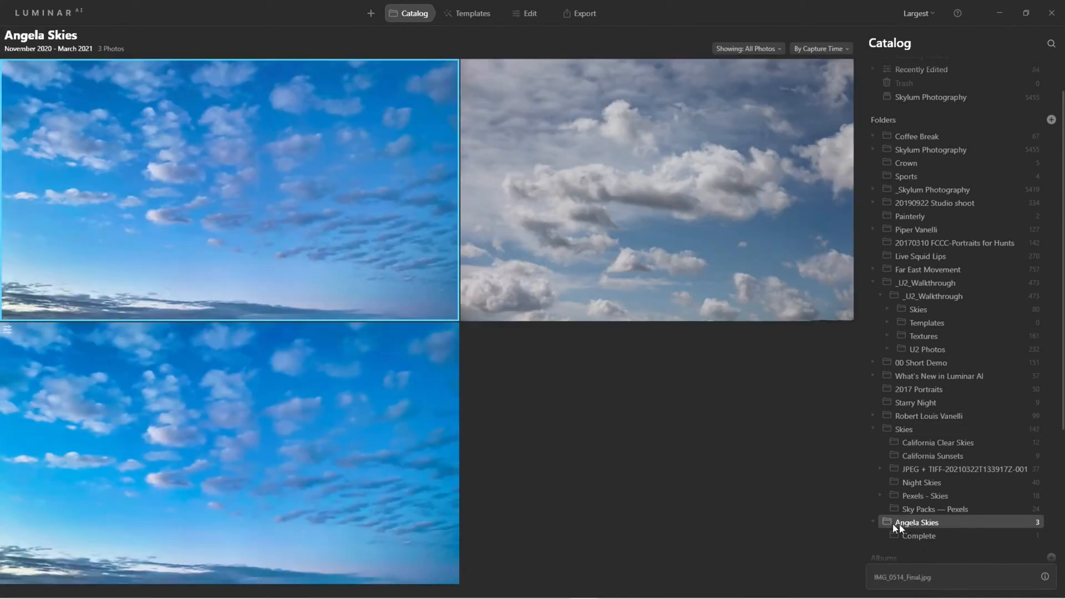
click(919, 535)
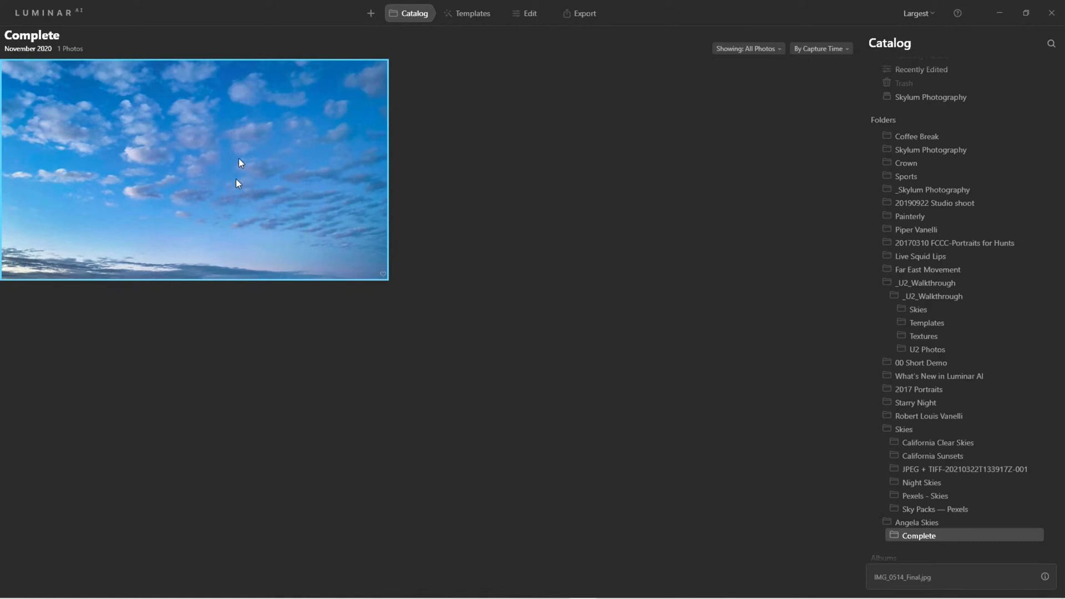
mouse_move(218, 171)
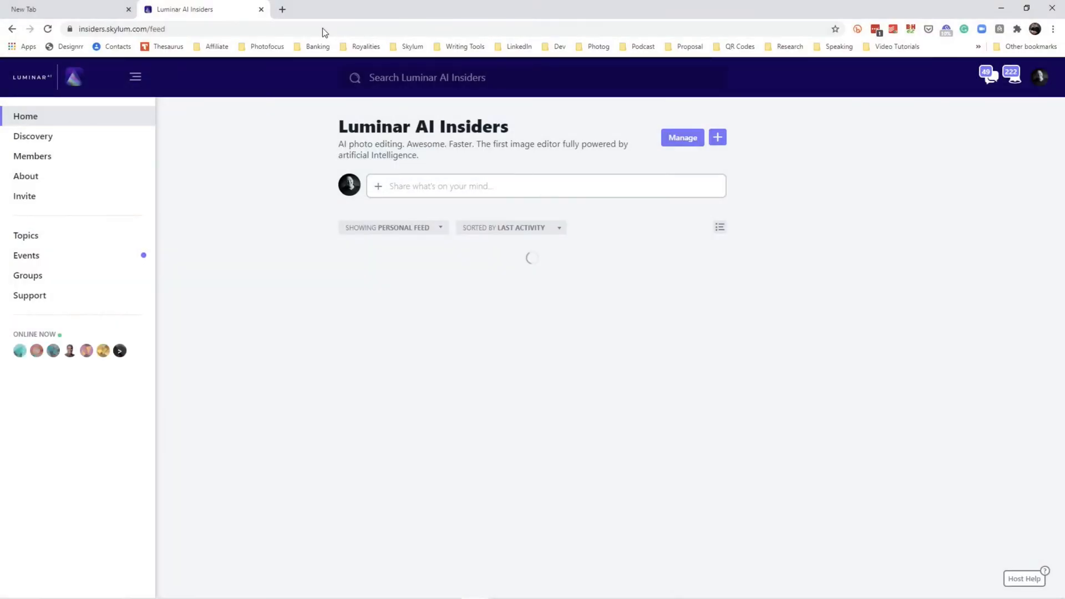
- Show the Insiders community home feed full screen with F11
key(F11)
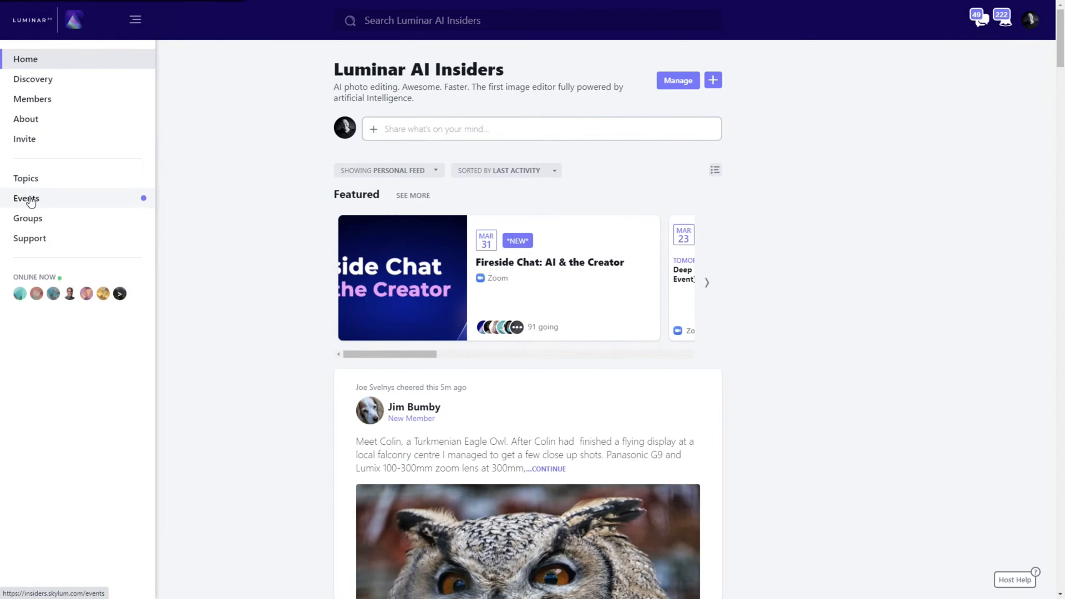
- From Events, RSVP as Going to Deep Dive: Luminar AI (All-Day Event)
click(25, 198)
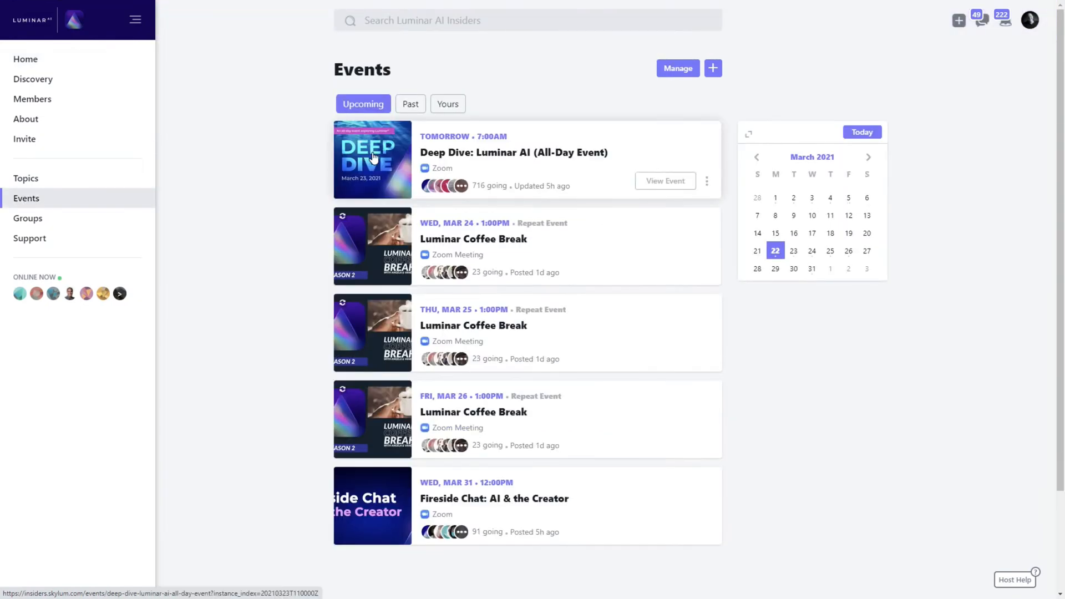
click(373, 159)
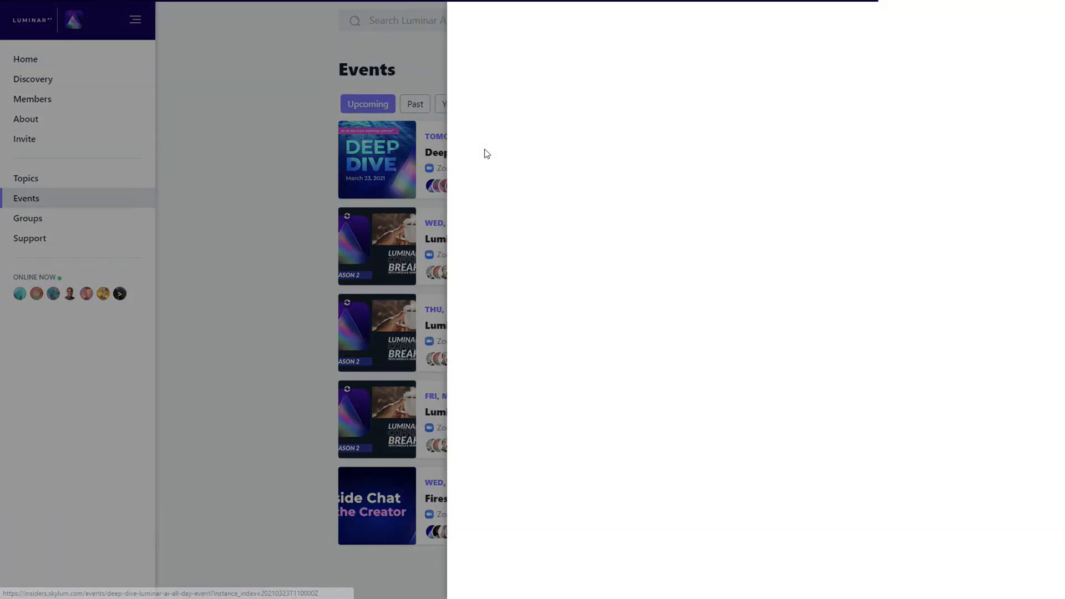
click(376, 160)
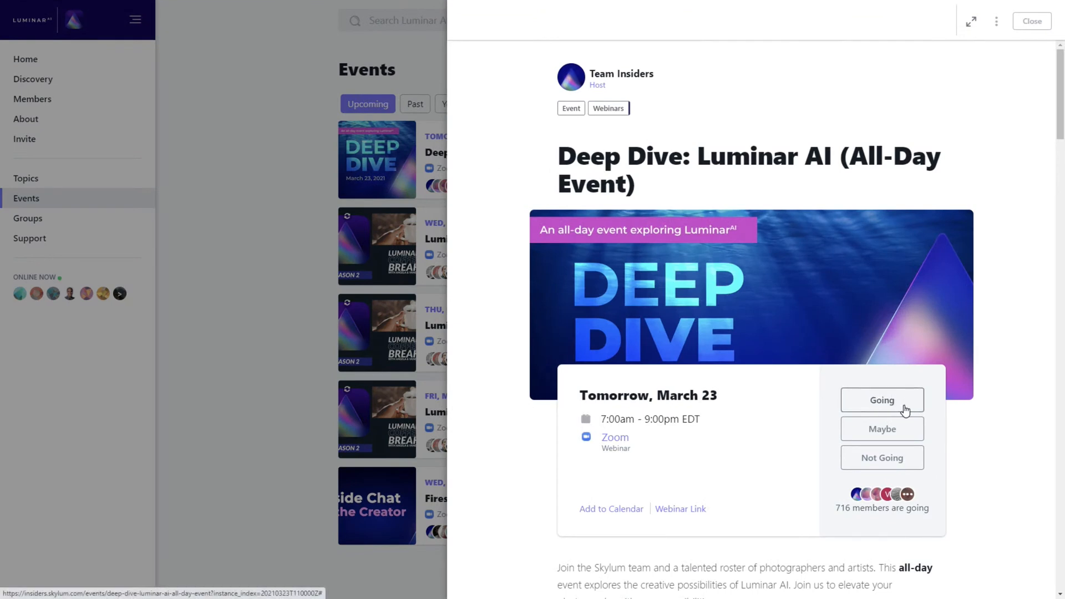
click(882, 399)
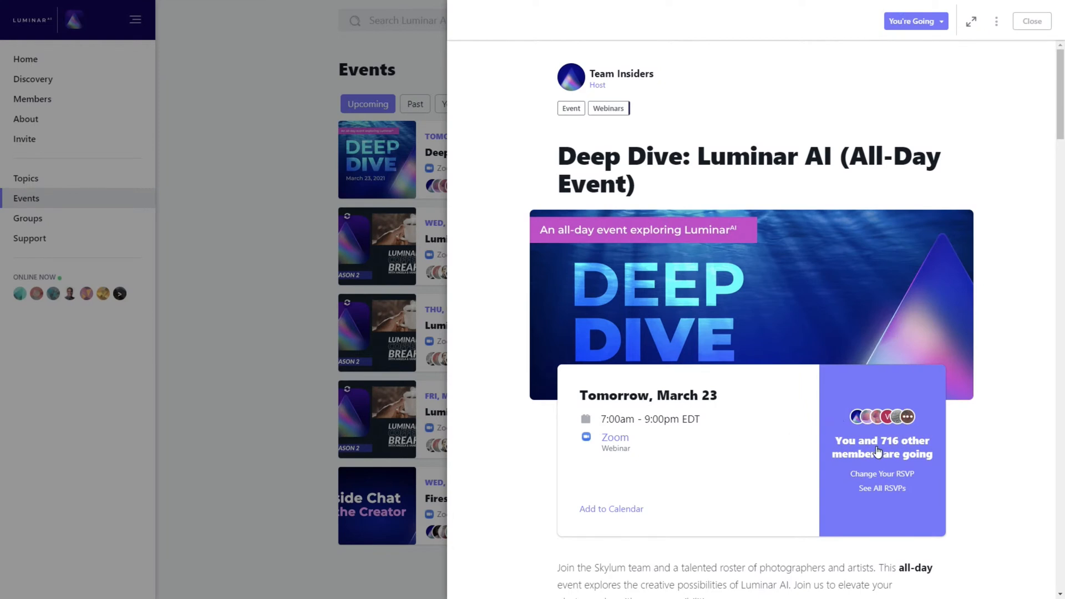
scroll(down, 3)
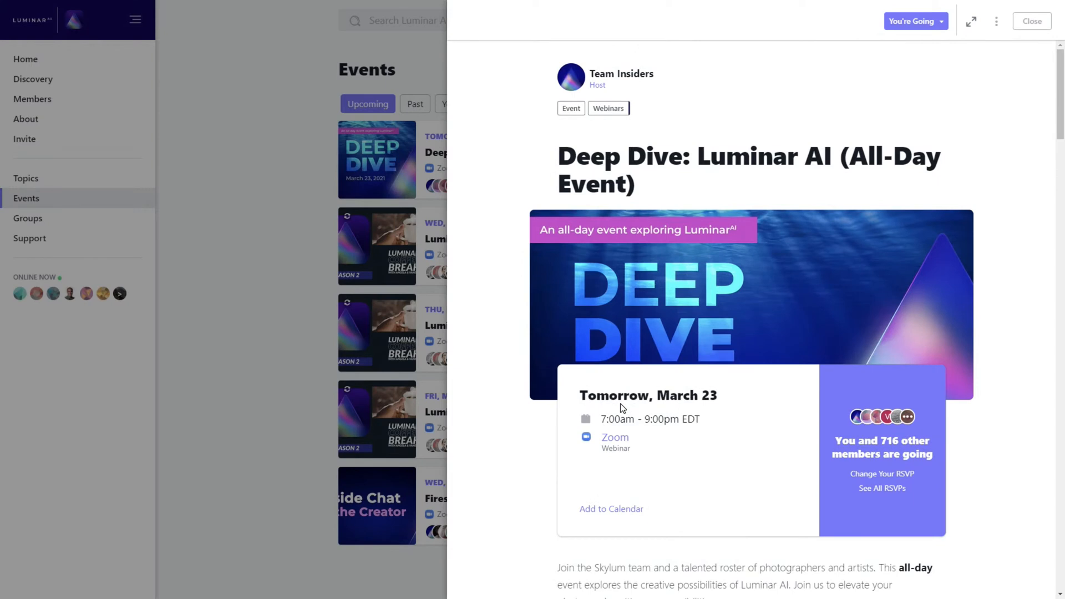
mouse_move(759, 237)
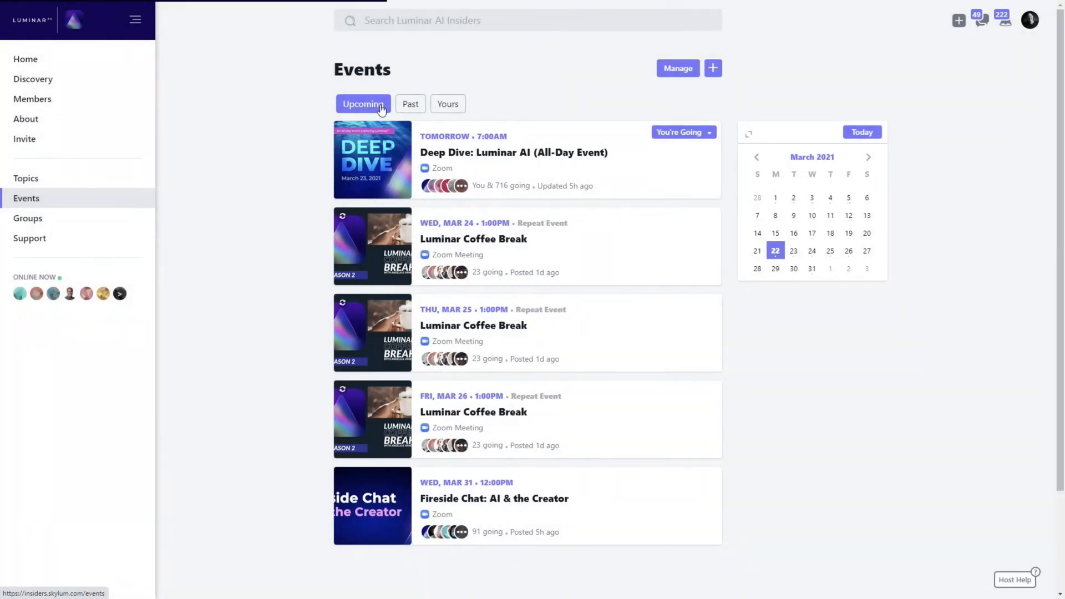
mouse_move(277, 86)
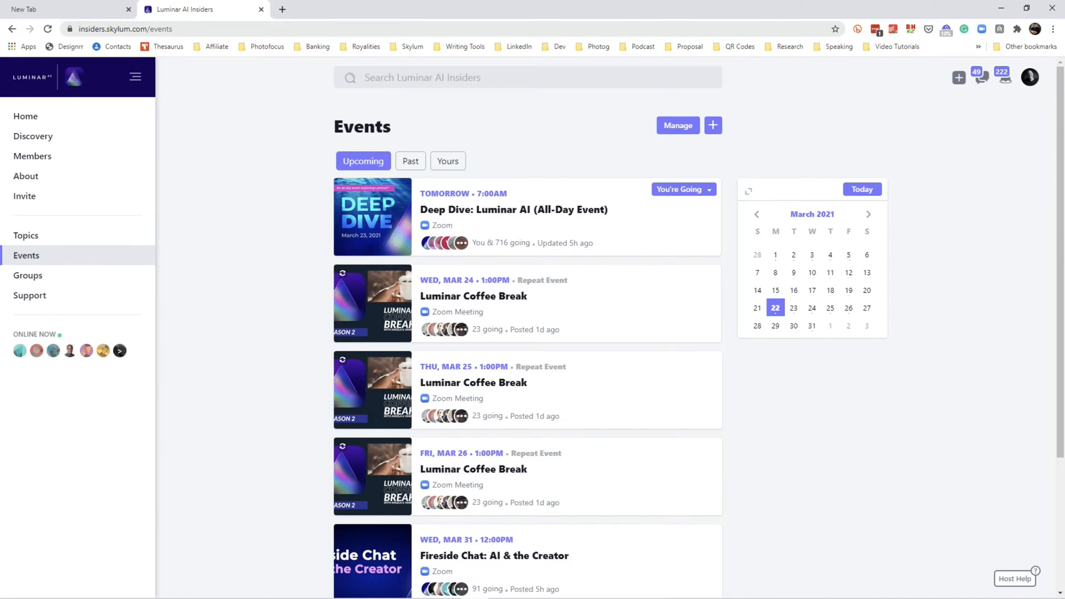
mouse_move(26, 255)
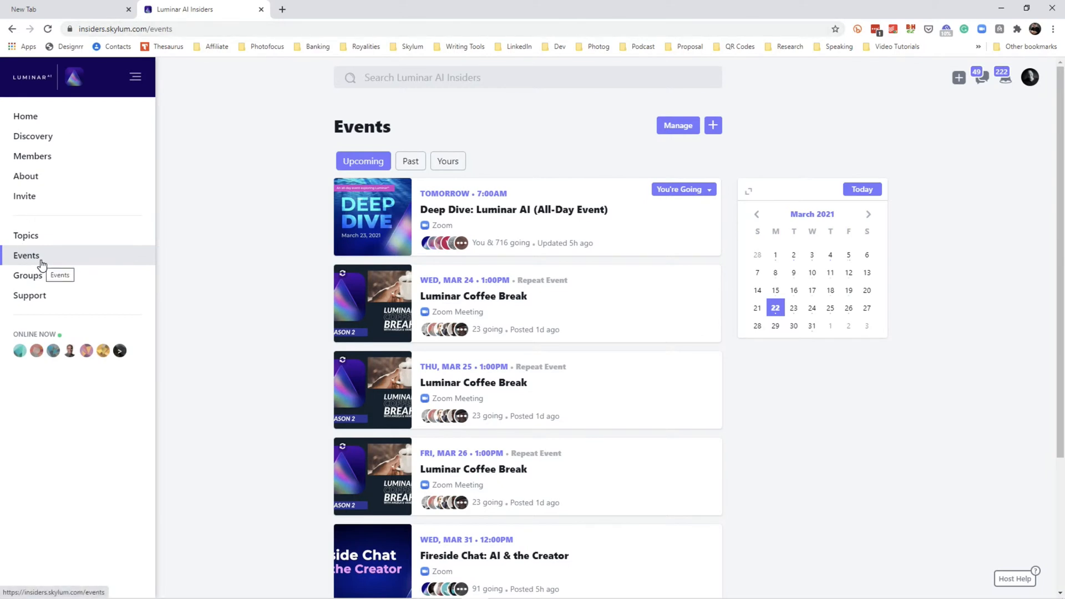
mouse_move(381, 228)
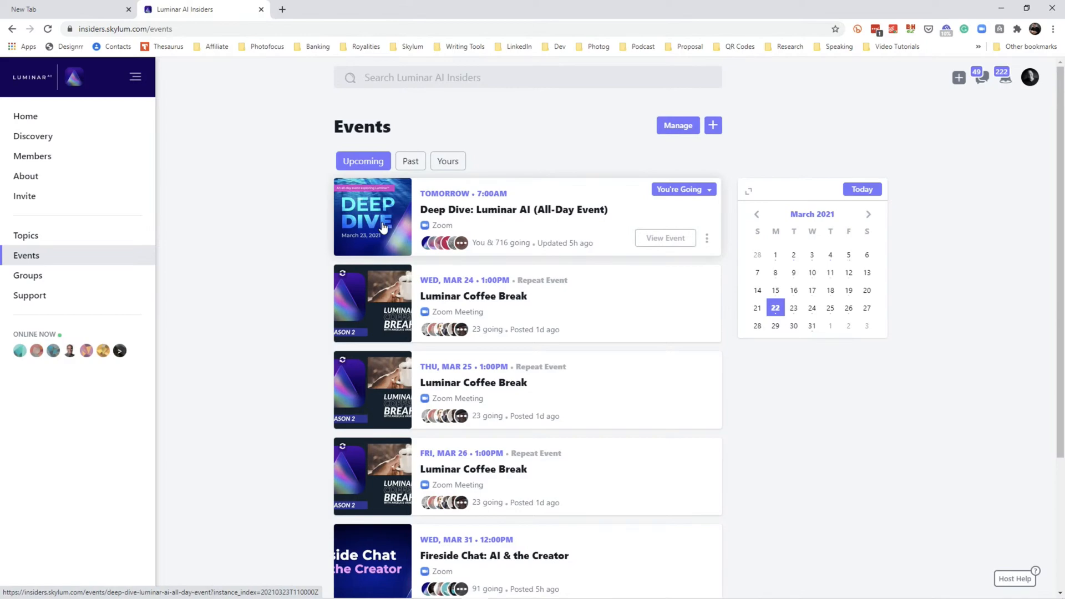